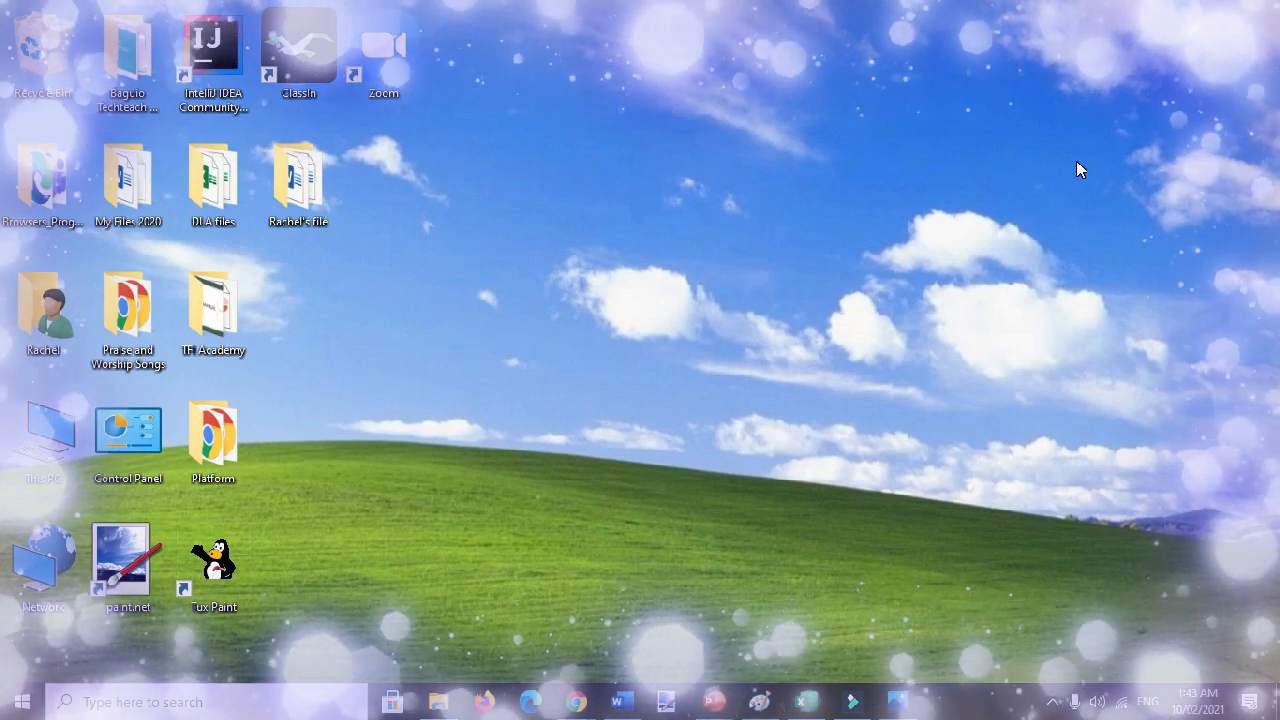
{"action": "mouse_move", "coordinate": [957, 291]}
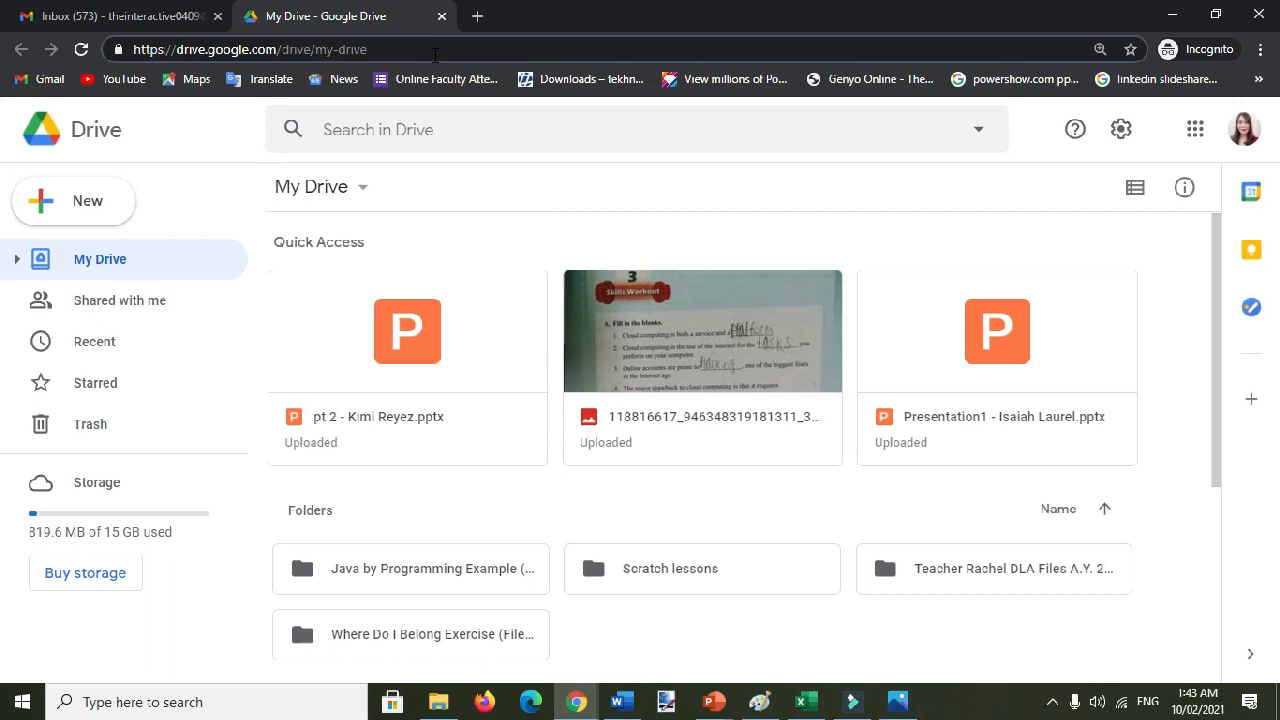
{"action": "mouse_move", "coordinate": [72, 211]}
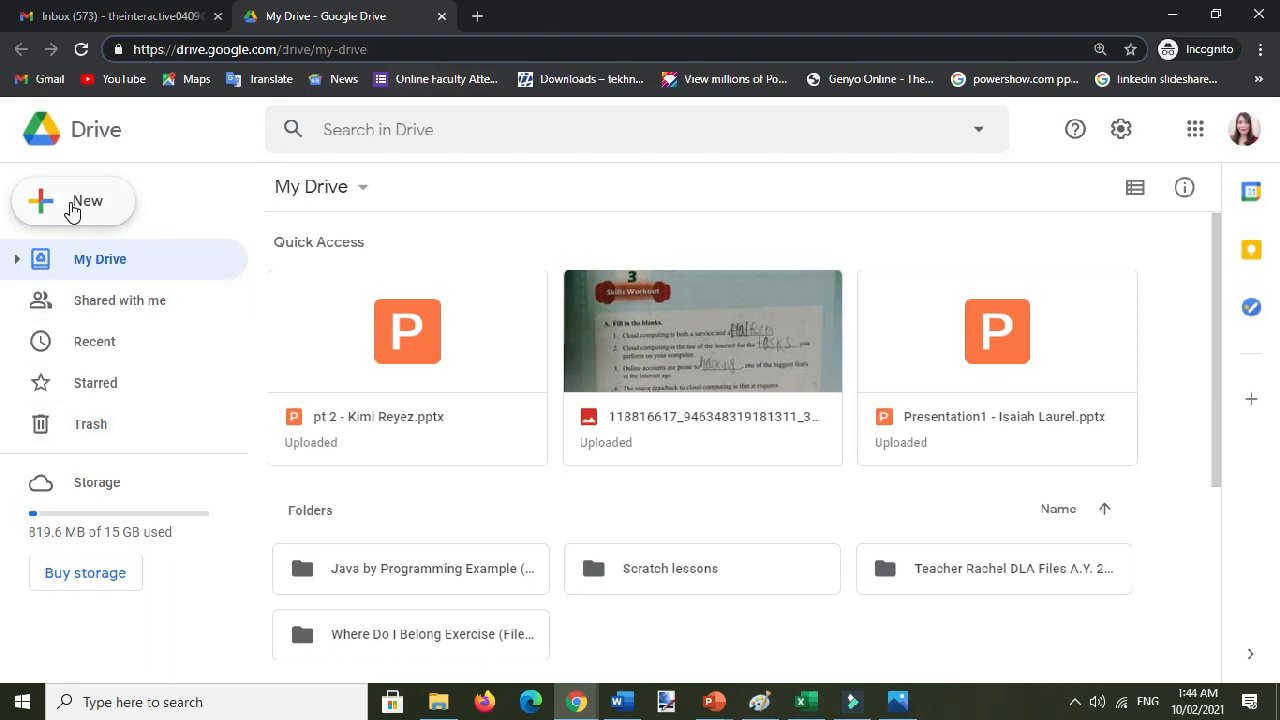
Create a blank Google Docs document from Drive's New menu.
{"action": "left_click", "coordinate": [73, 201]}
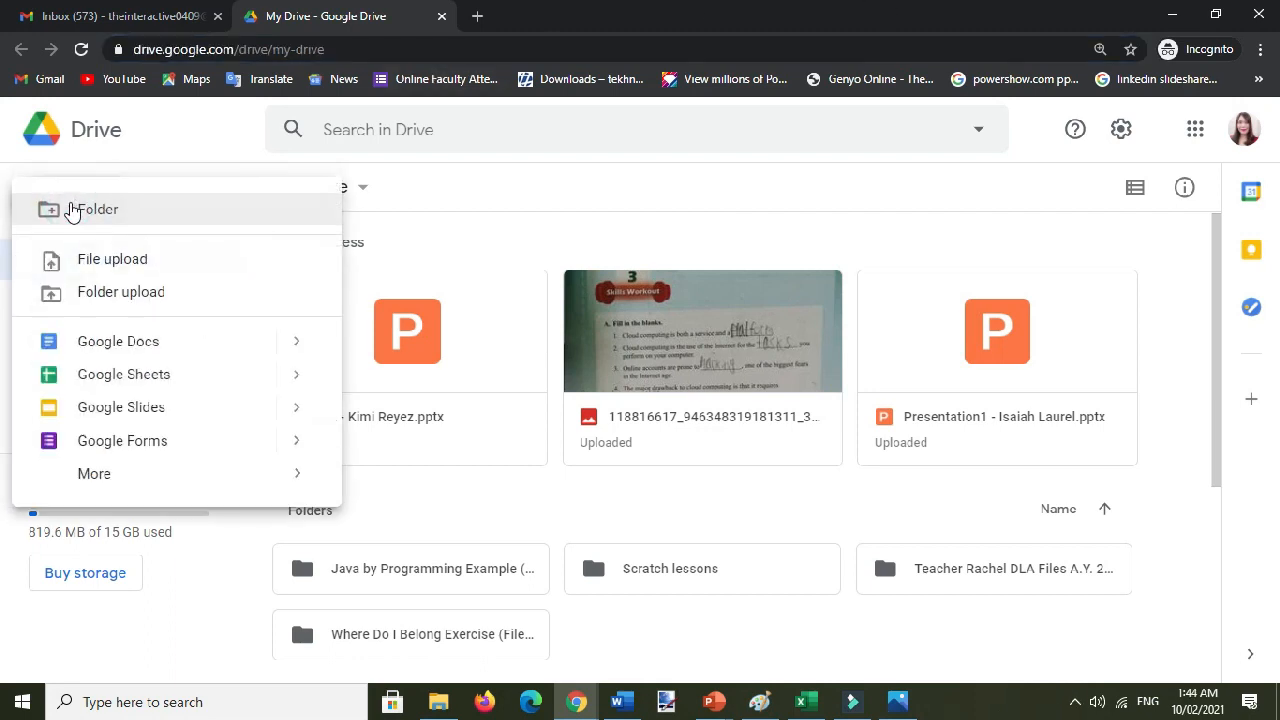
{"action": "mouse_move", "coordinate": [118, 341]}
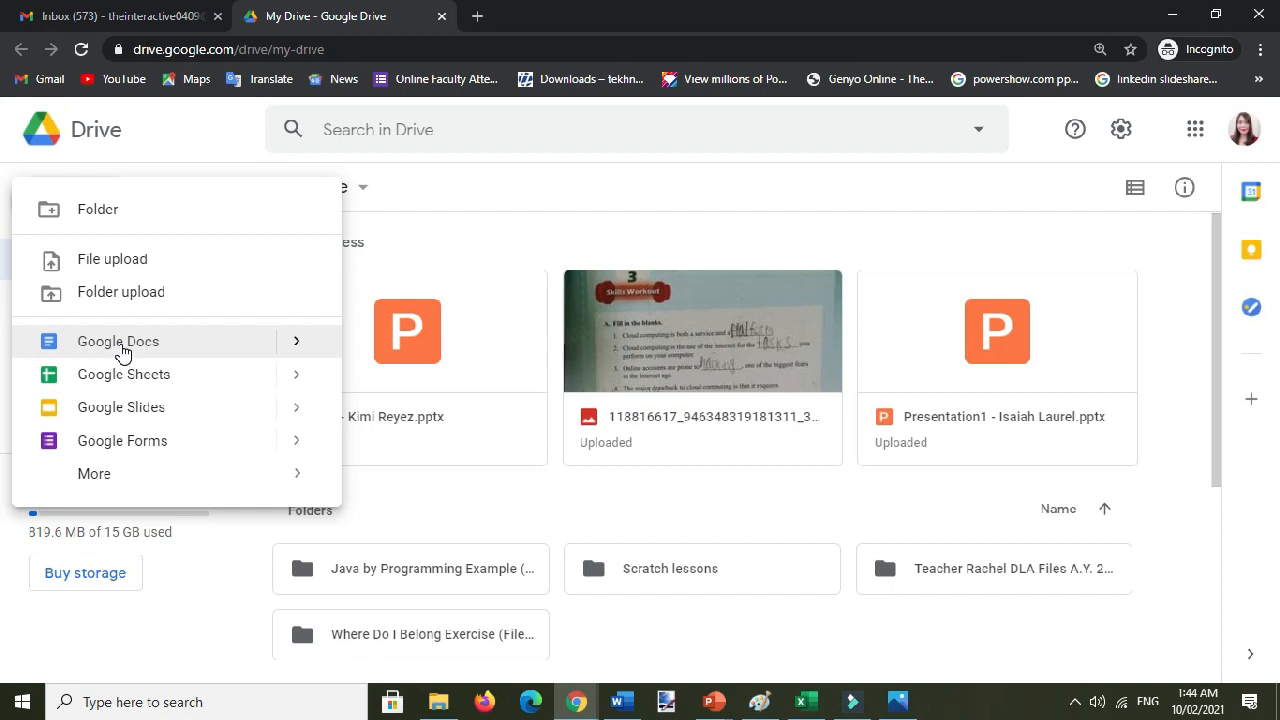
{"action": "left_click", "coordinate": [117, 341]}
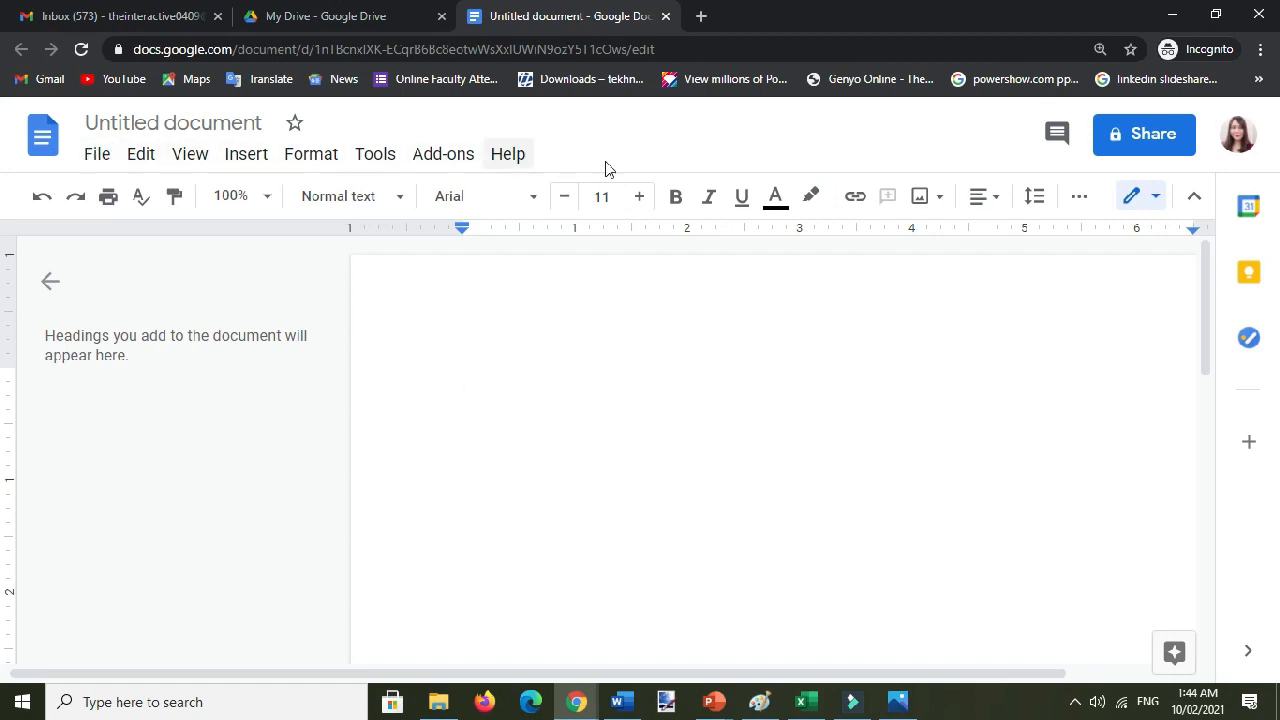
{"action": "mouse_move", "coordinate": [246, 153]}
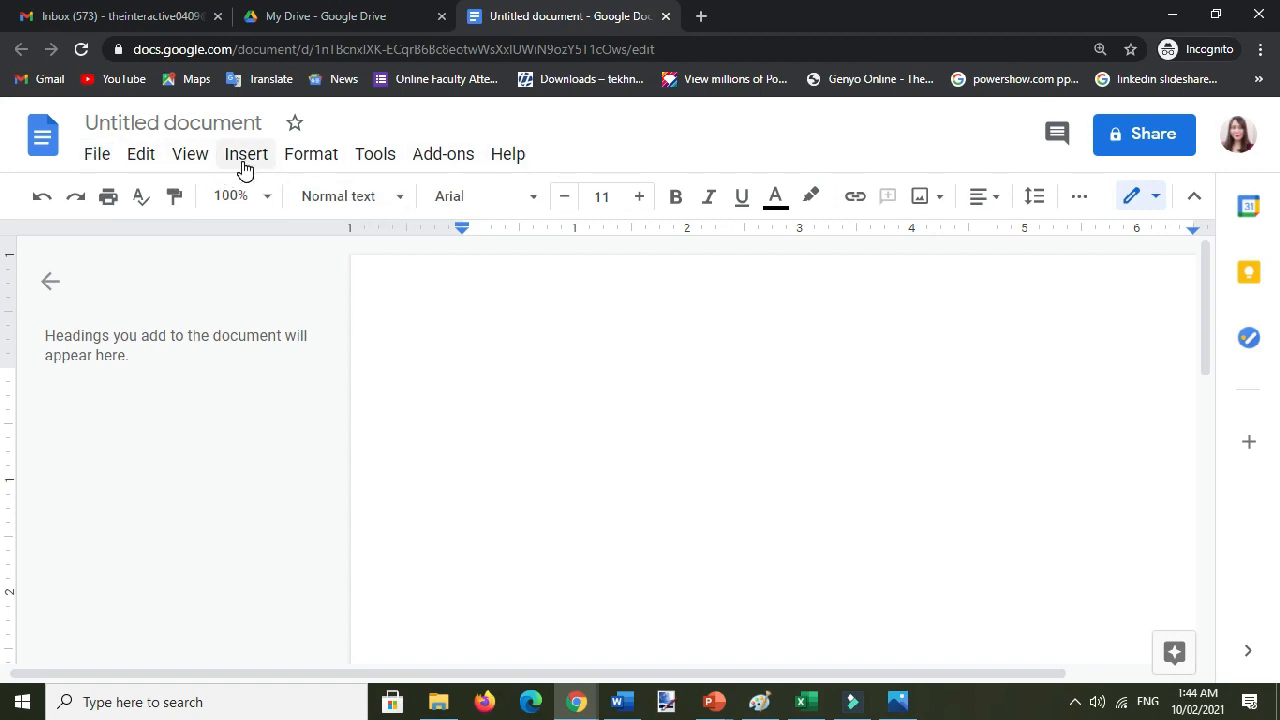
Insert a new blank drawing using Insert > Drawing > New.
{"action": "left_click", "coordinate": [245, 153]}
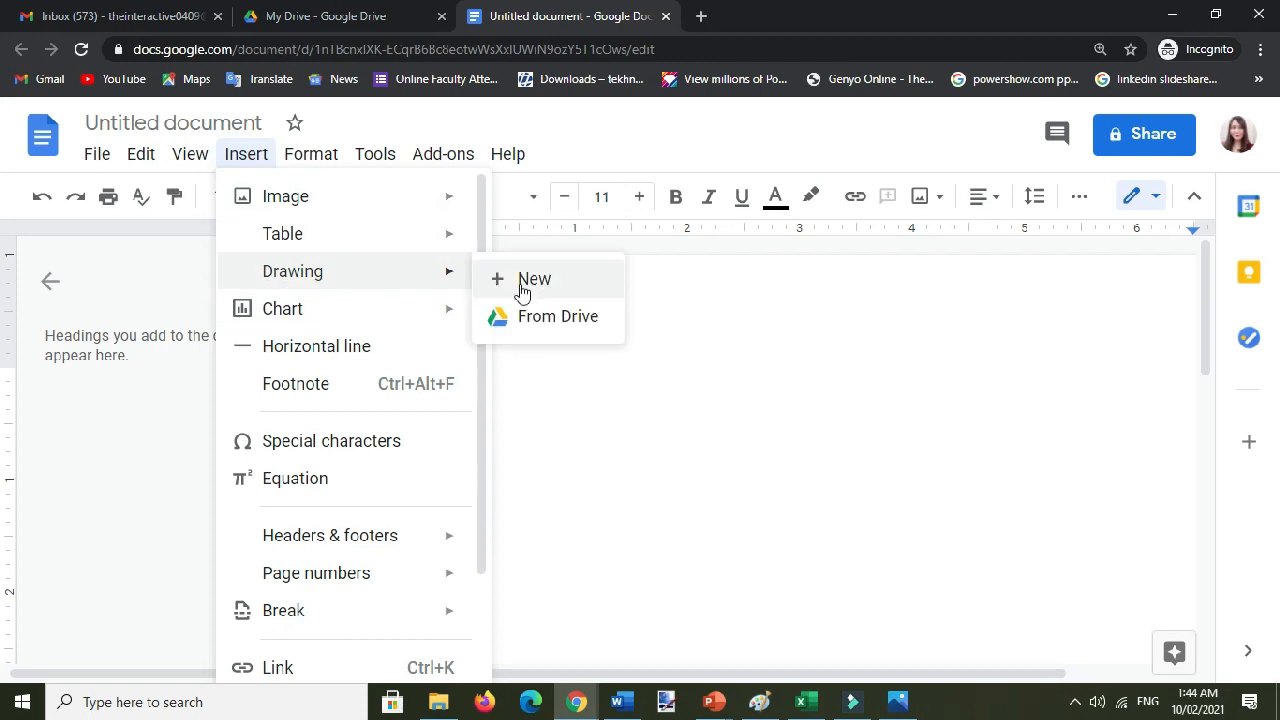
{"action": "left_click", "coordinate": [534, 278]}
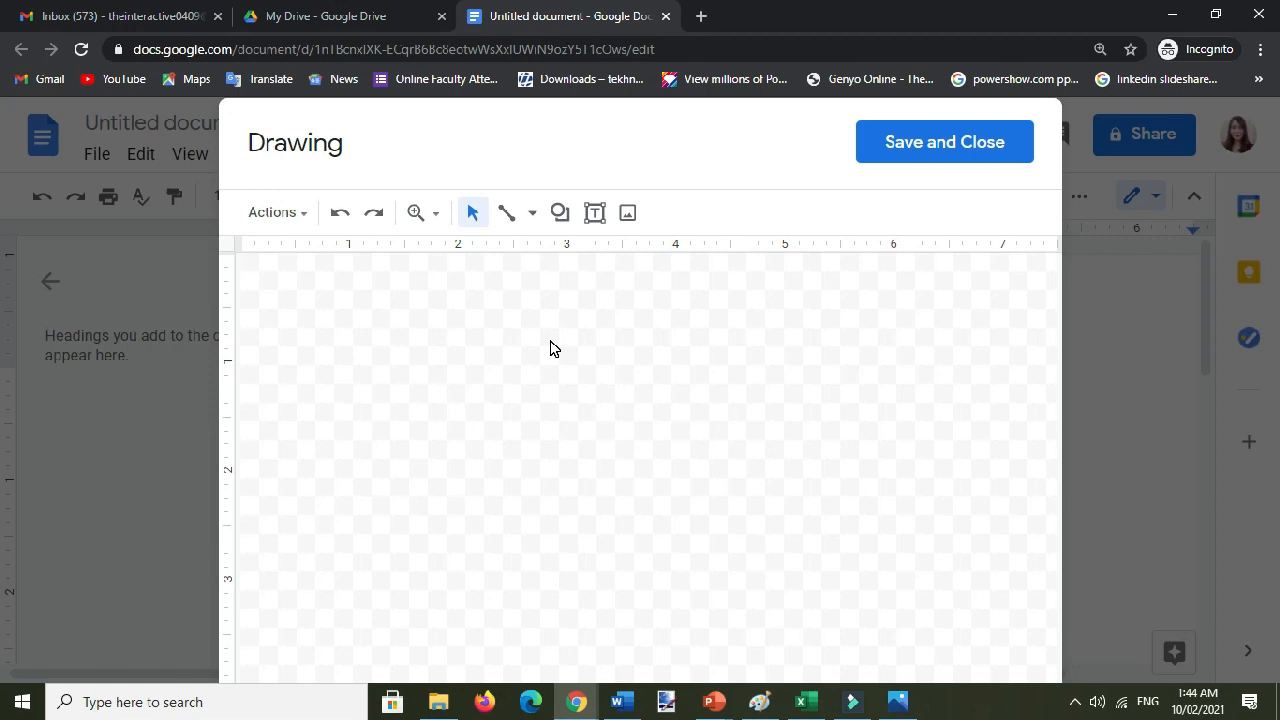
{"action": "mouse_move", "coordinate": [559, 212]}
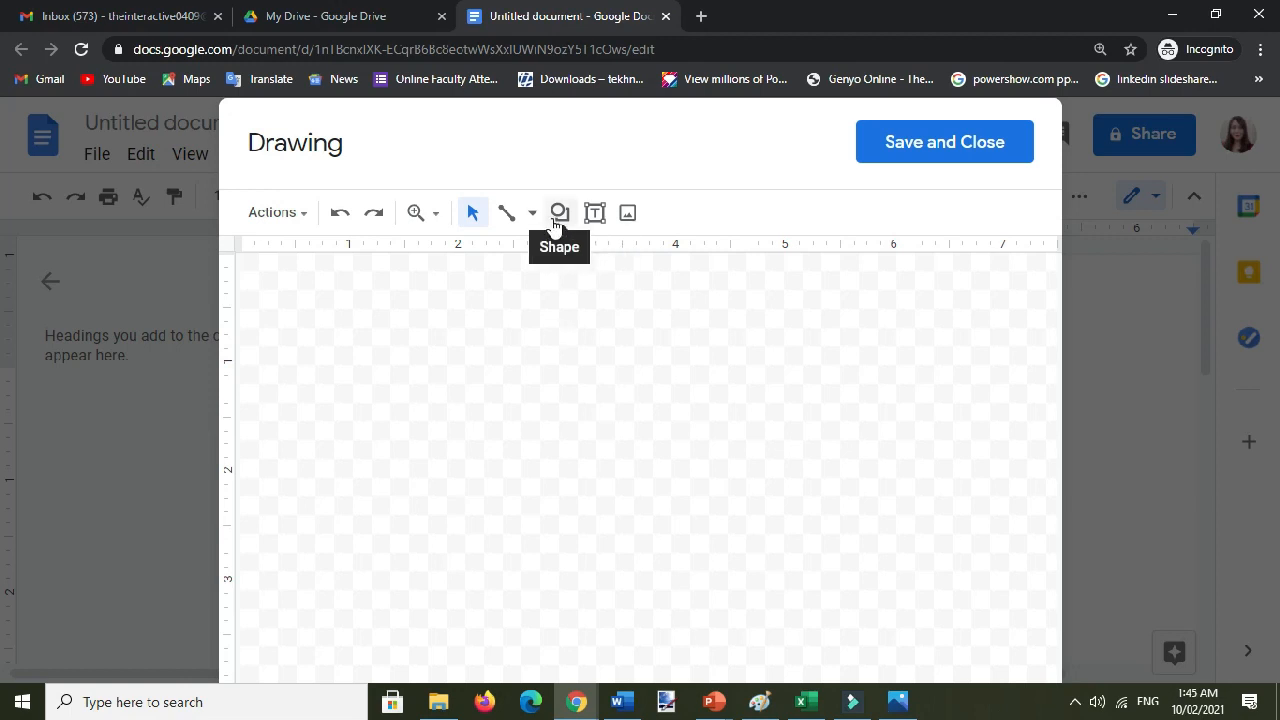
Browse the Shape tool's categories, then return to the basic Shapes list.
{"action": "left_click", "coordinate": [558, 213]}
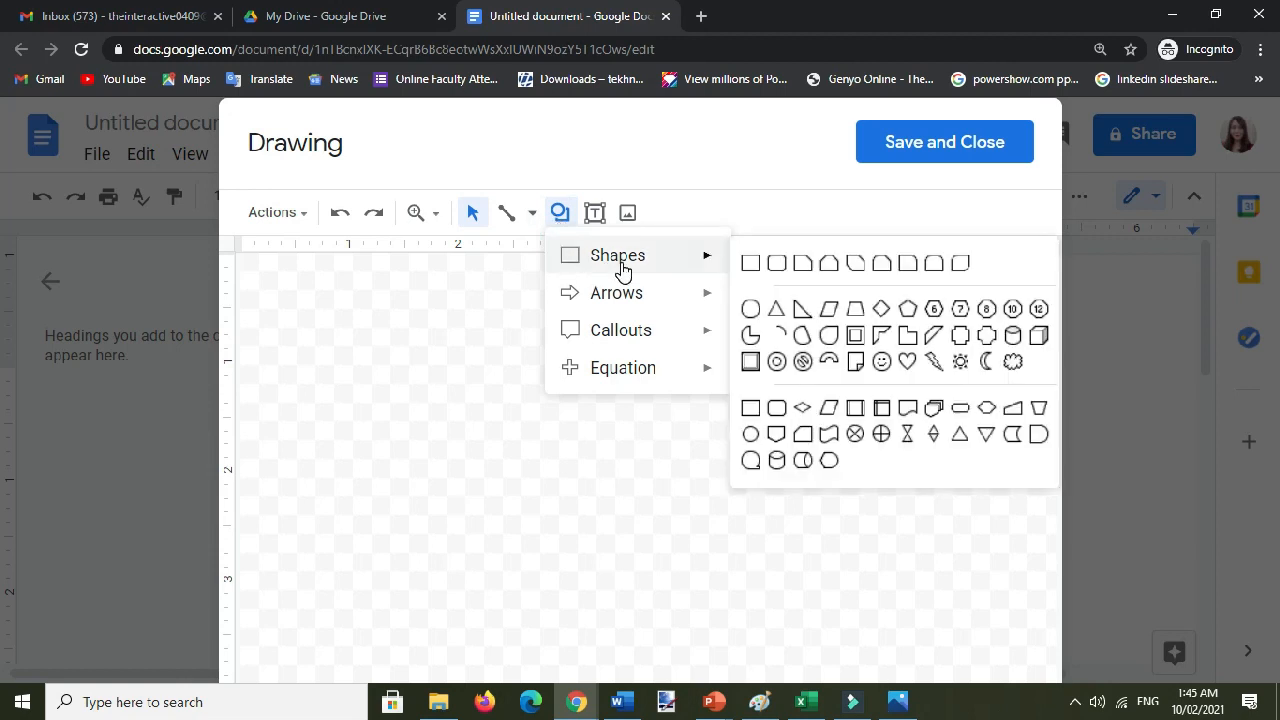
{"action": "mouse_move", "coordinate": [908, 434]}
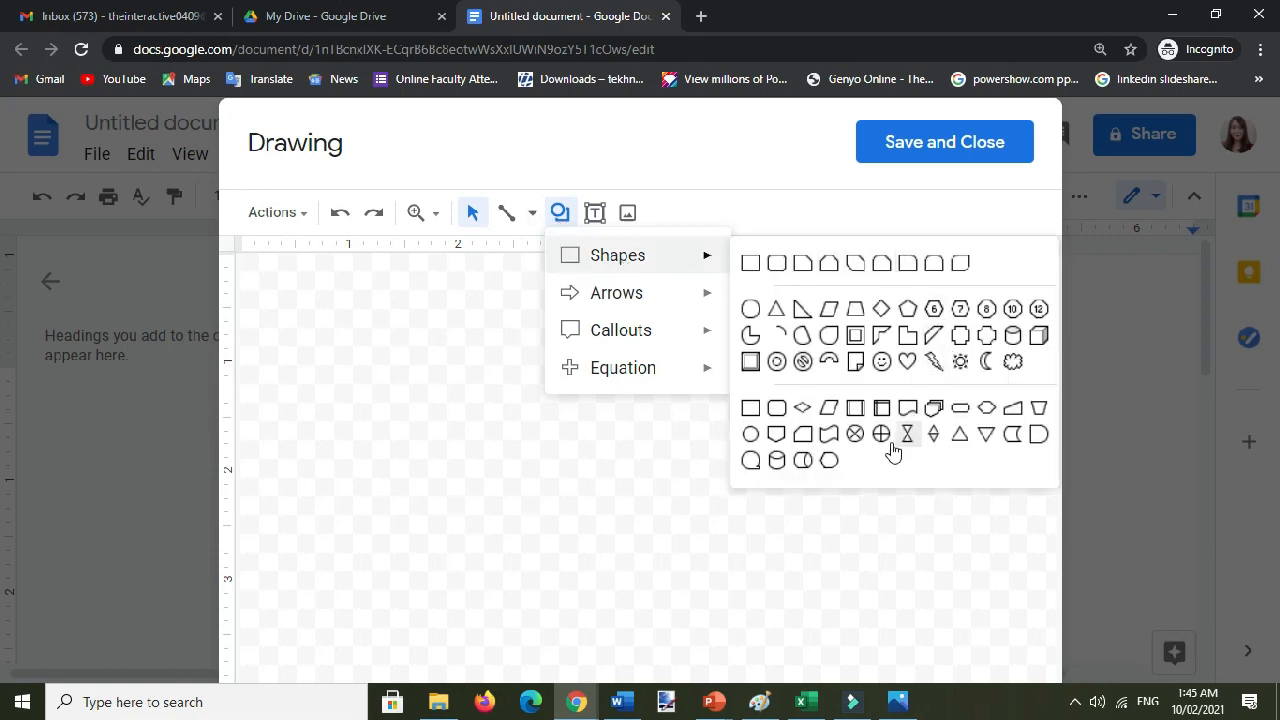
{"action": "mouse_move", "coordinate": [959, 433]}
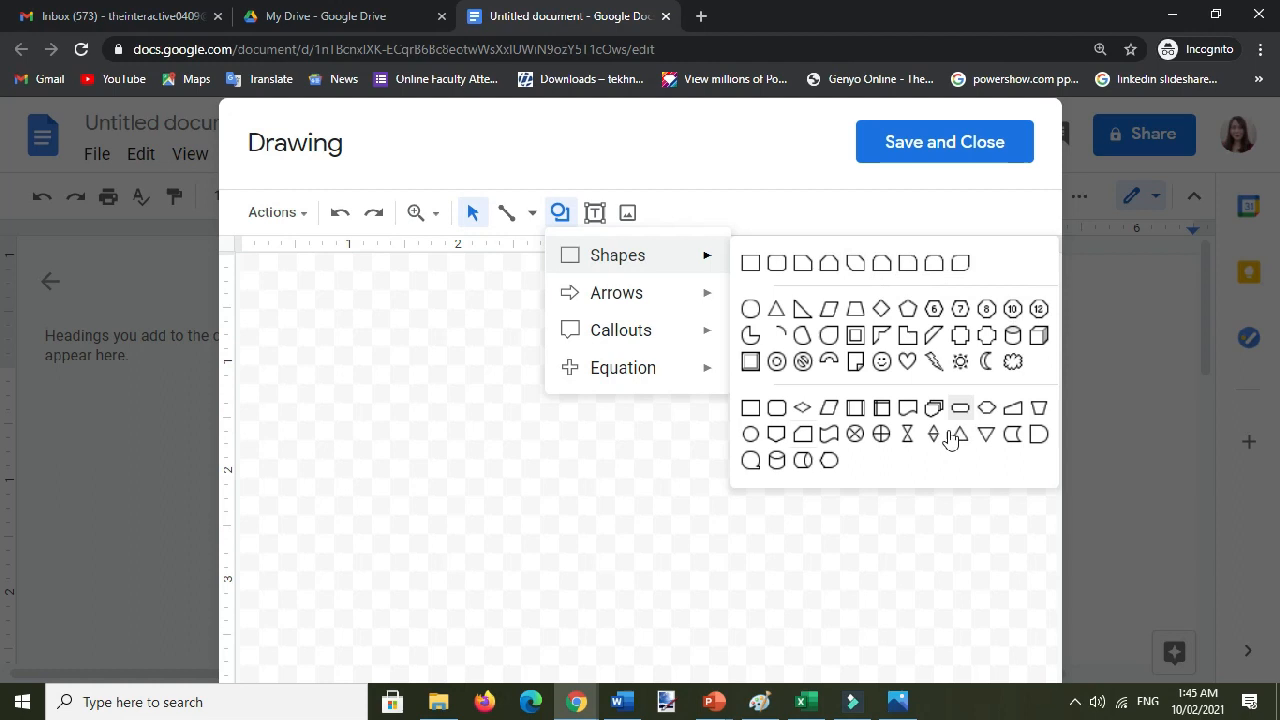
{"action": "mouse_move", "coordinate": [678, 292]}
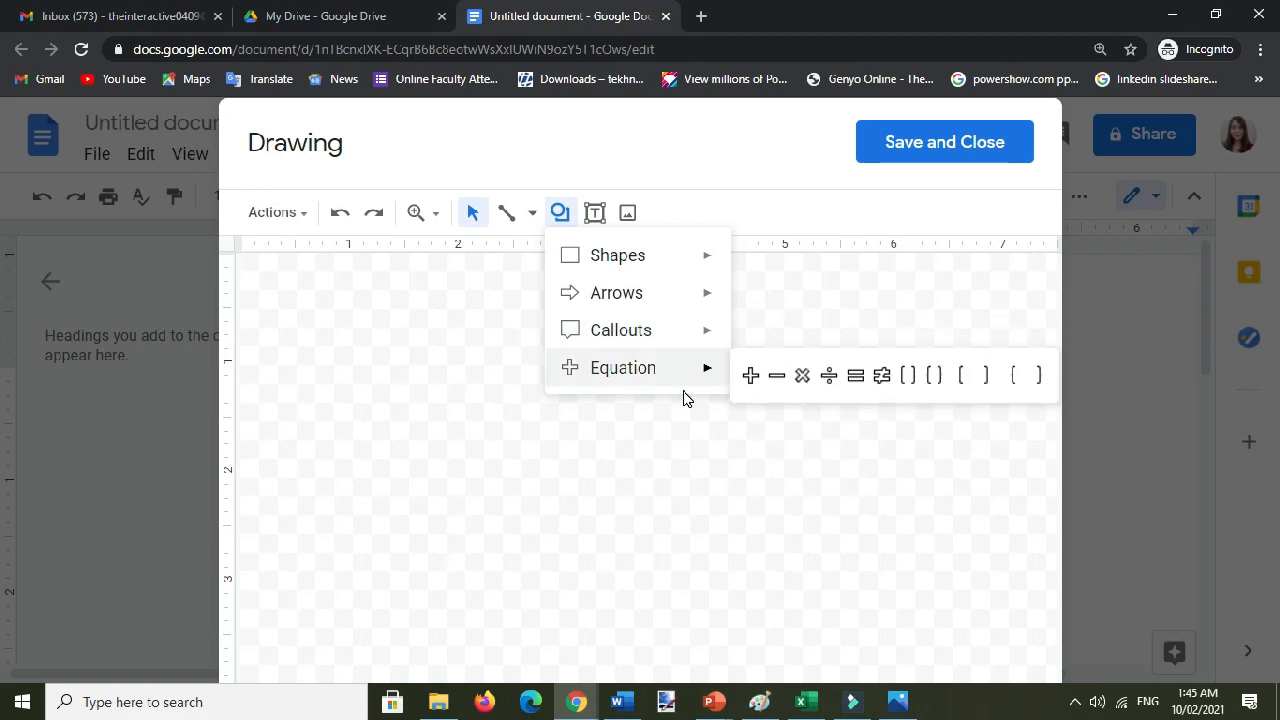
{"action": "mouse_move", "coordinate": [620, 374]}
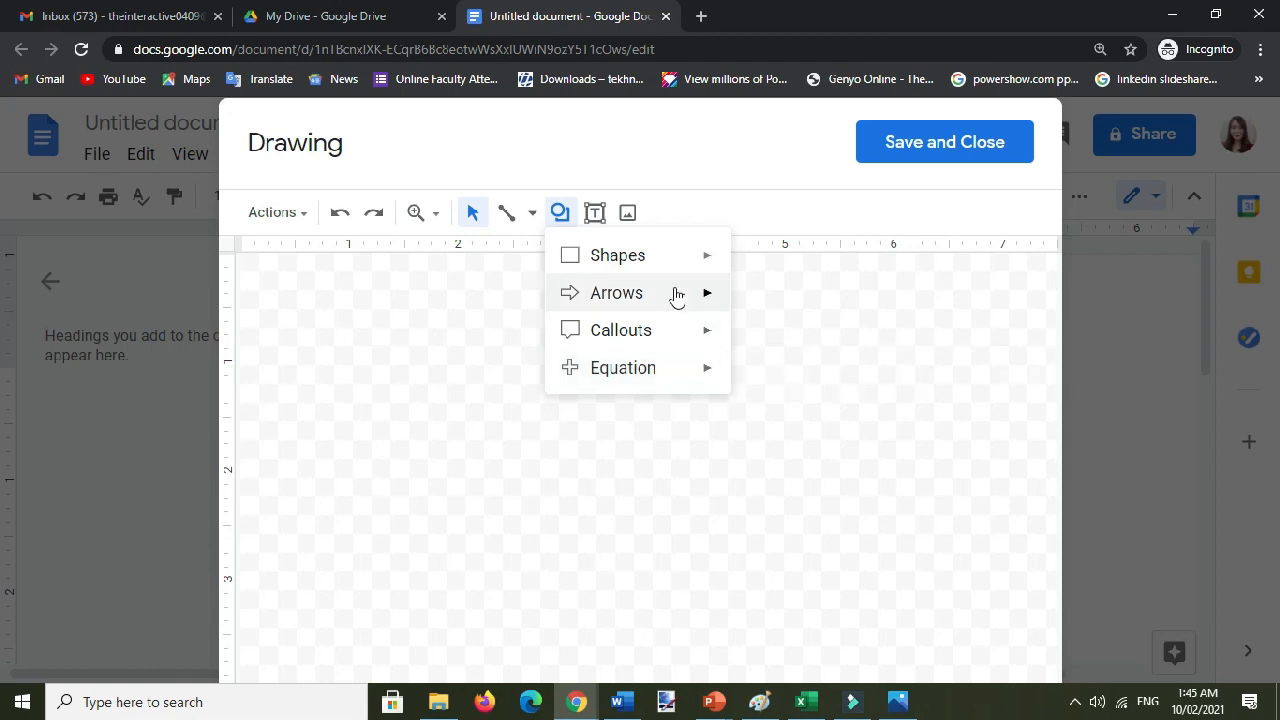
{"action": "left_click", "coordinate": [617, 255]}
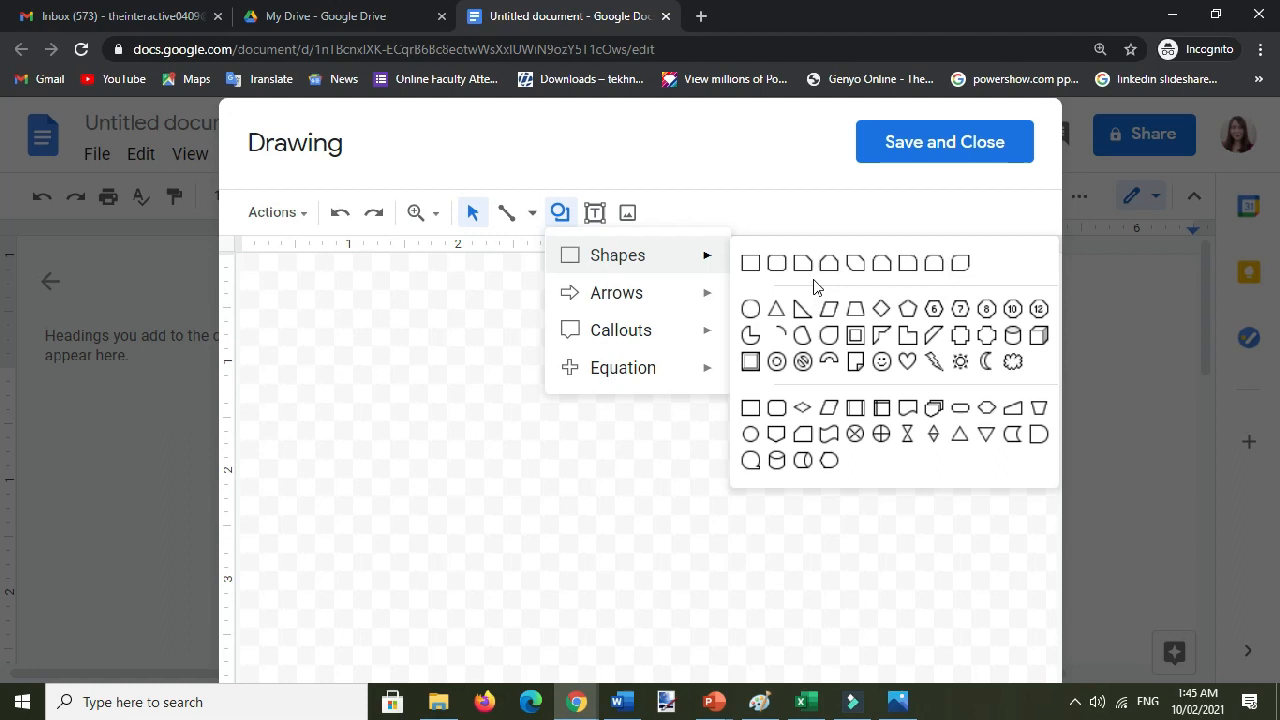
{"action": "mouse_move", "coordinate": [750, 263]}
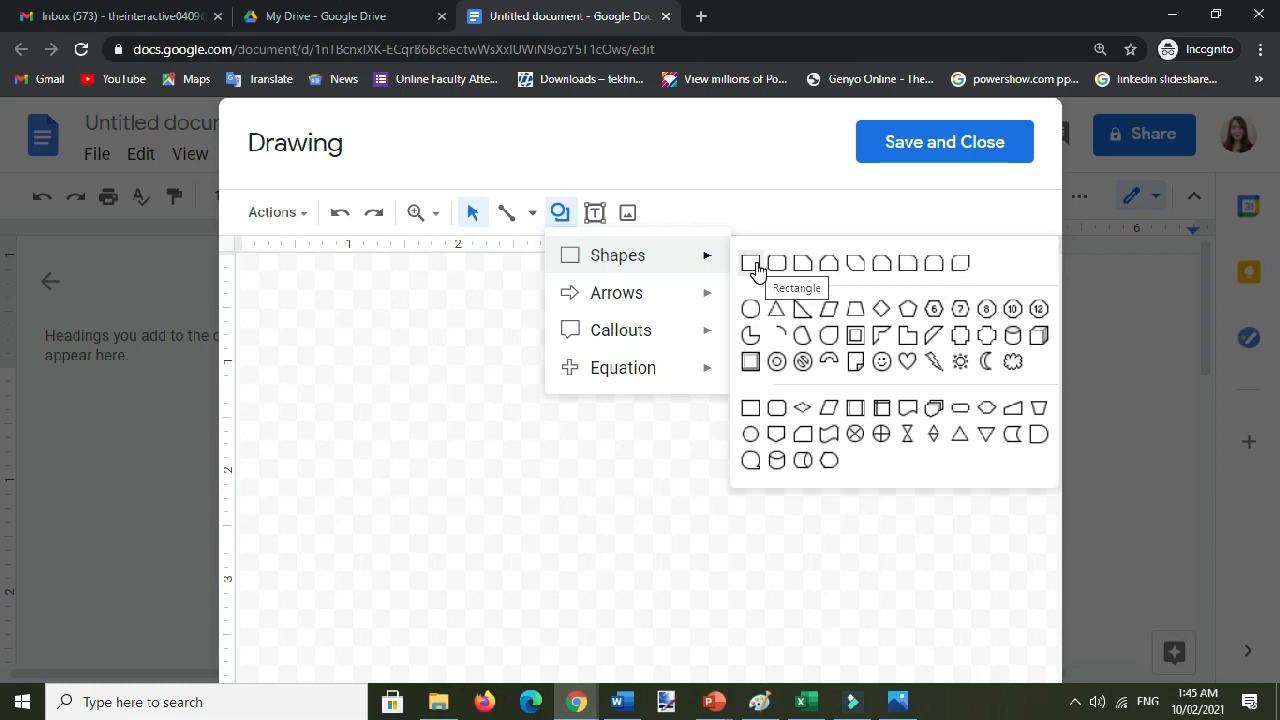
Draw a rectangle in the canvas's upper left with a 4 px border weight.
{"action": "left_click", "coordinate": [751, 263]}
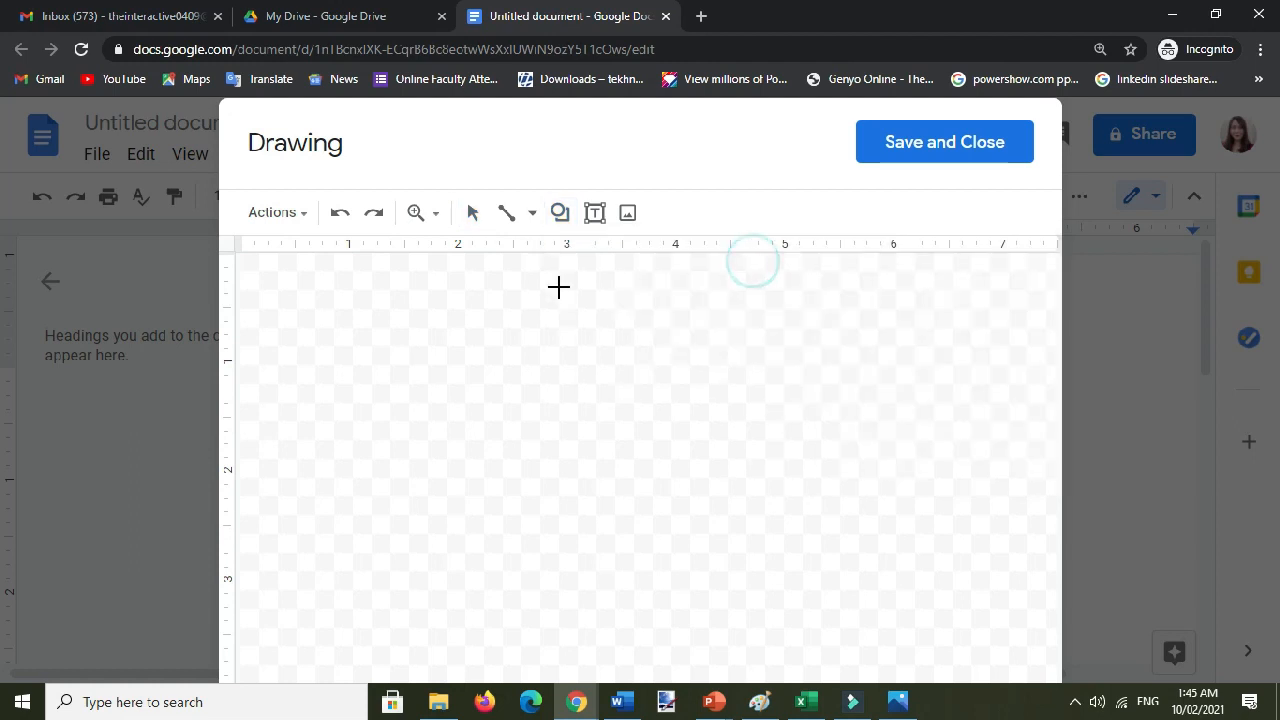
{"action": "left_click_drag", "start_coordinate": [381, 320], "coordinate": [651, 461]}
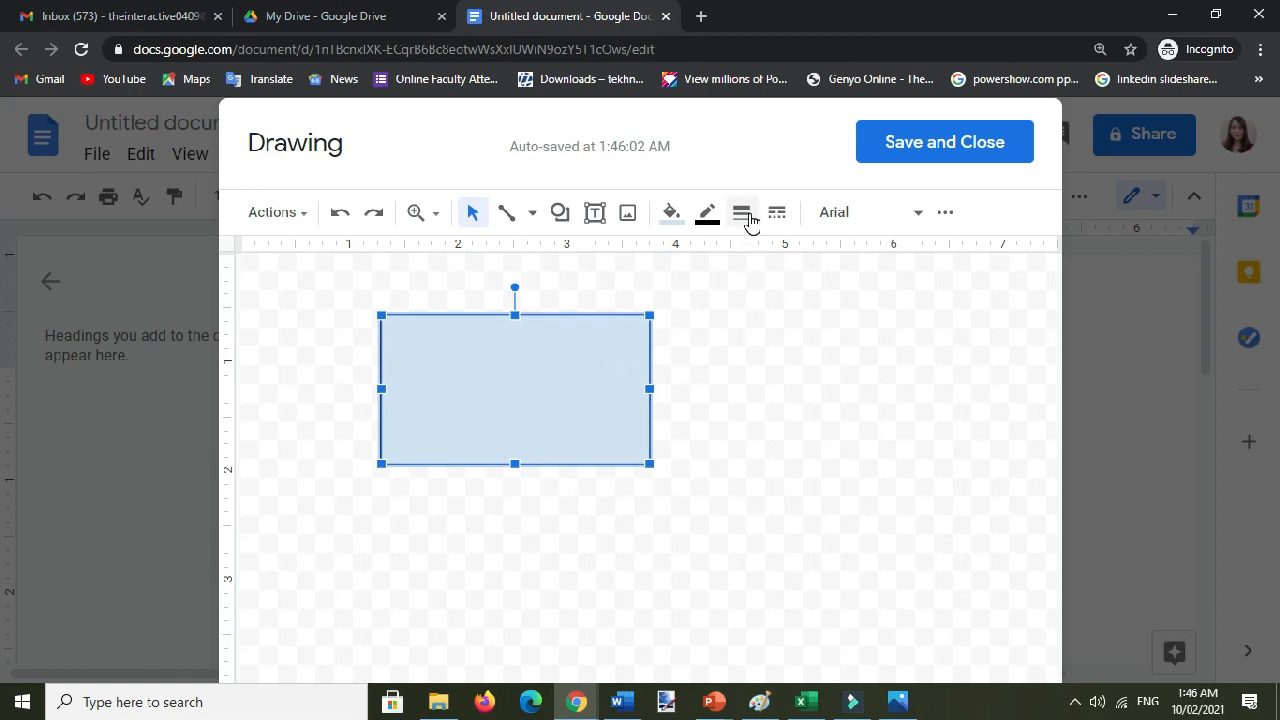
{"action": "mouse_move", "coordinate": [742, 212]}
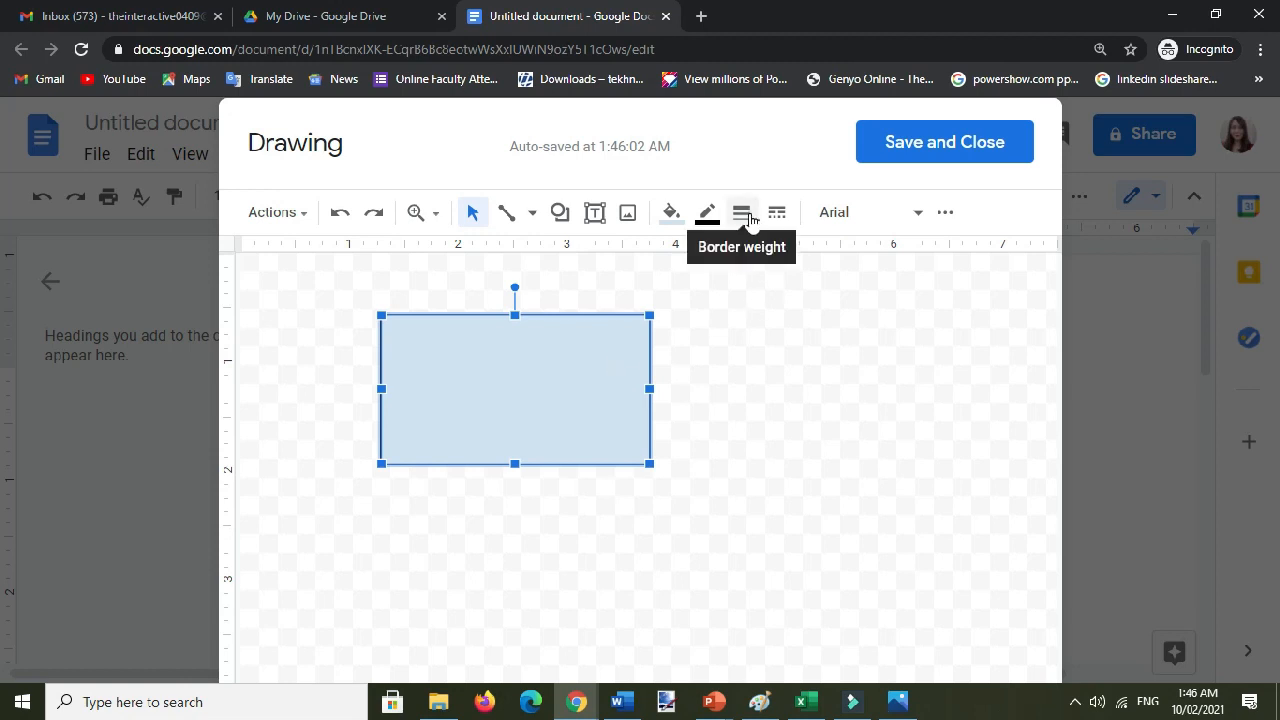
{"action": "left_click", "coordinate": [741, 212]}
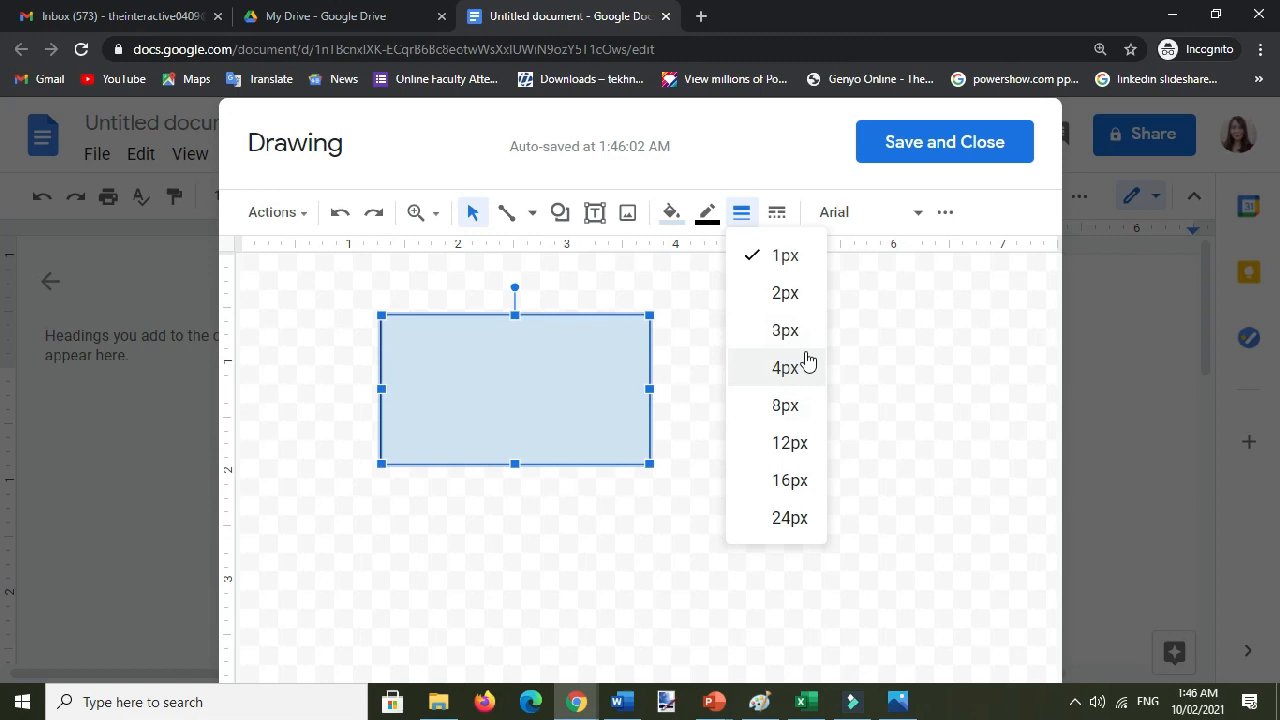
{"action": "left_click", "coordinate": [785, 367]}
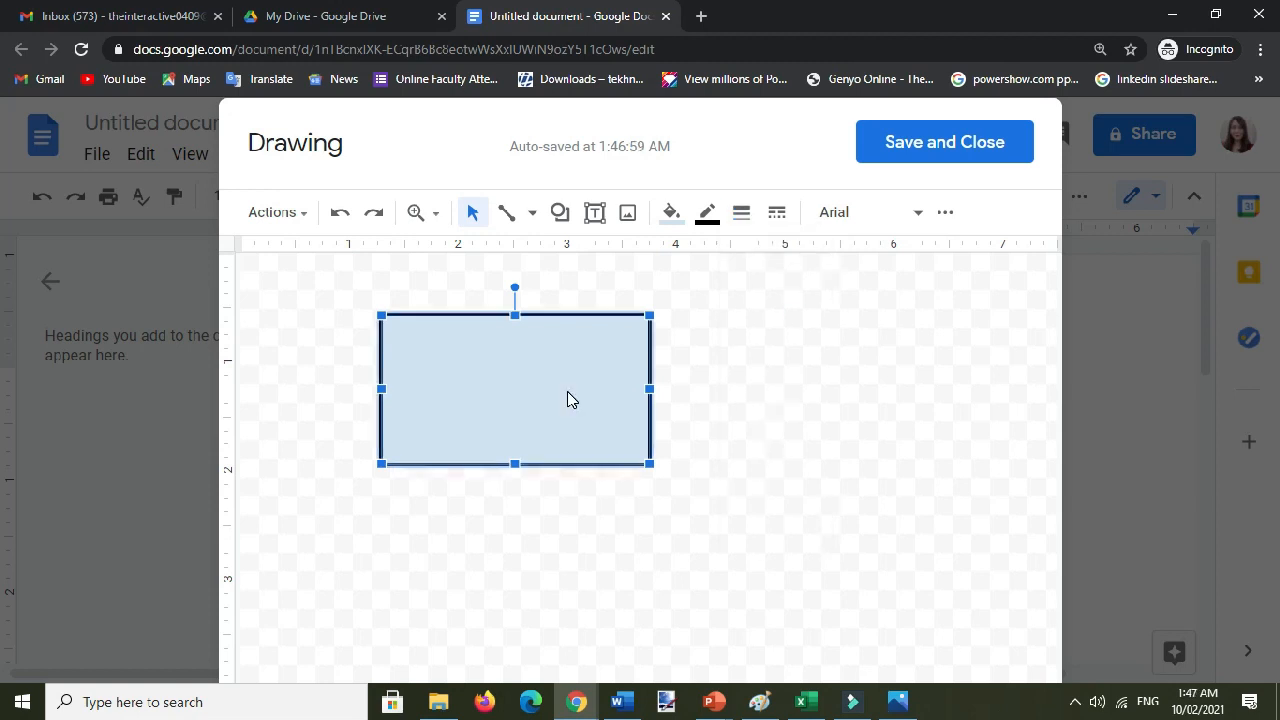
{"action": "mouse_move", "coordinate": [790, 220]}
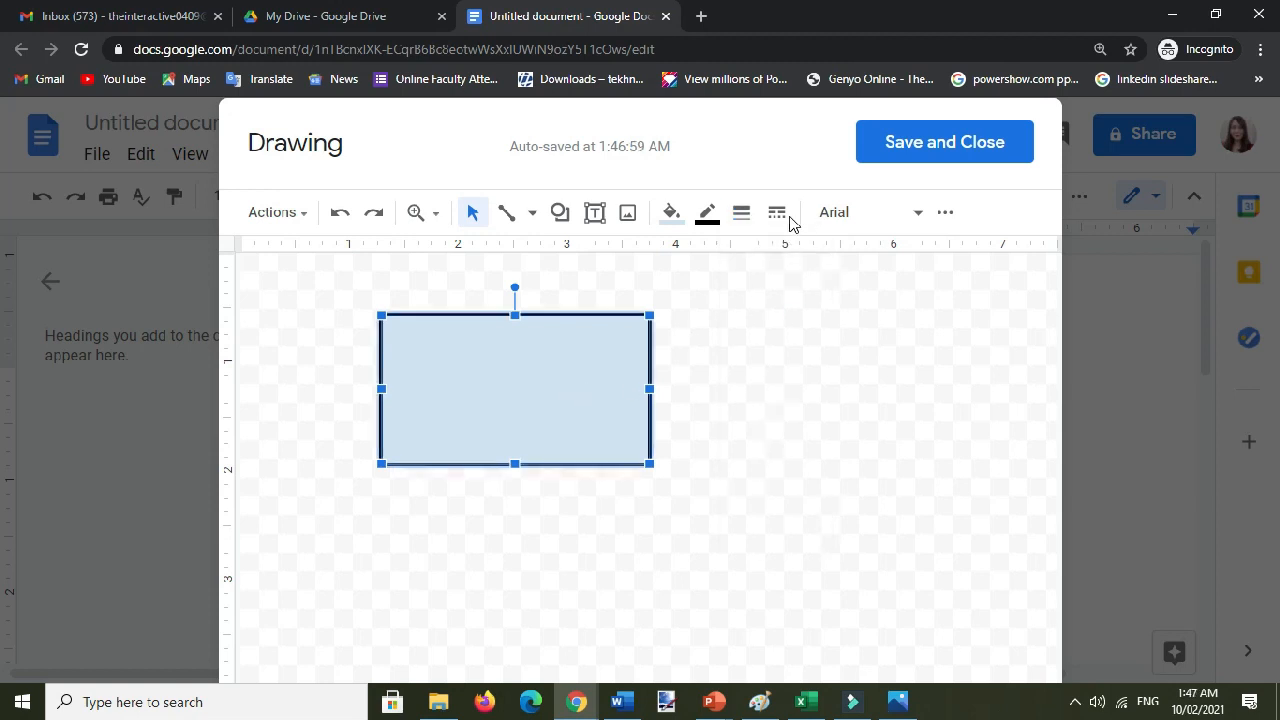
Change the rectangle's border dash style from solid to dashed.
{"action": "left_click", "coordinate": [776, 212]}
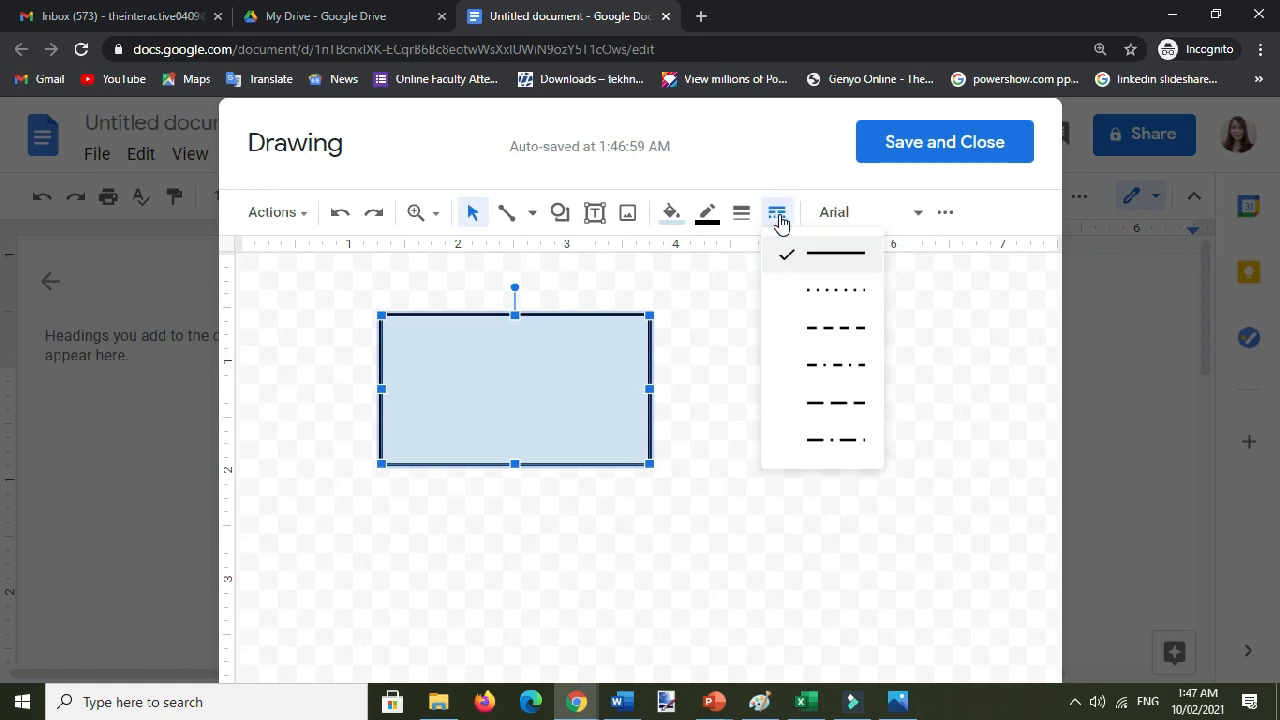
{"action": "mouse_move", "coordinate": [843, 313]}
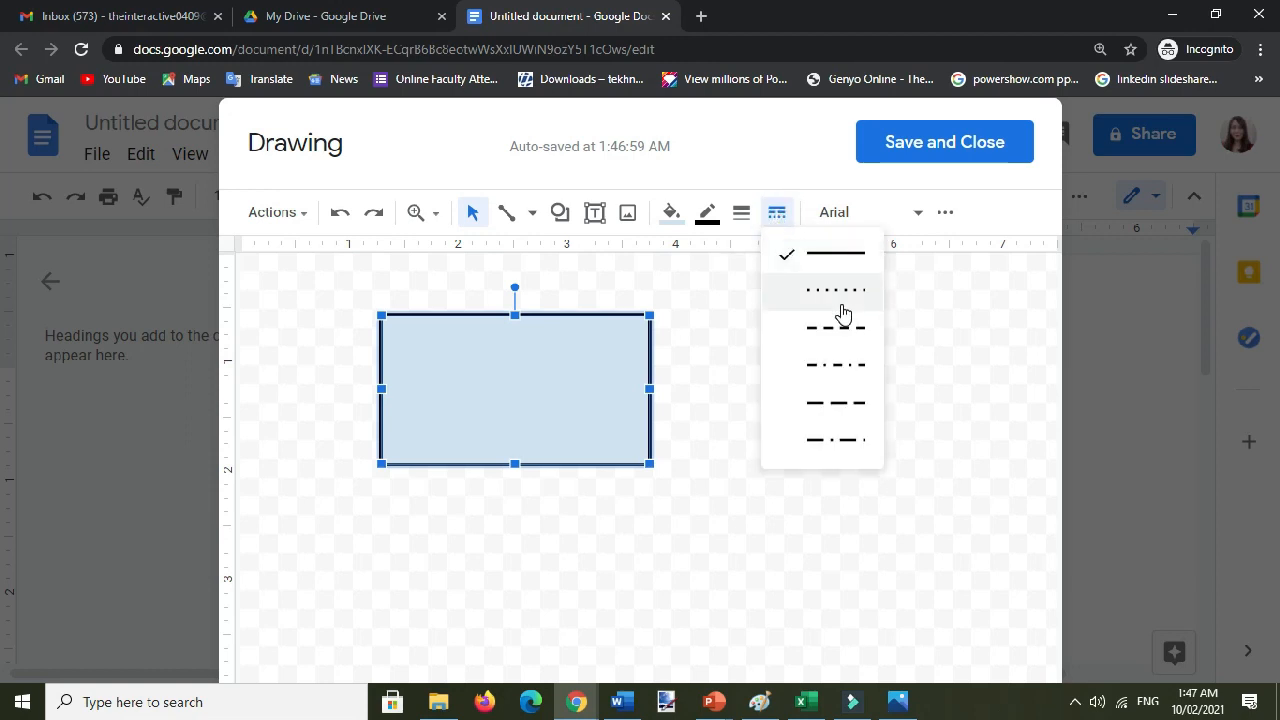
{"action": "mouse_move", "coordinate": [852, 337]}
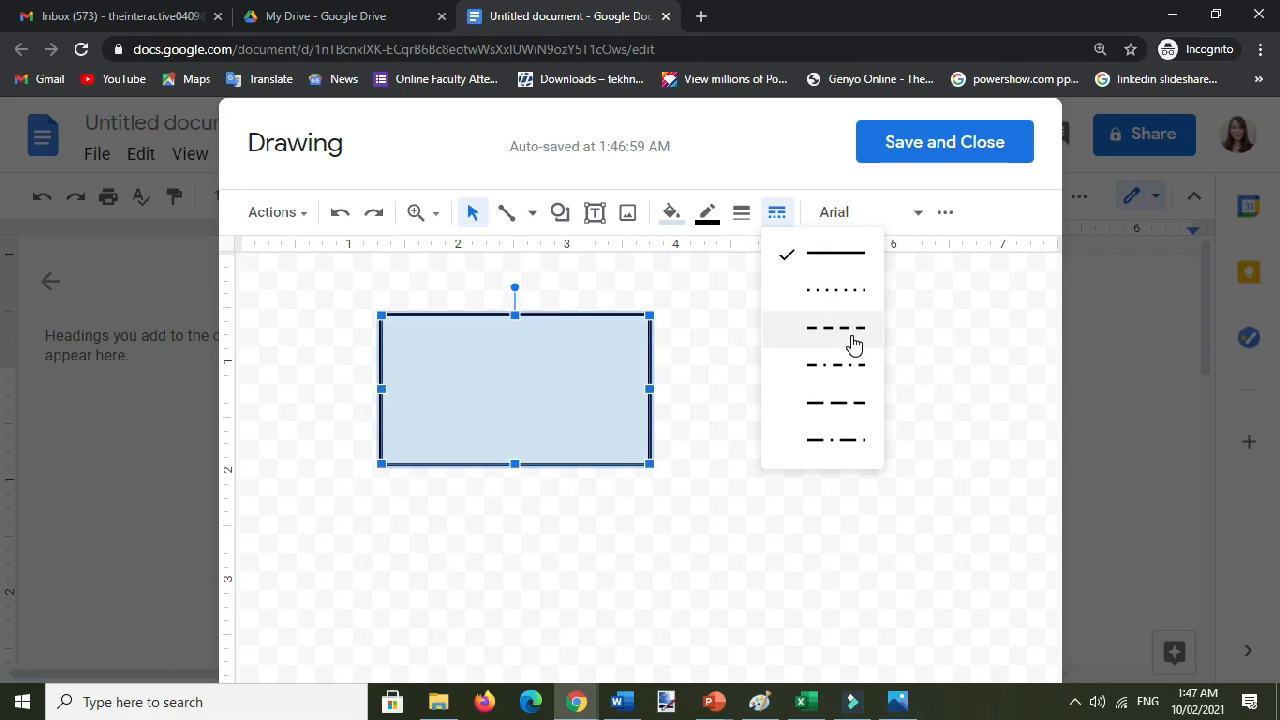
{"action": "mouse_move", "coordinate": [848, 335]}
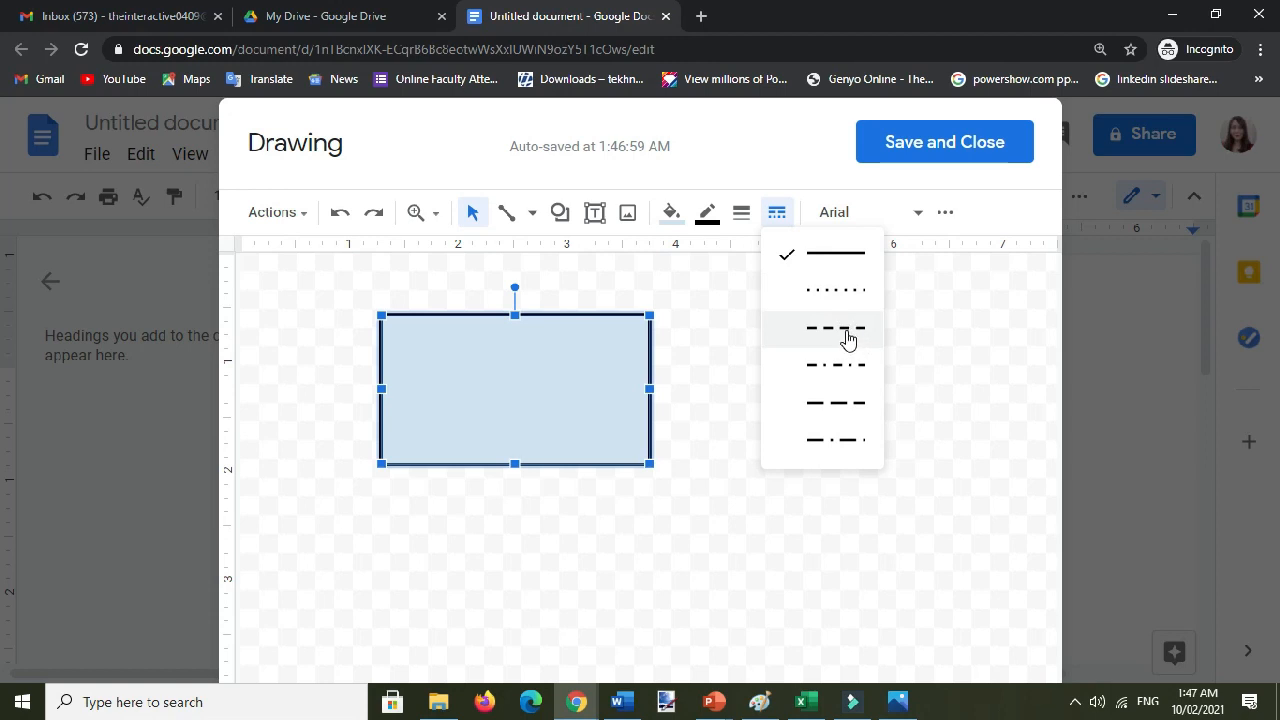
{"action": "left_click", "coordinate": [834, 331]}
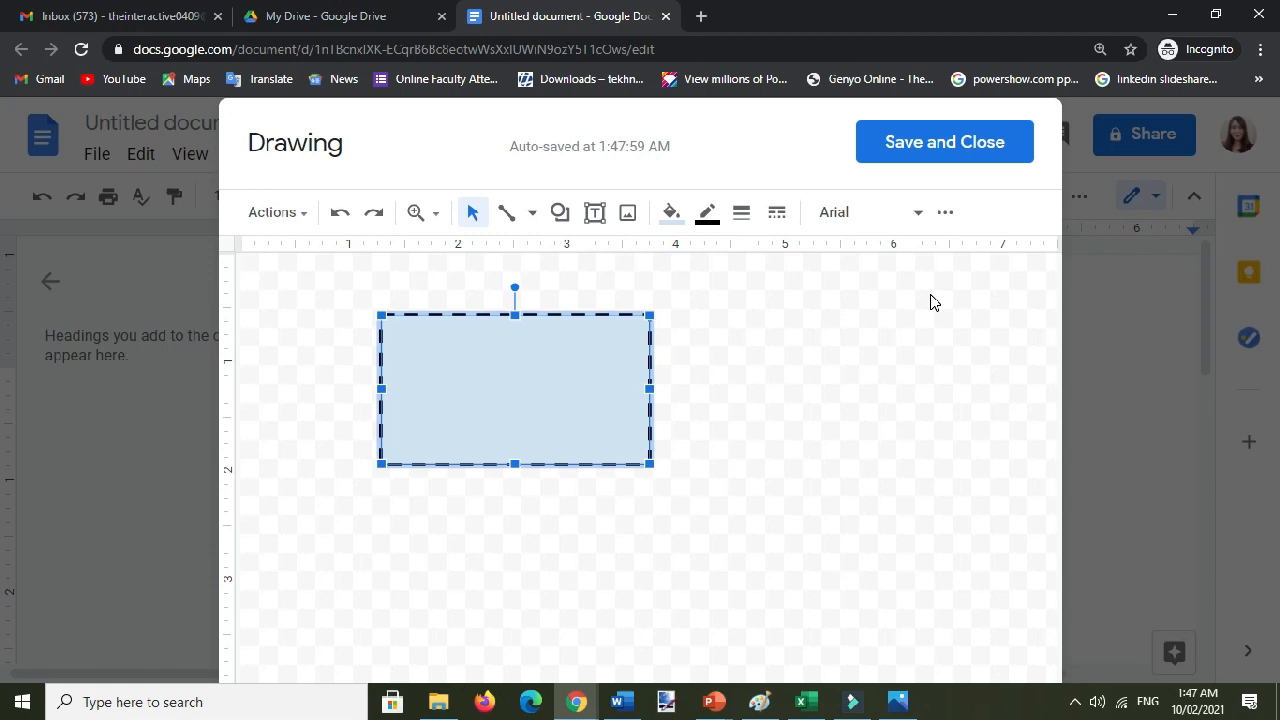
{"action": "mouse_move", "coordinate": [751, 258]}
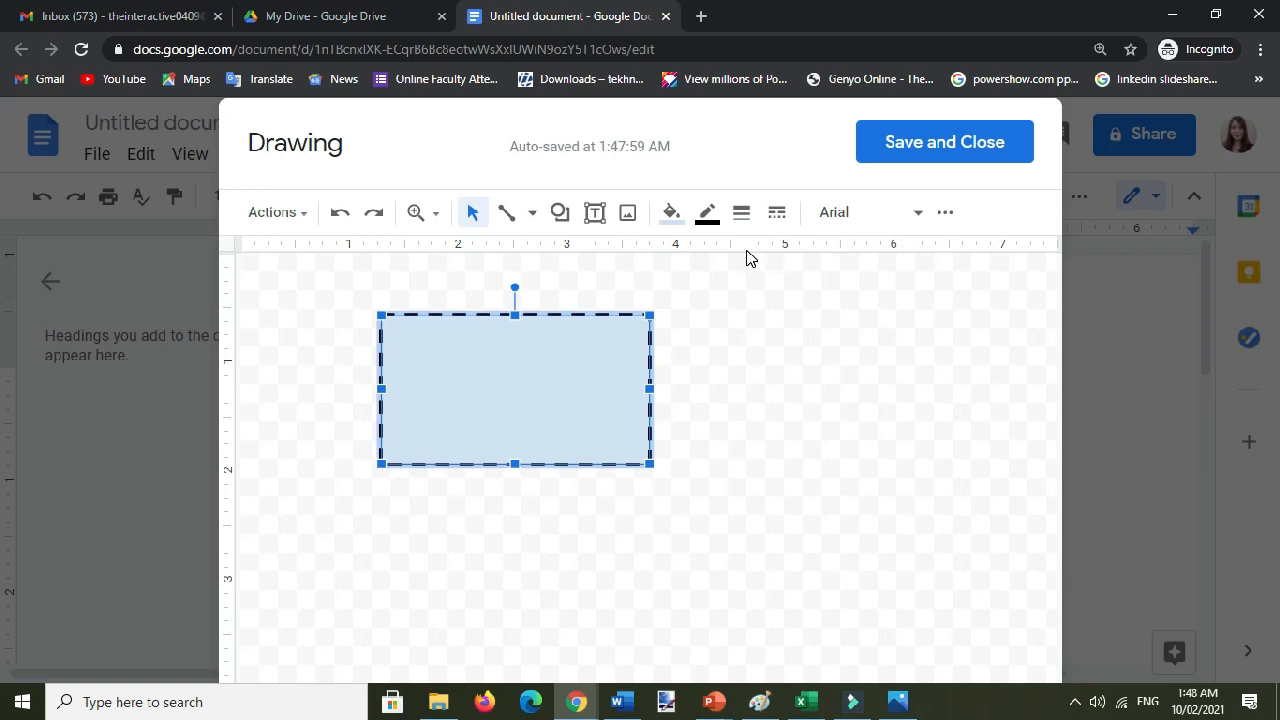
{"action": "mouse_move", "coordinate": [583, 332]}
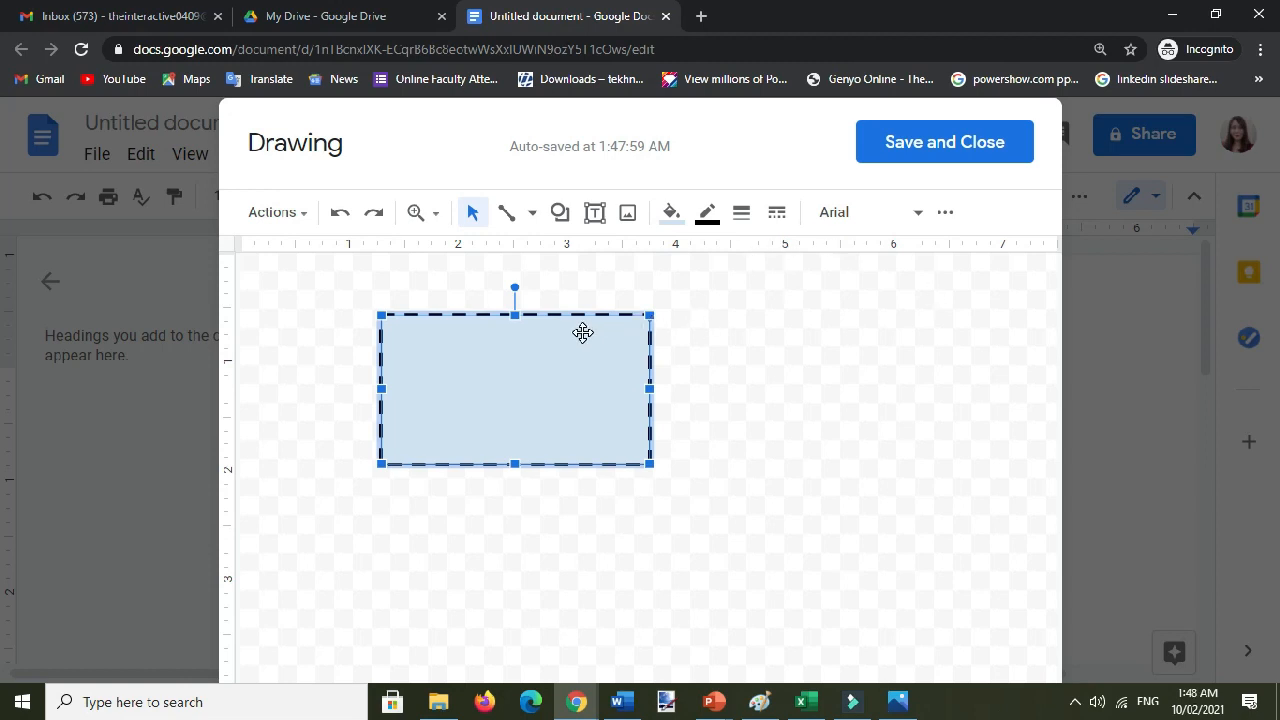
{"action": "mouse_move", "coordinate": [707, 212]}
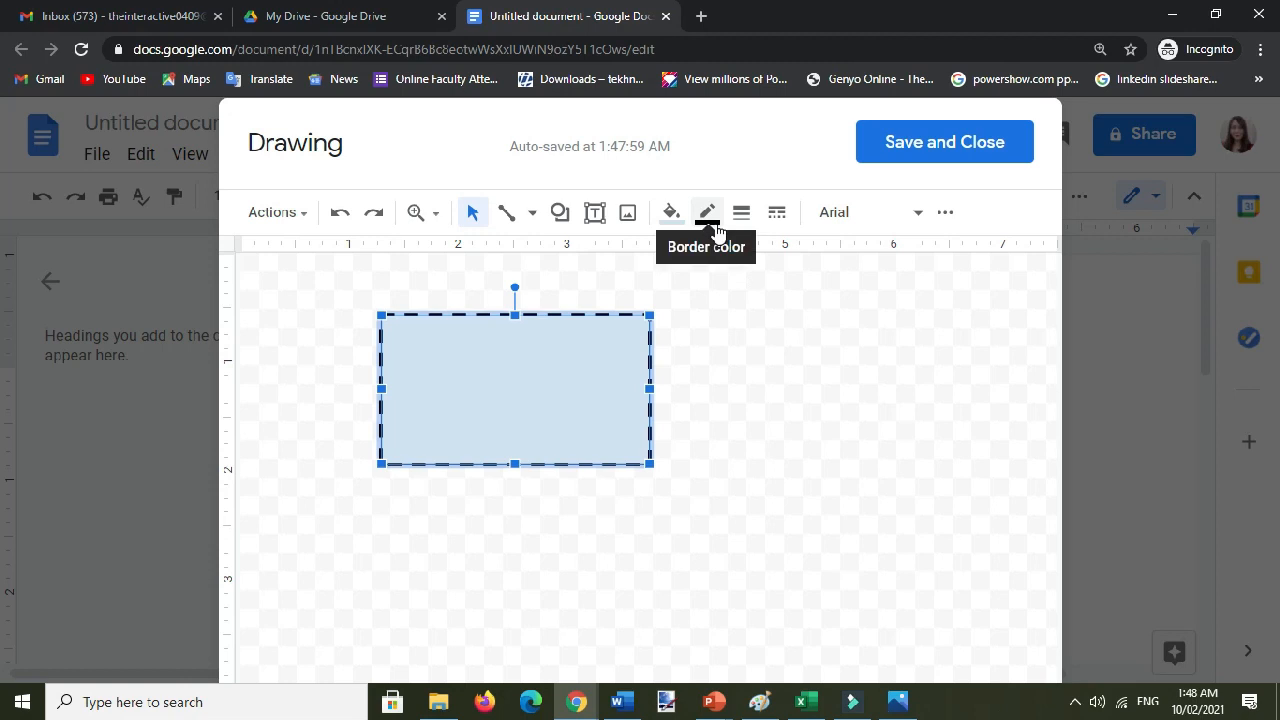
Set the rectangle's border colour to green and its fill to cyan.
{"action": "left_click", "coordinate": [707, 212]}
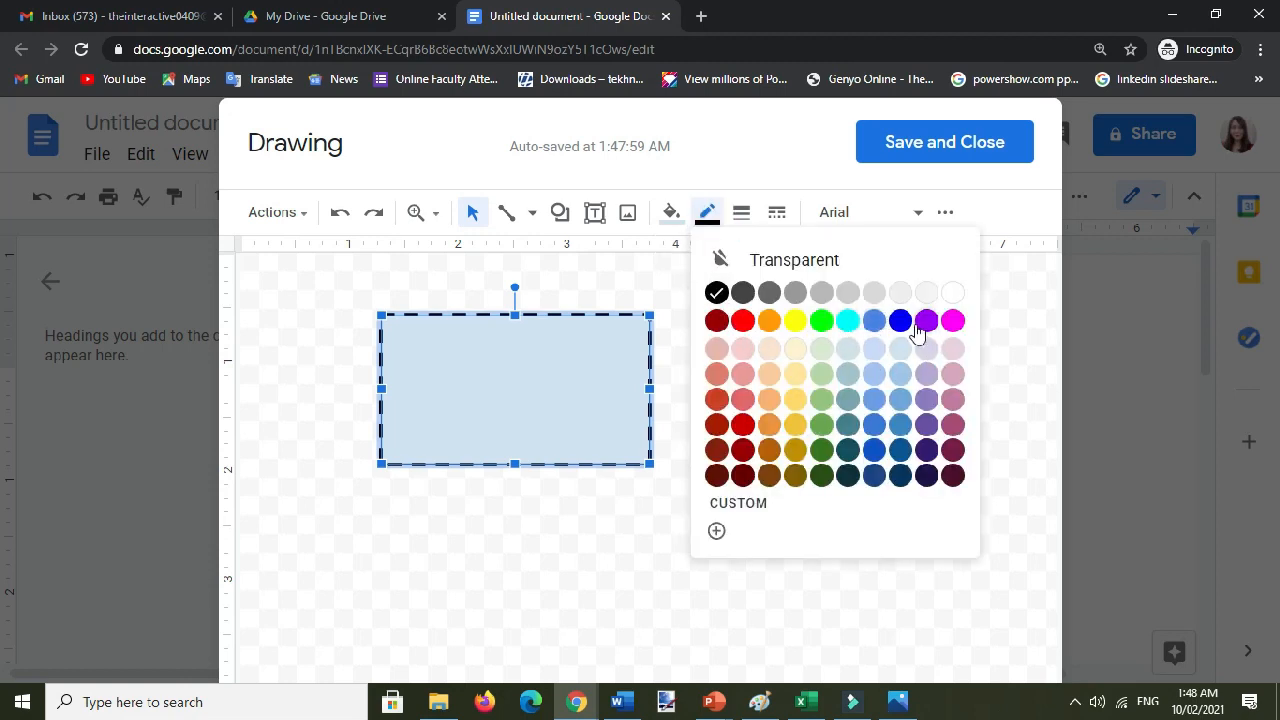
{"action": "mouse_move", "coordinate": [822, 330]}
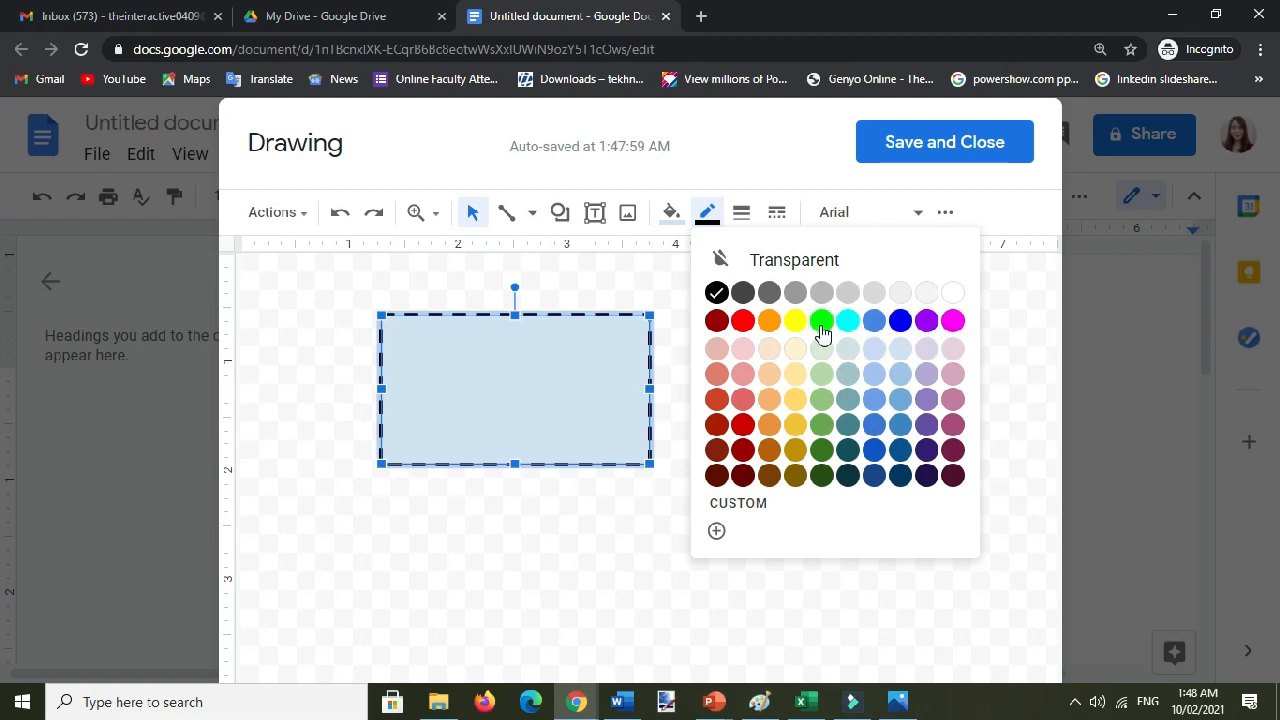
{"action": "left_click", "coordinate": [671, 212]}
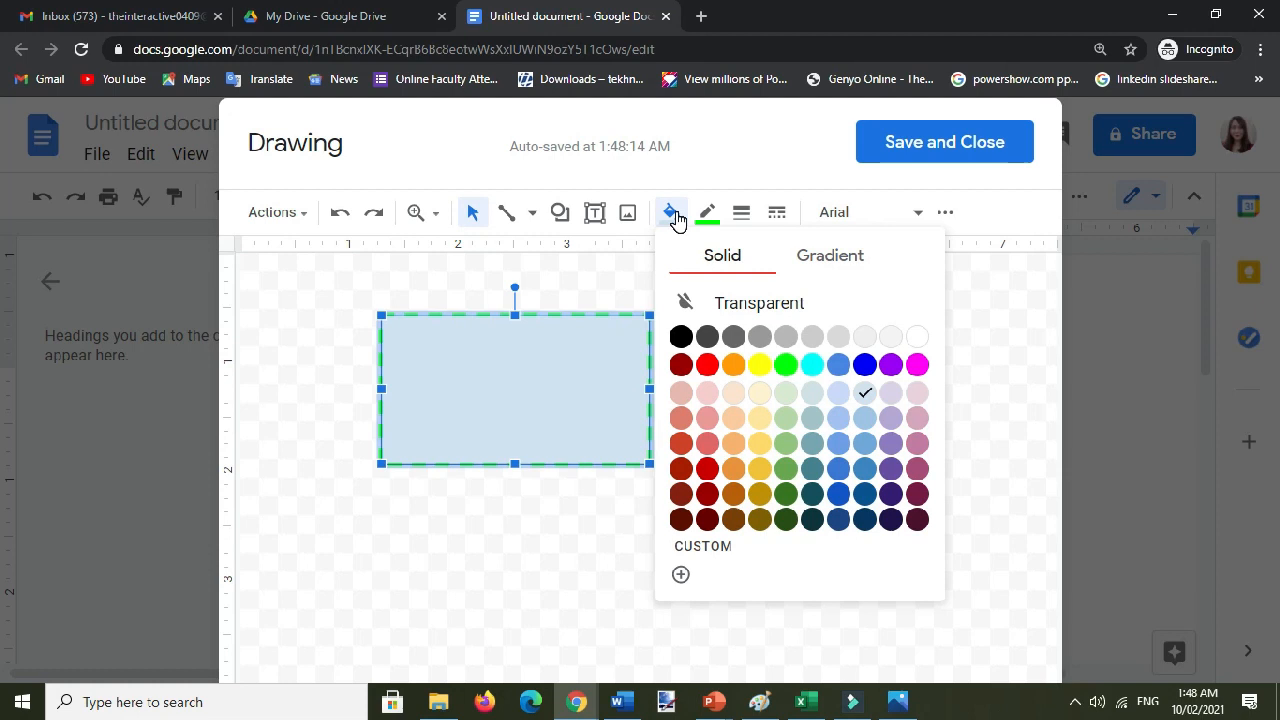
{"action": "mouse_move", "coordinate": [798, 389]}
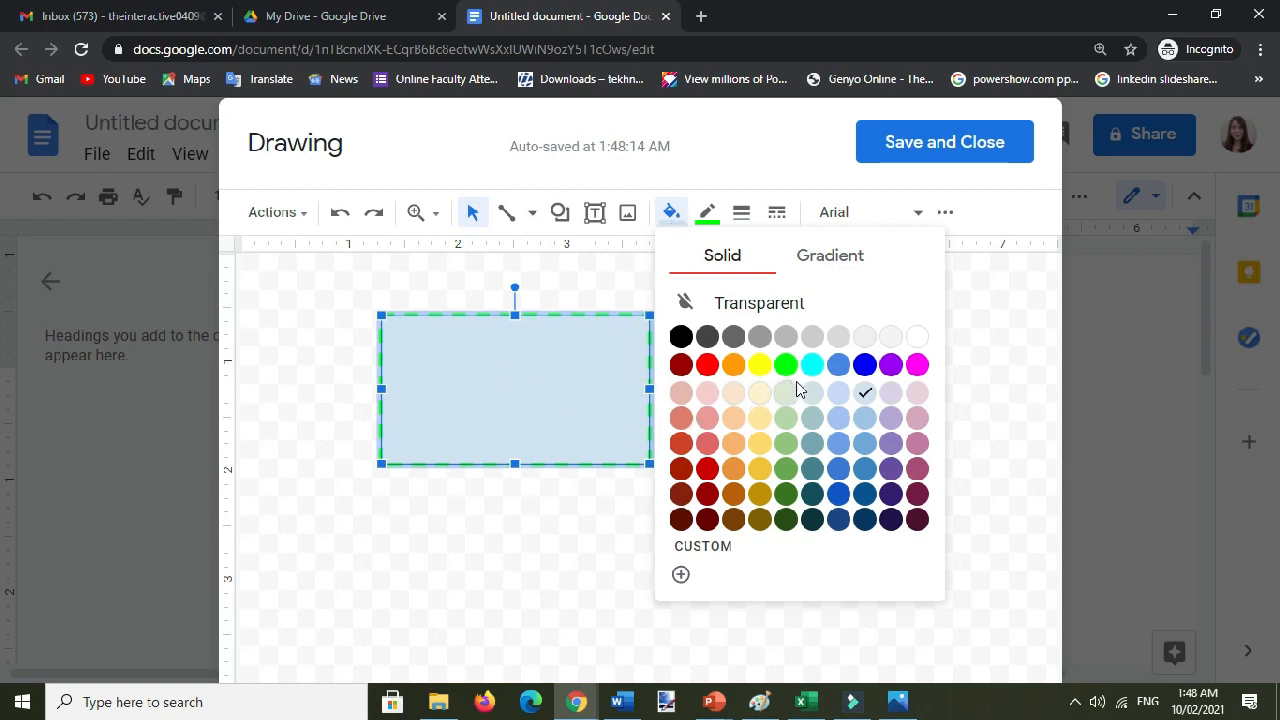
{"action": "left_click", "coordinate": [810, 363]}
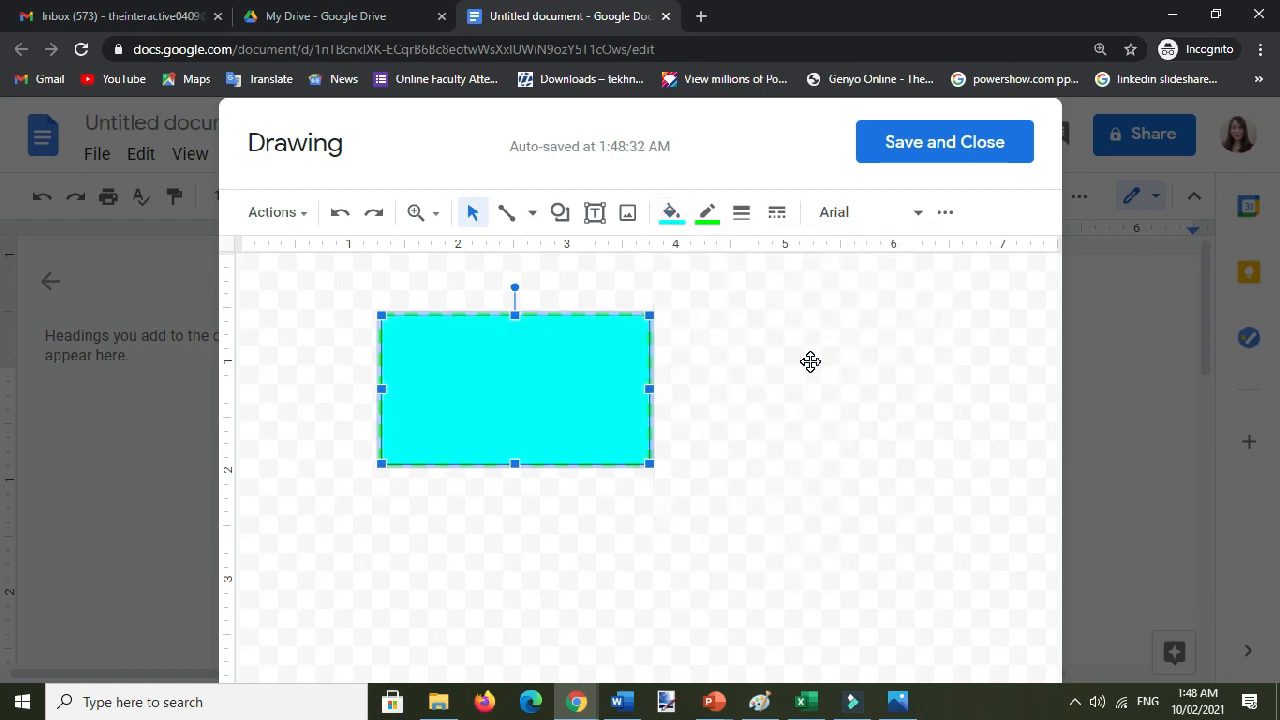
{"action": "mouse_move", "coordinate": [670, 212]}
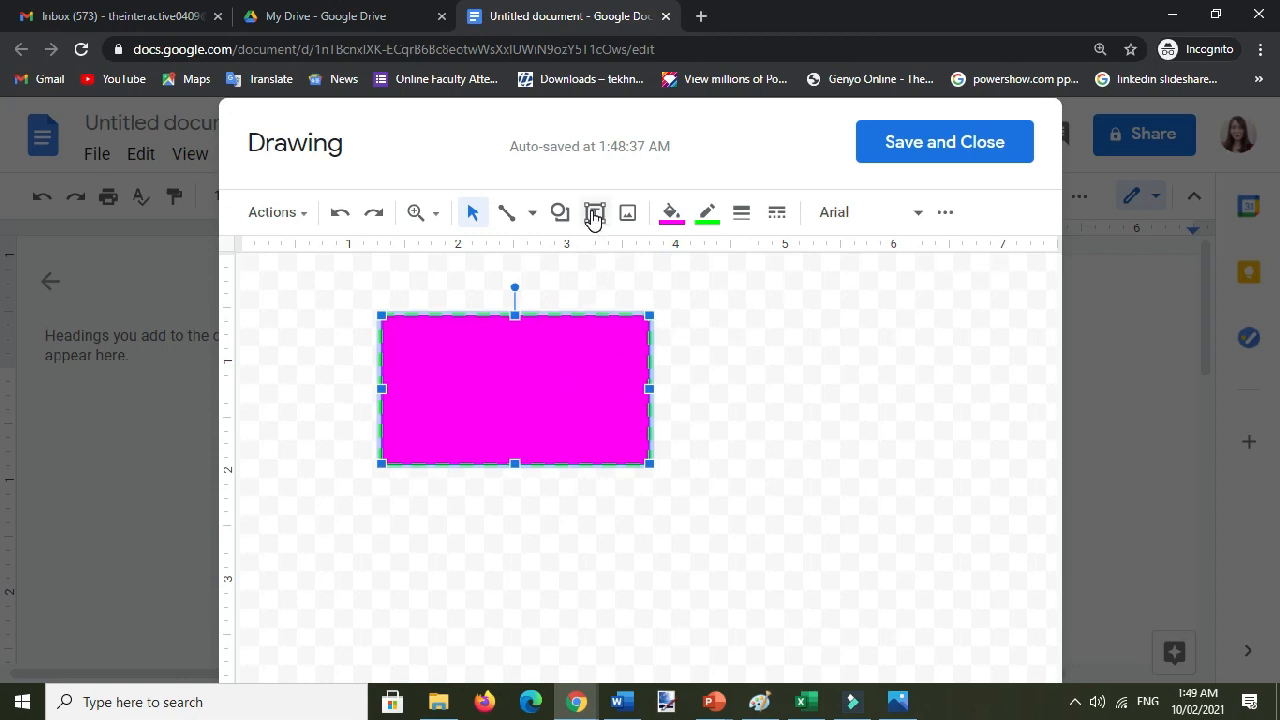
Add a text box reading 'Hello' on the rectangle.
{"action": "left_click", "coordinate": [594, 212]}
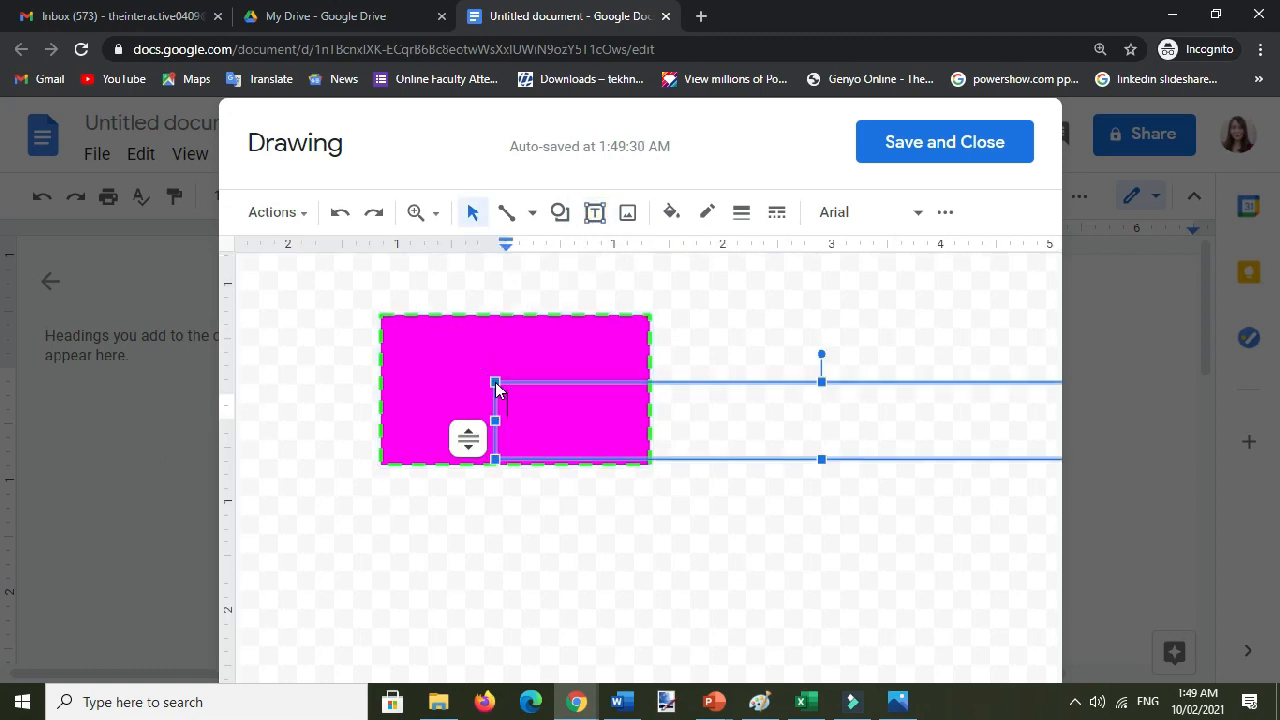
{"action": "type", "text": "HE"}
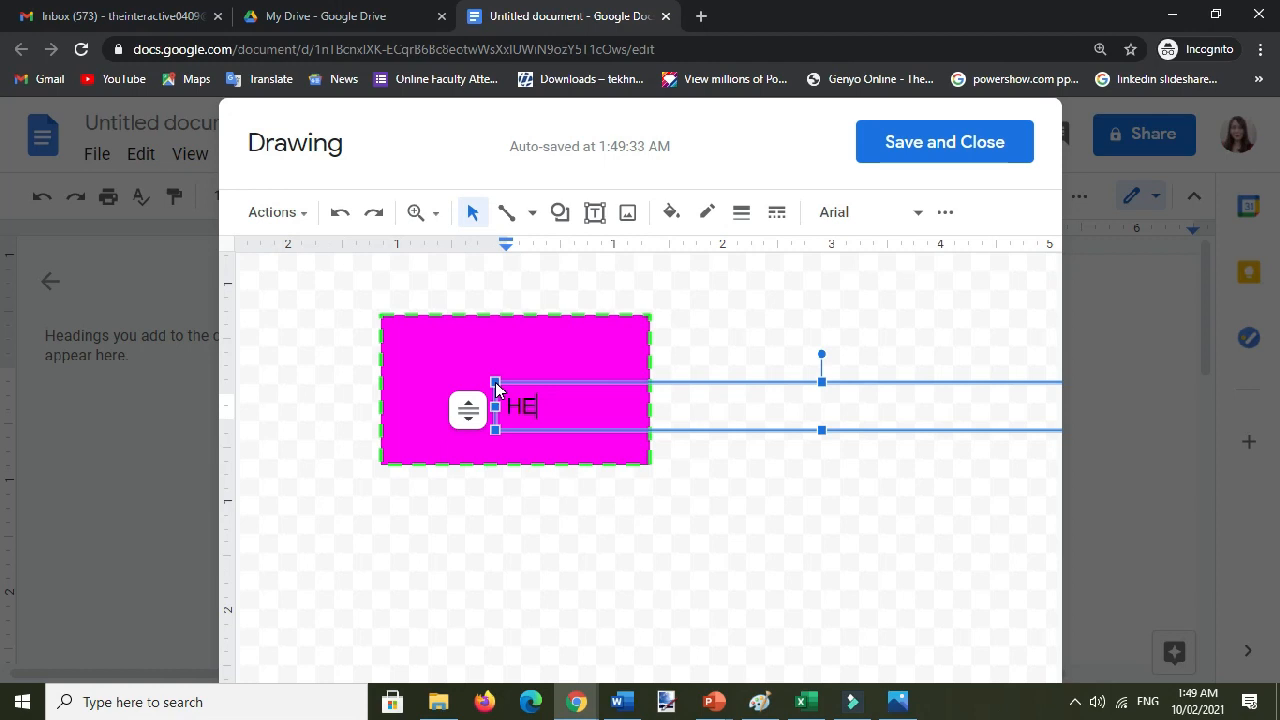
{"action": "type", "text": "llo"}
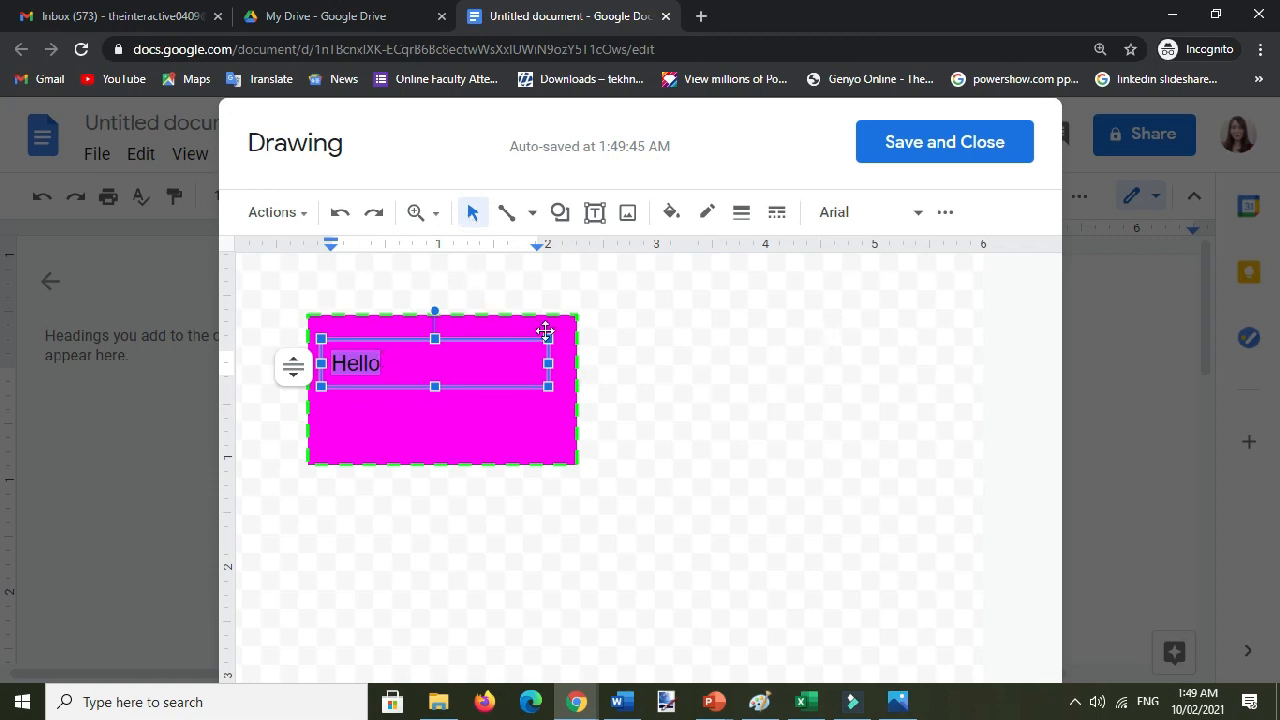
{"action": "mouse_move", "coordinate": [944, 212]}
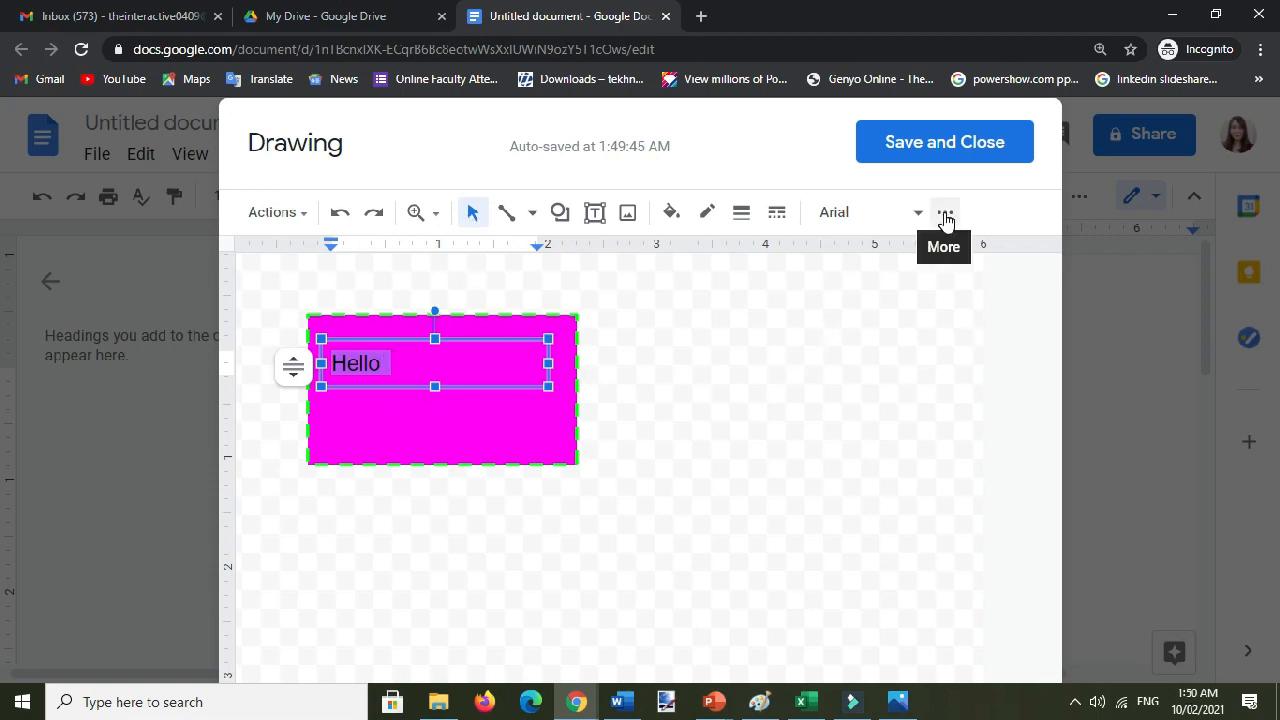
Set the font size of the 'Hello' text to 48 pt.
{"action": "left_click", "coordinate": [944, 212]}
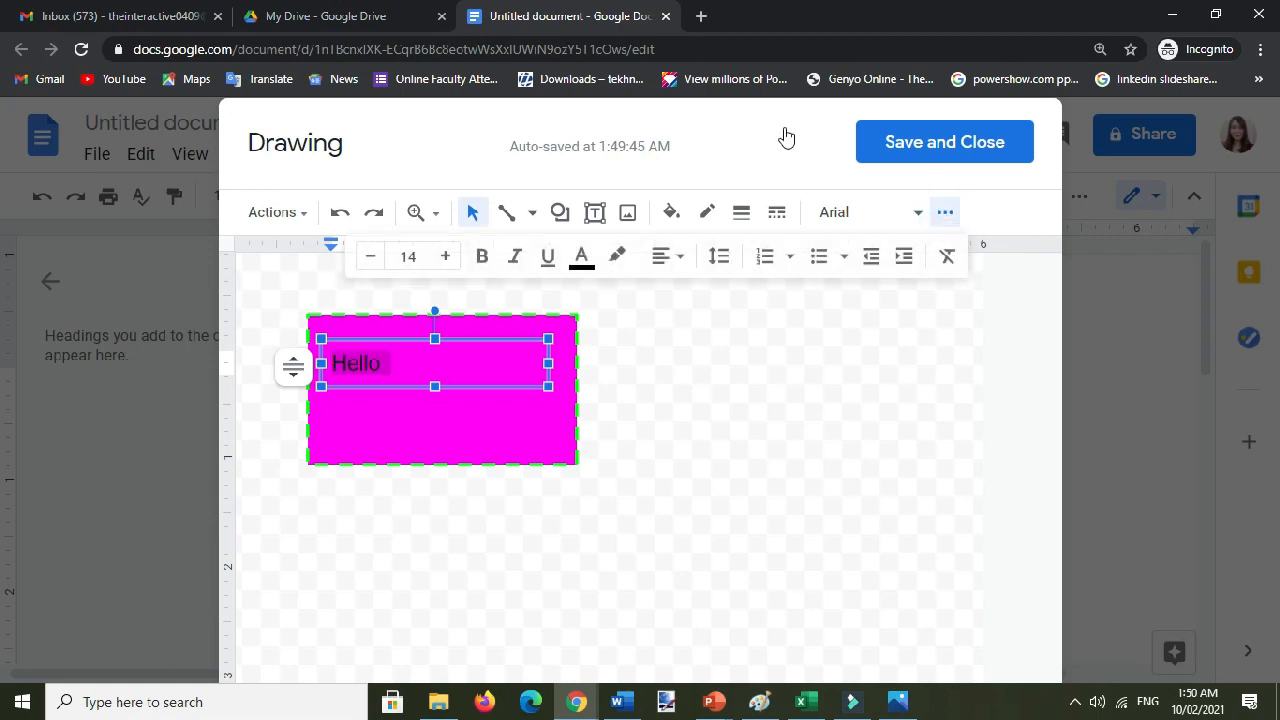
{"action": "mouse_move", "coordinate": [407, 256]}
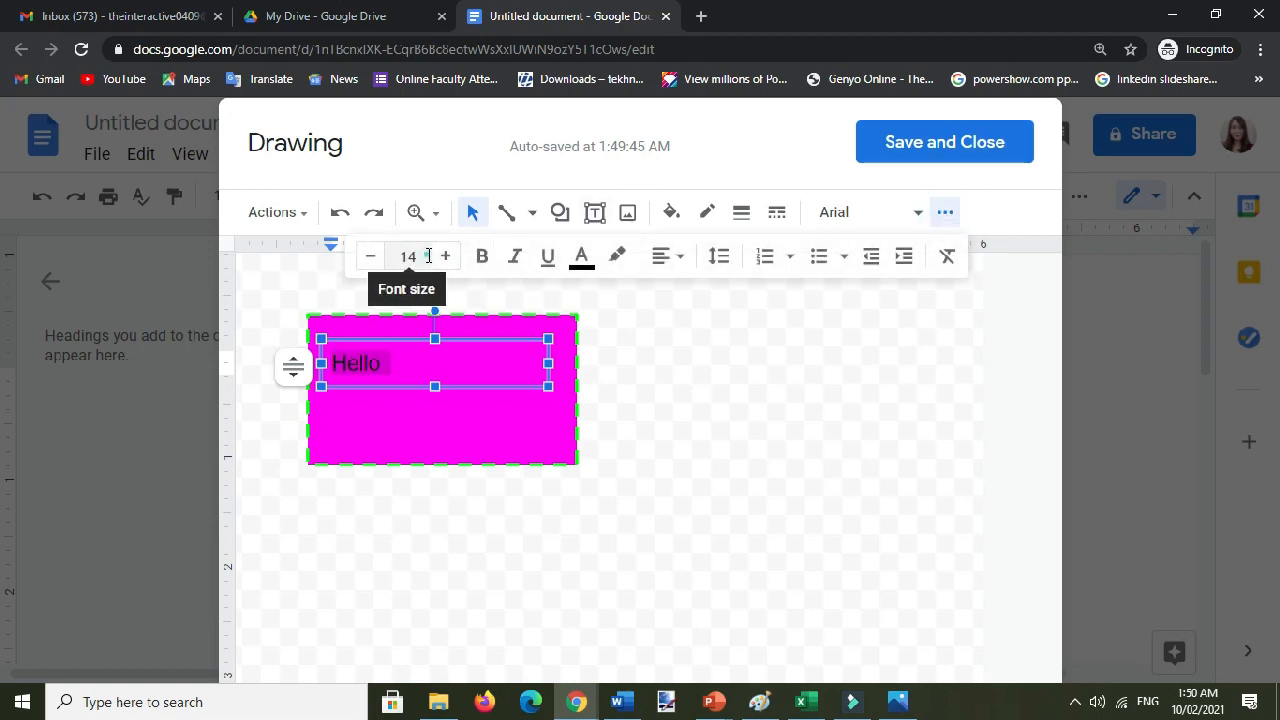
{"action": "left_click", "coordinate": [407, 256]}
{"action": "type", "text": "48"}
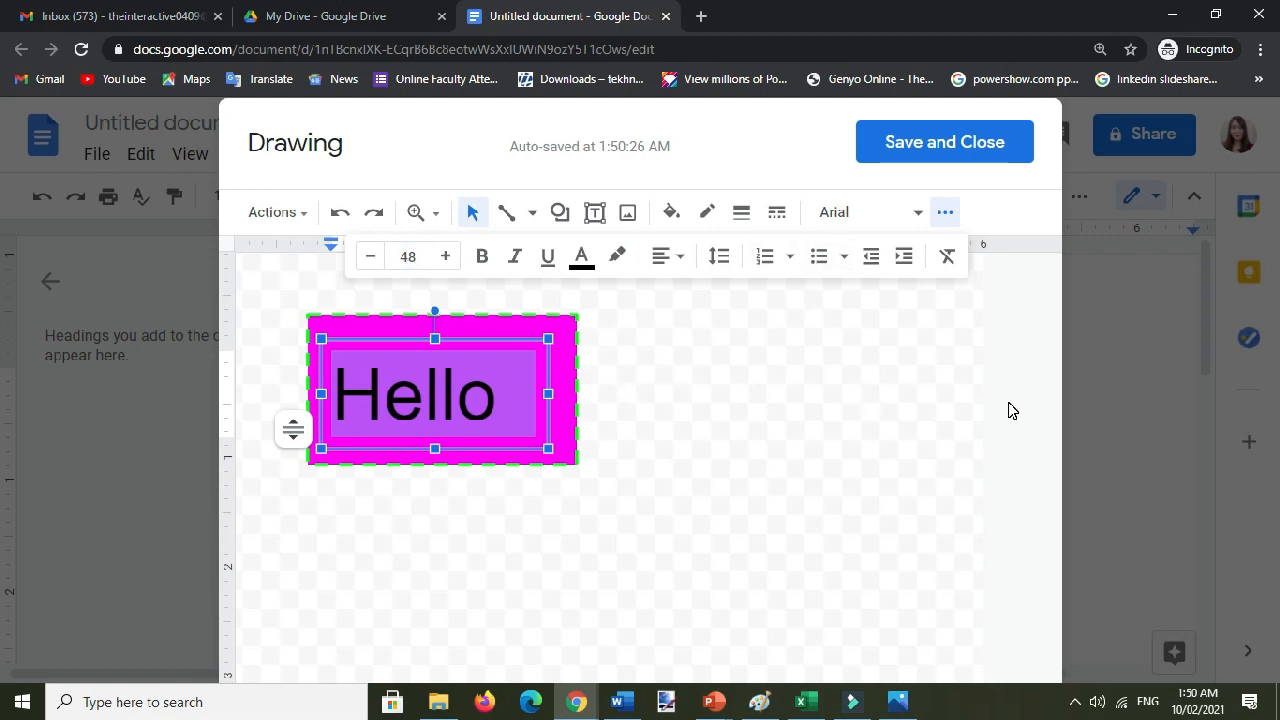
{"action": "mouse_move", "coordinate": [848, 211]}
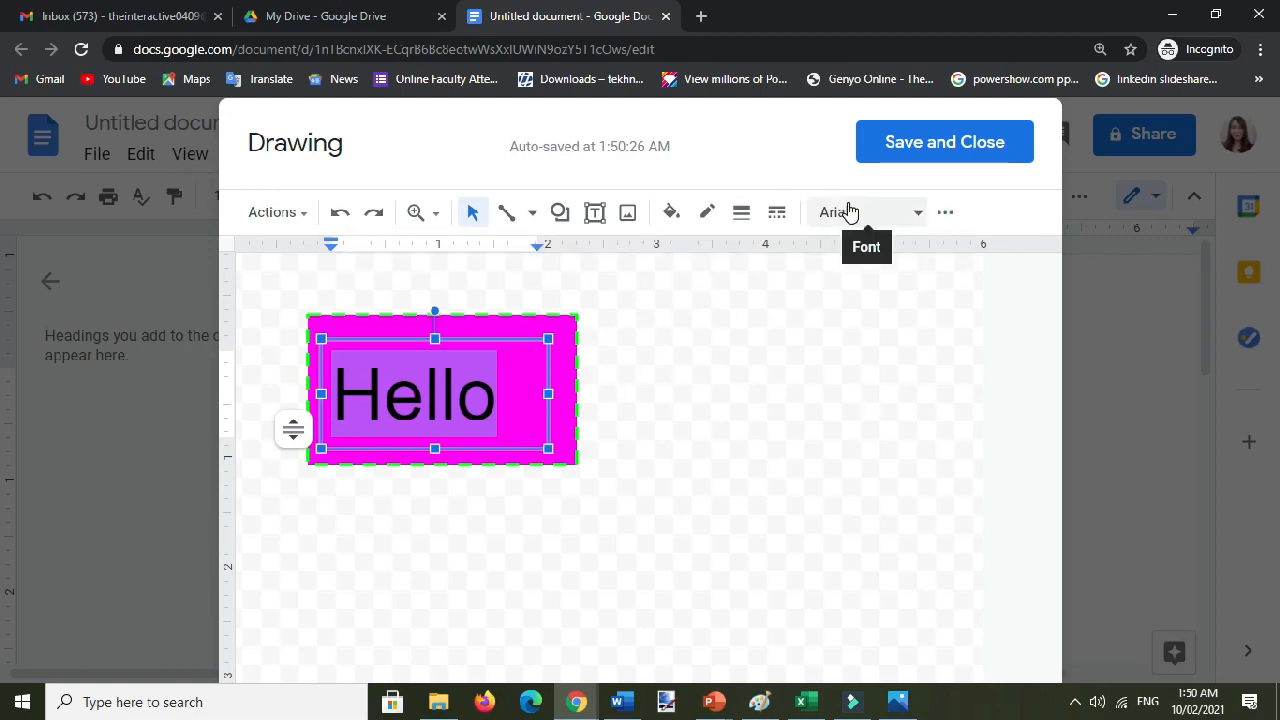
Apply the Lobster font to 'Hello', then deselect the text box.
{"action": "left_click", "coordinate": [865, 211]}
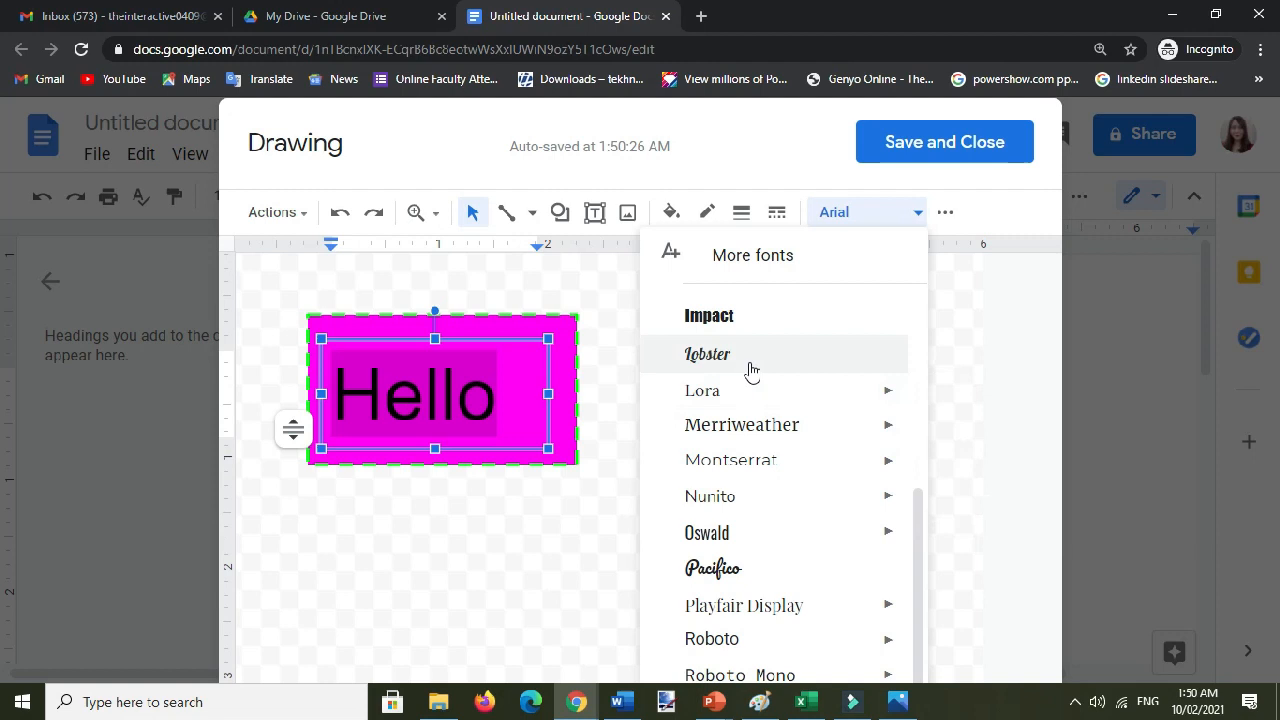
{"action": "left_click", "coordinate": [708, 354]}
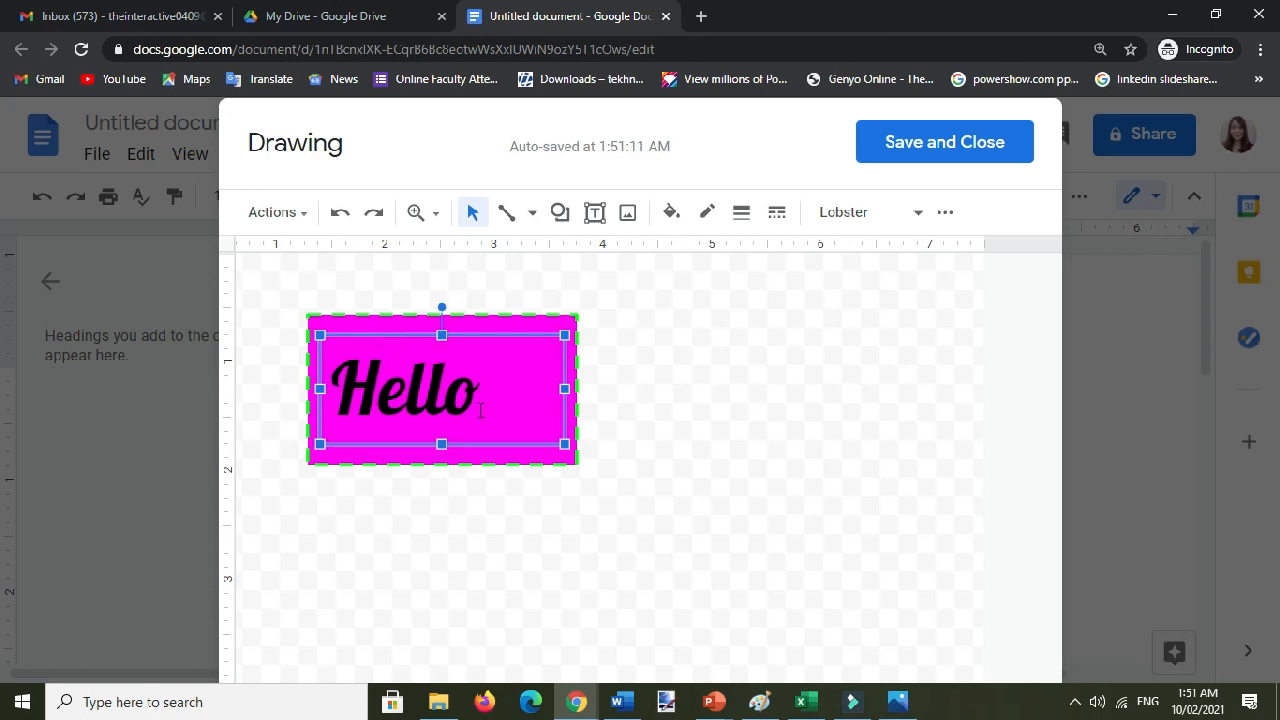
{"action": "left_click", "coordinate": [757, 419]}
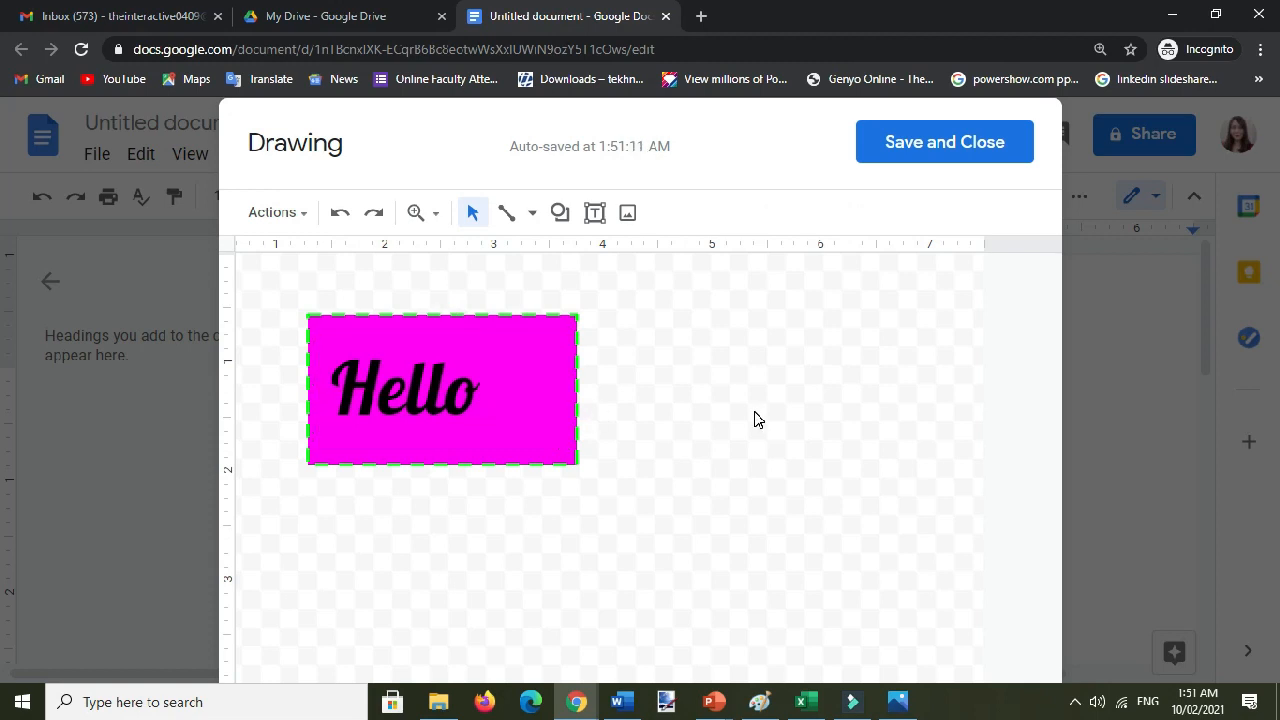
{"action": "mouse_move", "coordinate": [629, 260]}
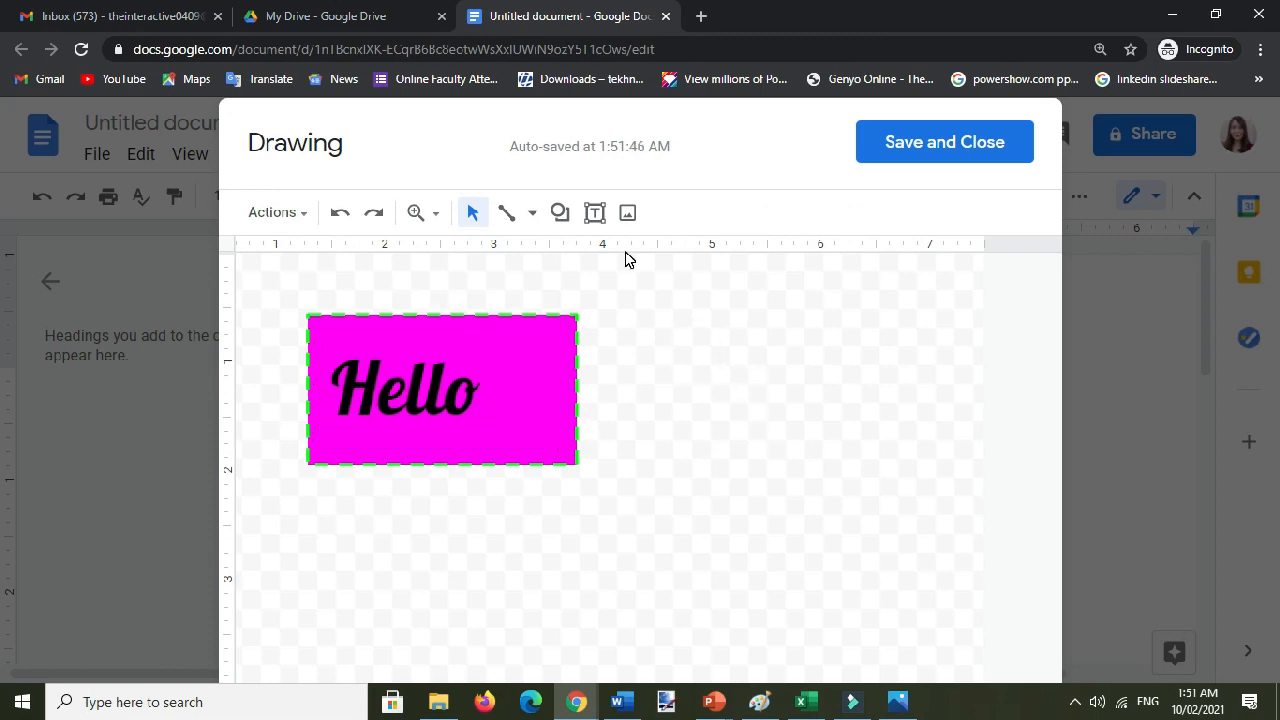
Draw a star right of the Hello rectangle, then move, rotate and resize it.
{"action": "left_click", "coordinate": [558, 212]}
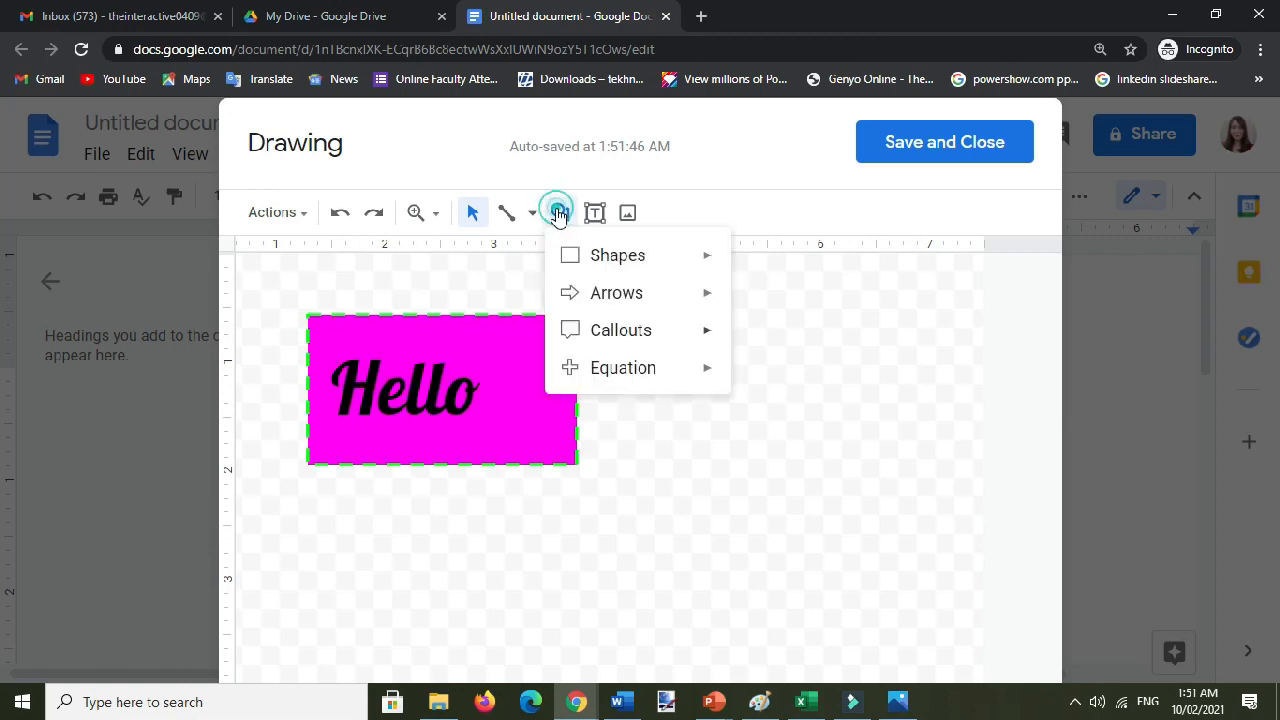
{"action": "left_click", "coordinate": [620, 330]}
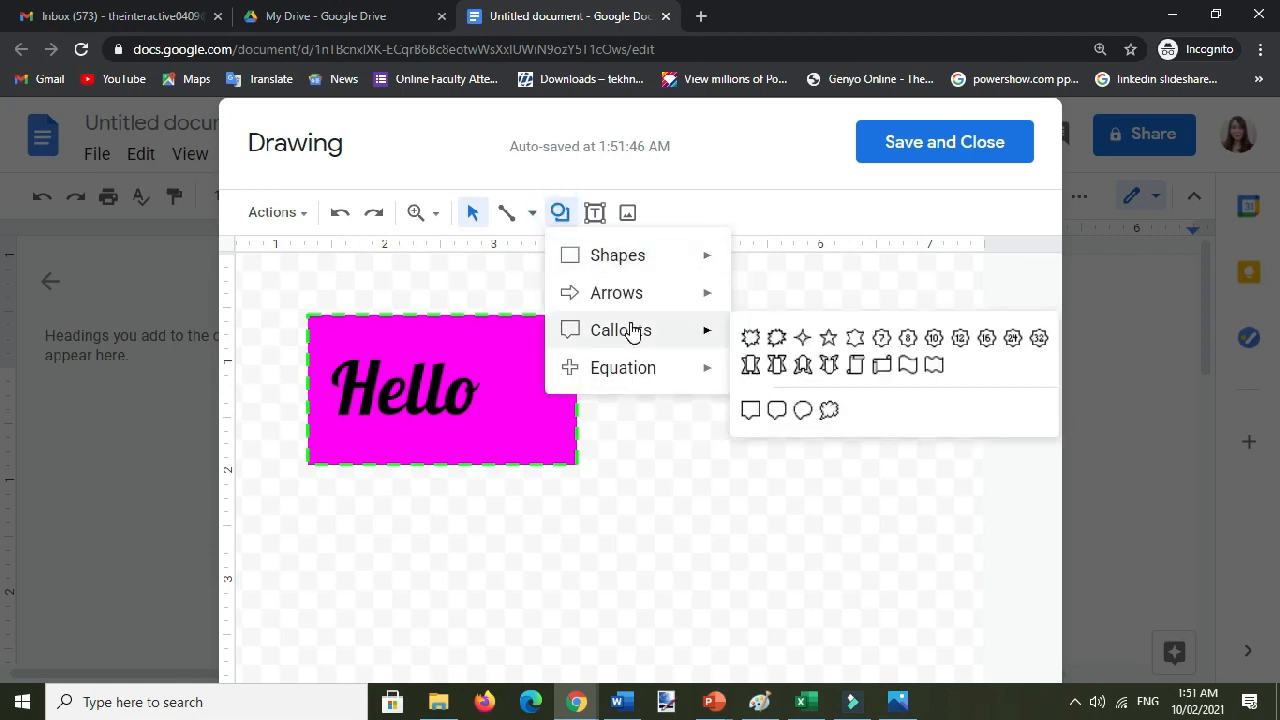
{"action": "mouse_move", "coordinate": [828, 337]}
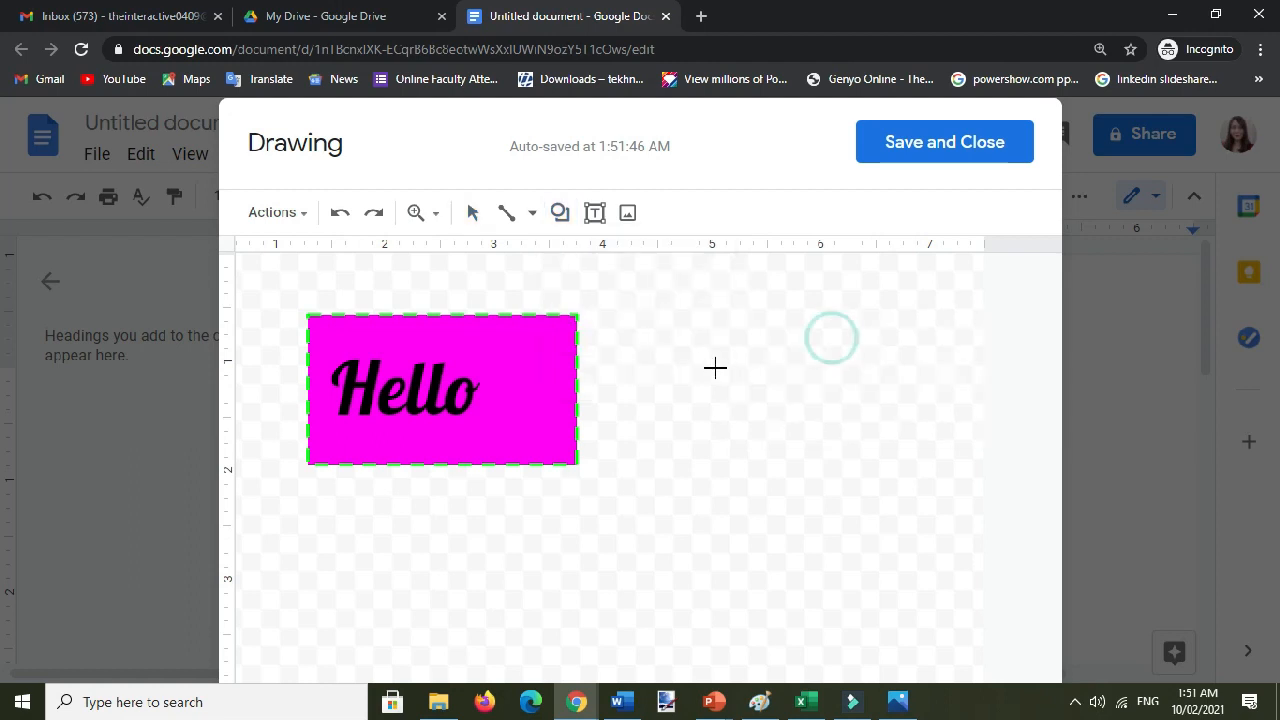
{"action": "left_click_drag", "start_coordinate": [685, 350], "coordinate": [858, 498]}
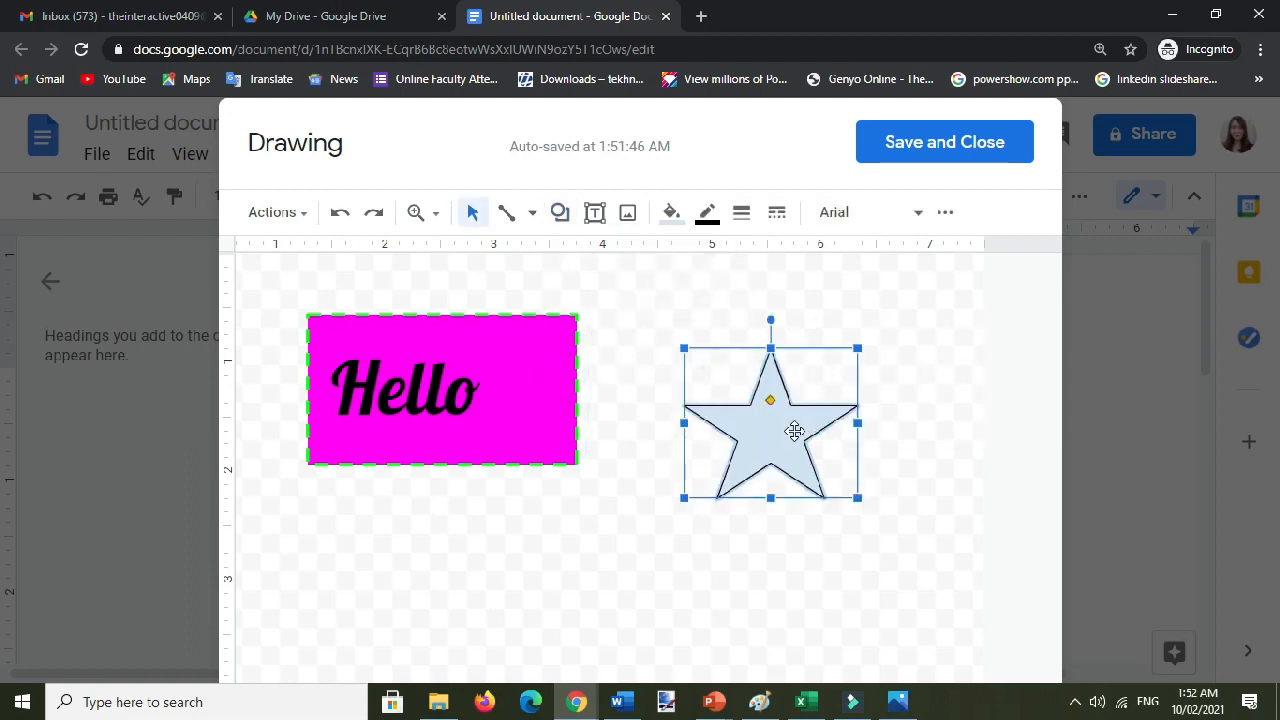
{"action": "left_click_drag", "start_coordinate": [795, 431], "coordinate": [777, 388]}
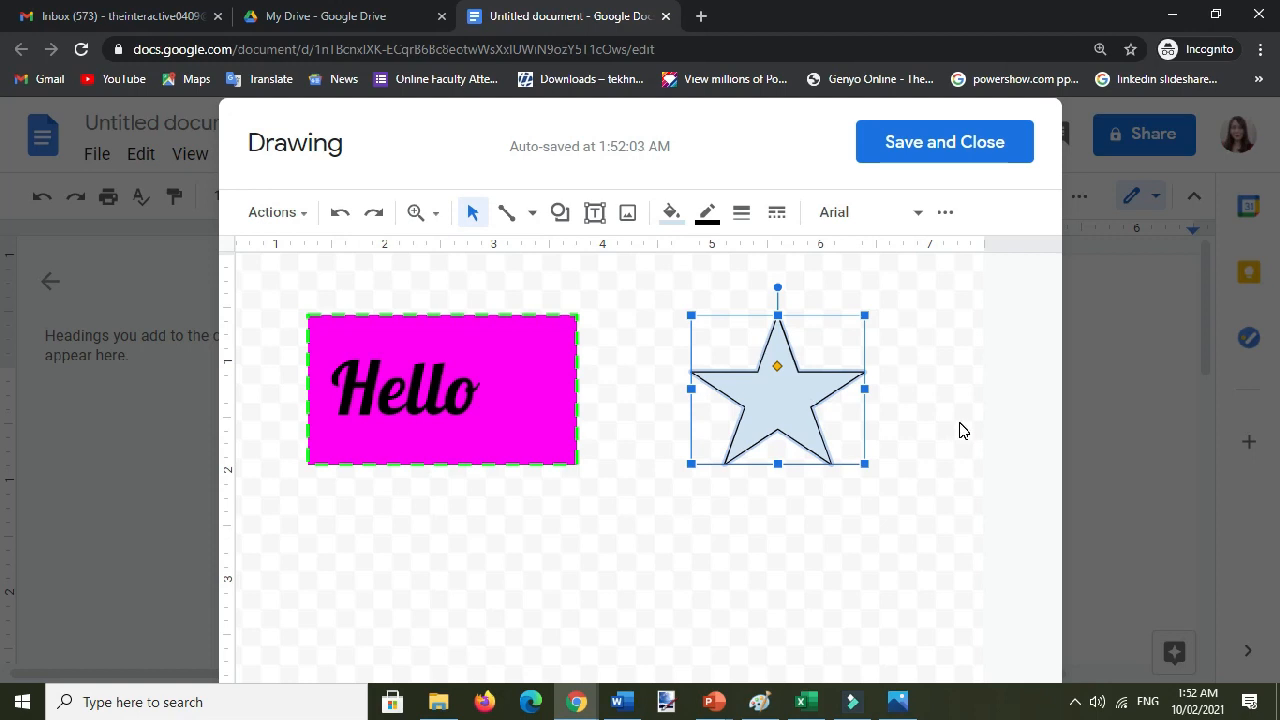
{"action": "left_click_drag", "start_coordinate": [777, 287], "coordinate": [789, 281]}
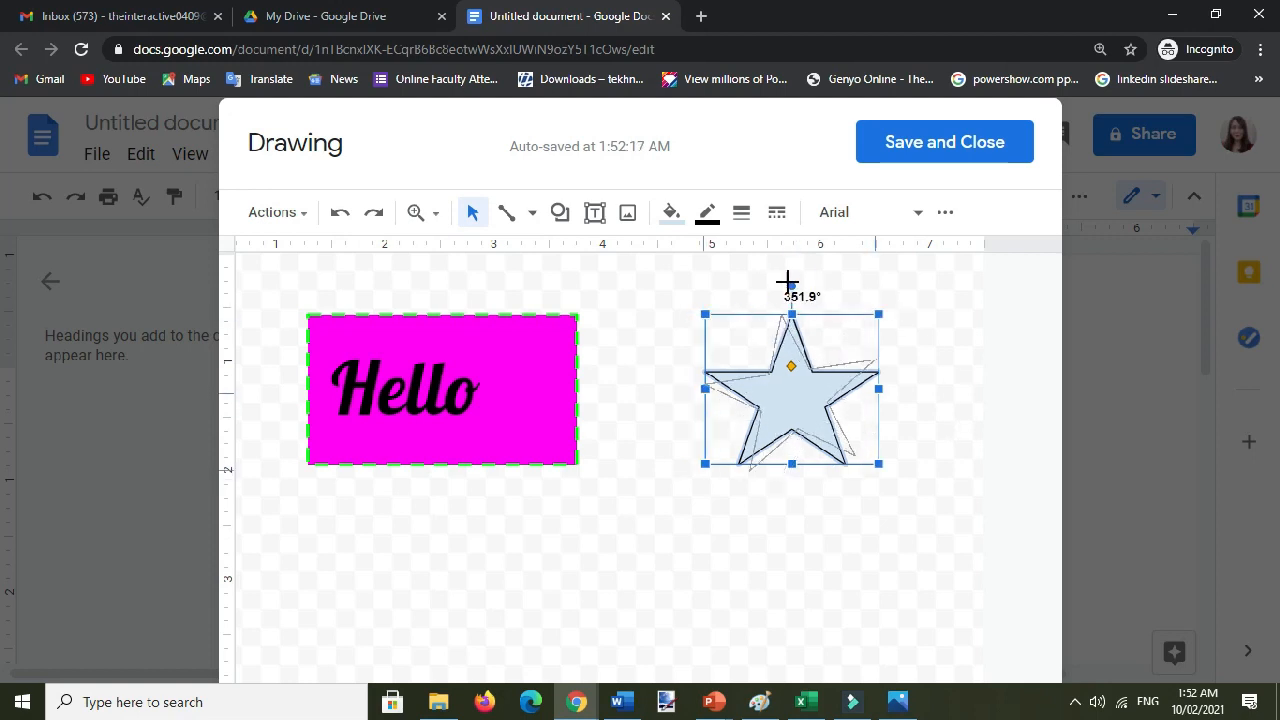
{"action": "left_click_drag", "start_coordinate": [788, 281], "coordinate": [760, 292]}
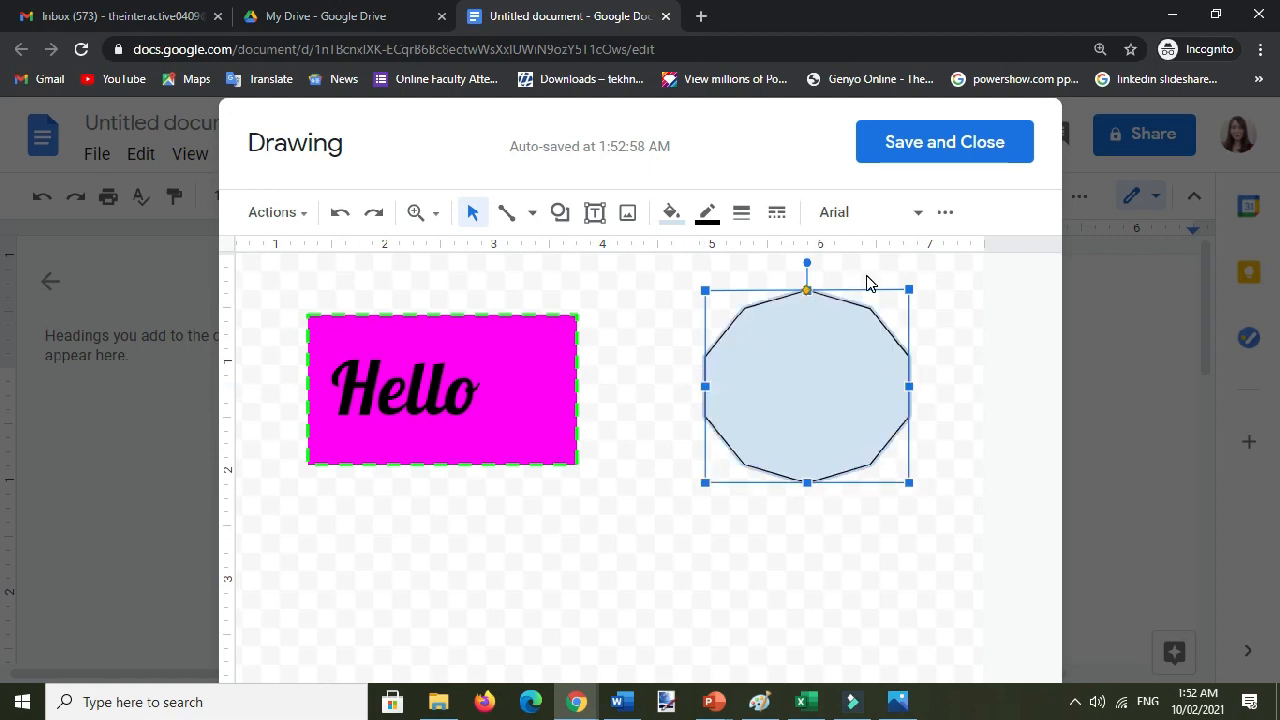
{"action": "mouse_move", "coordinate": [808, 158]}
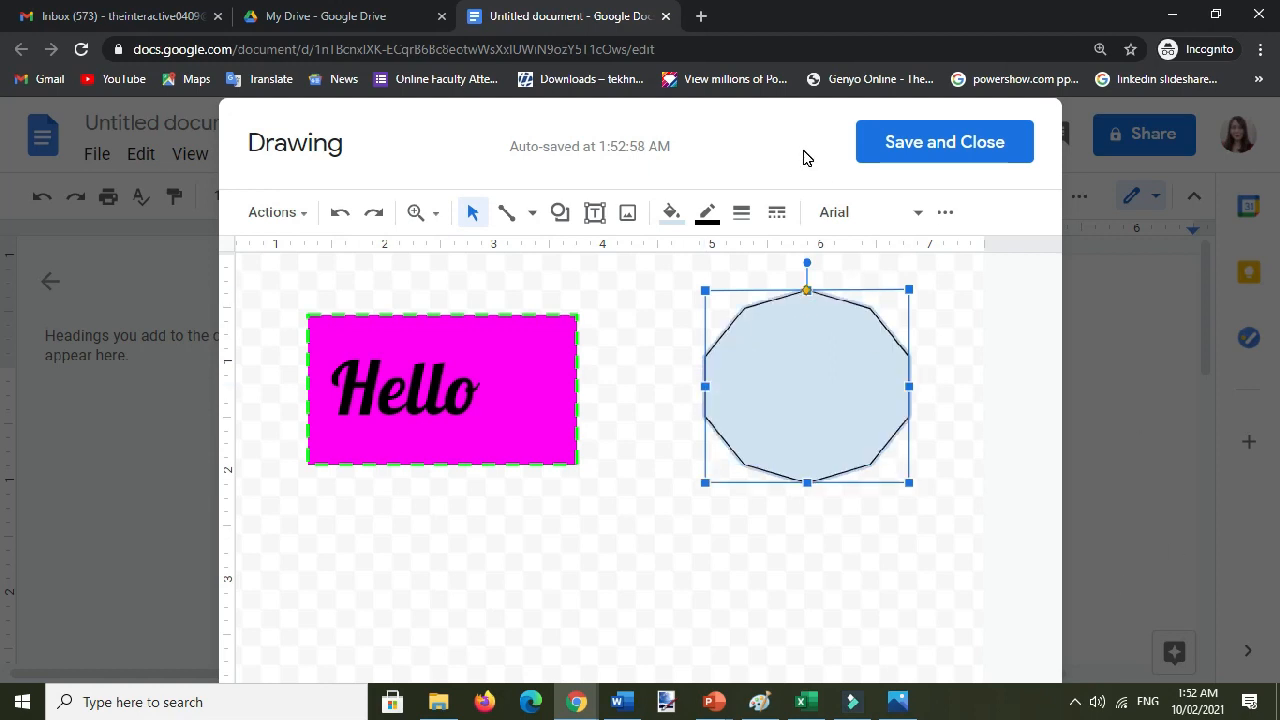
Fill the decagon shape with yellow.
{"action": "left_click", "coordinate": [671, 212]}
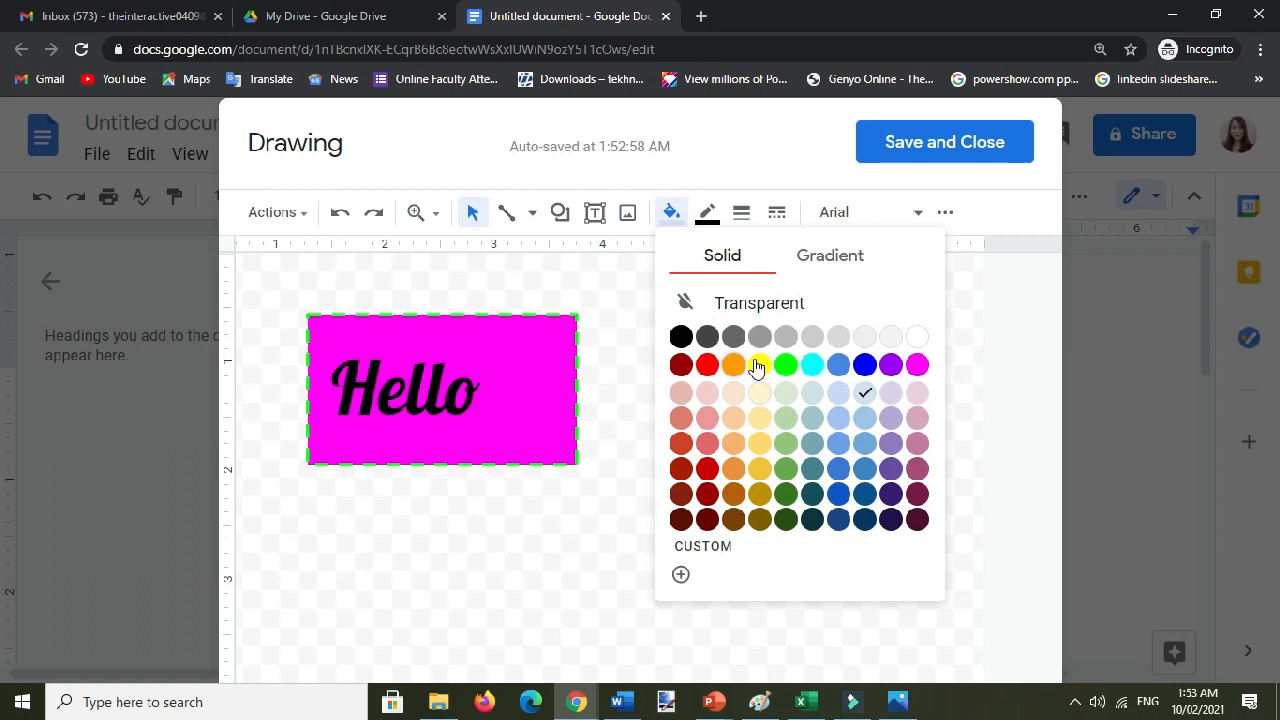
{"action": "left_click", "coordinate": [759, 364]}
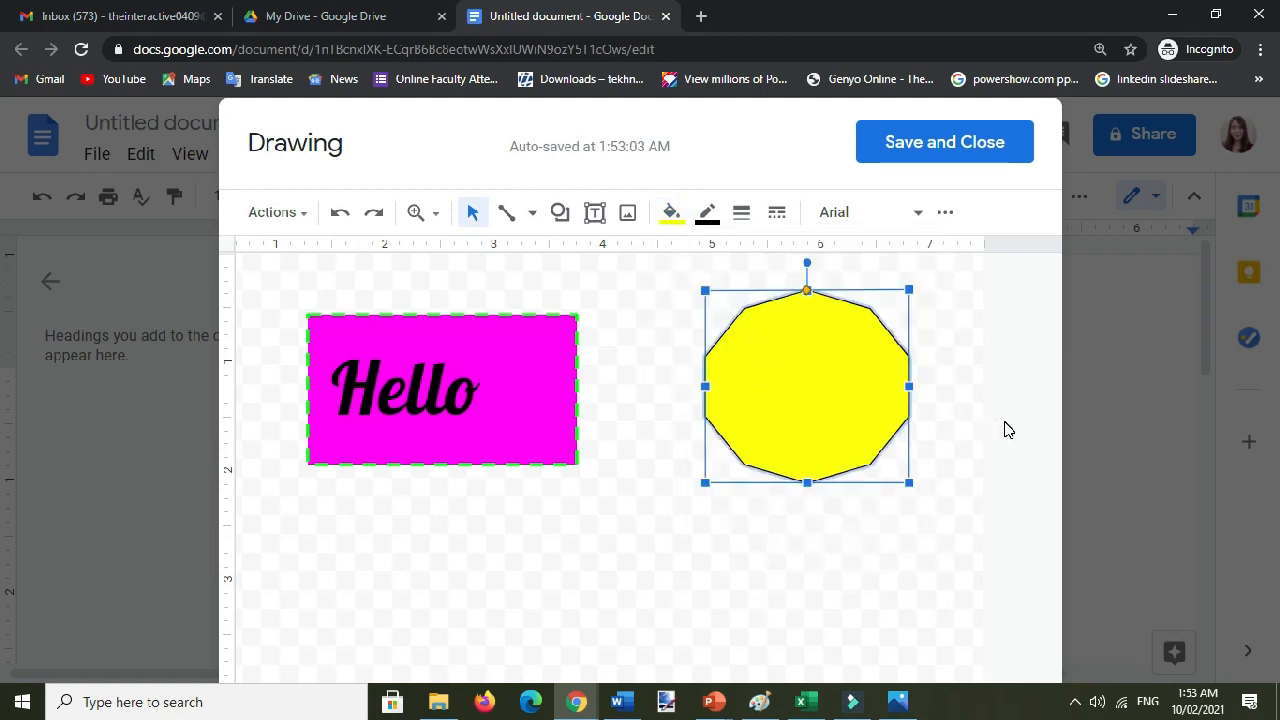
{"action": "left_click", "coordinate": [559, 212]}
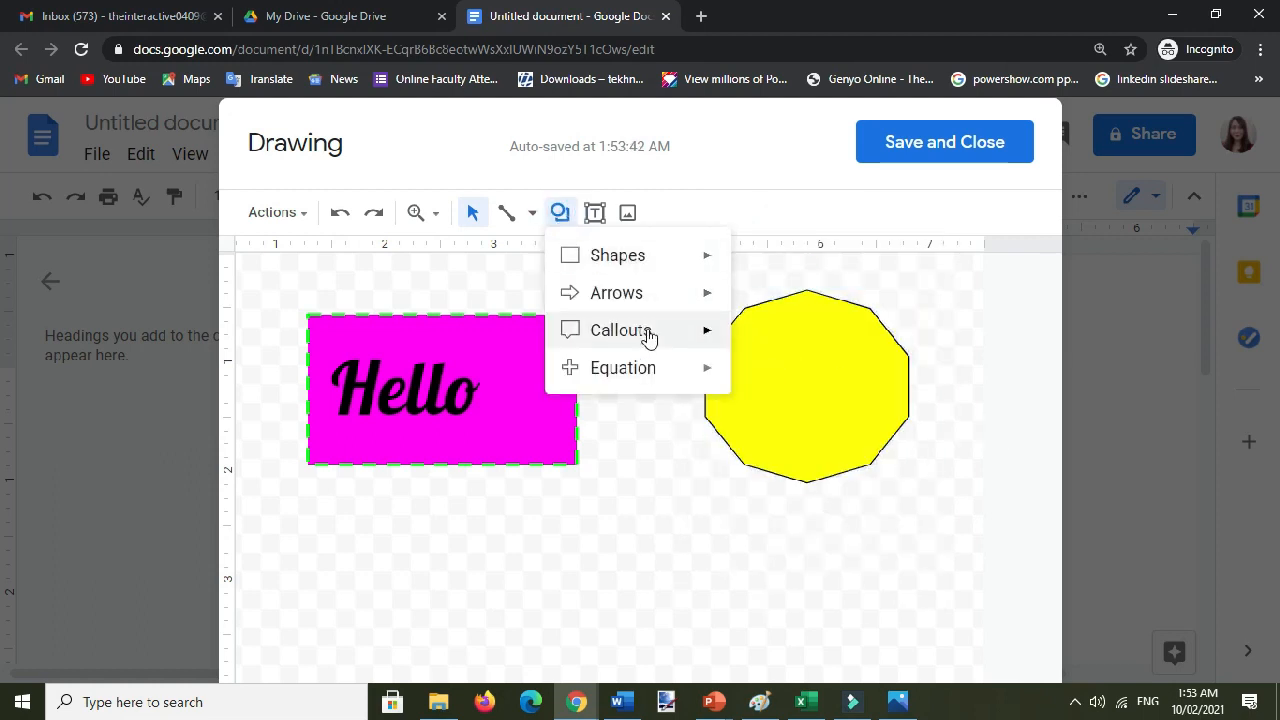
Add a trial starburst shape to the drawing and rotate it.
{"action": "left_click", "coordinate": [657, 466]}
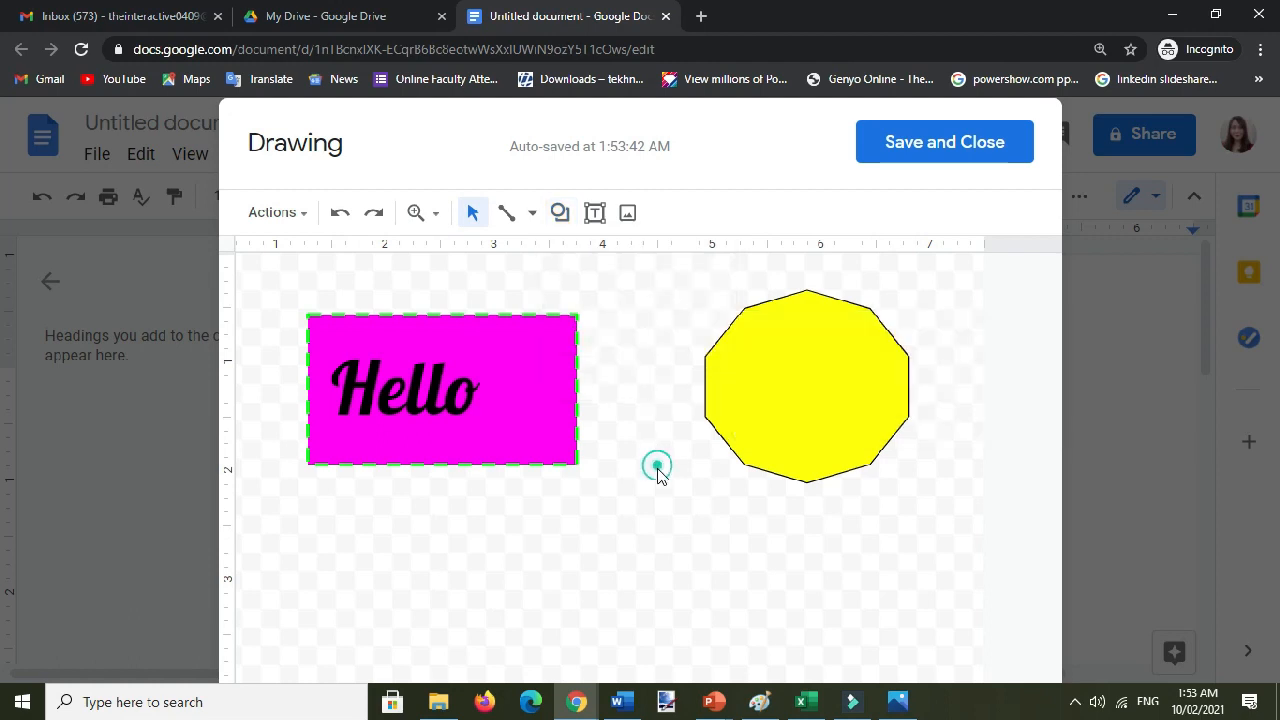
{"action": "left_click", "coordinate": [560, 212]}
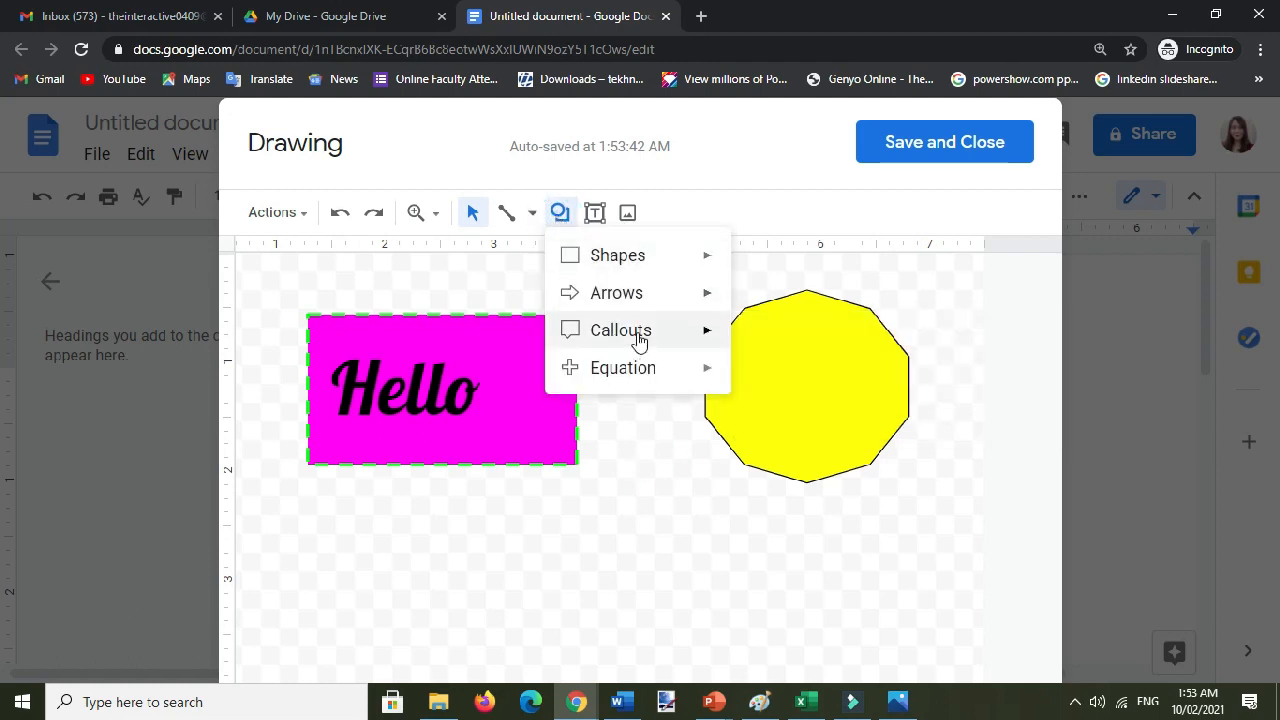
{"action": "left_click", "coordinate": [621, 330]}
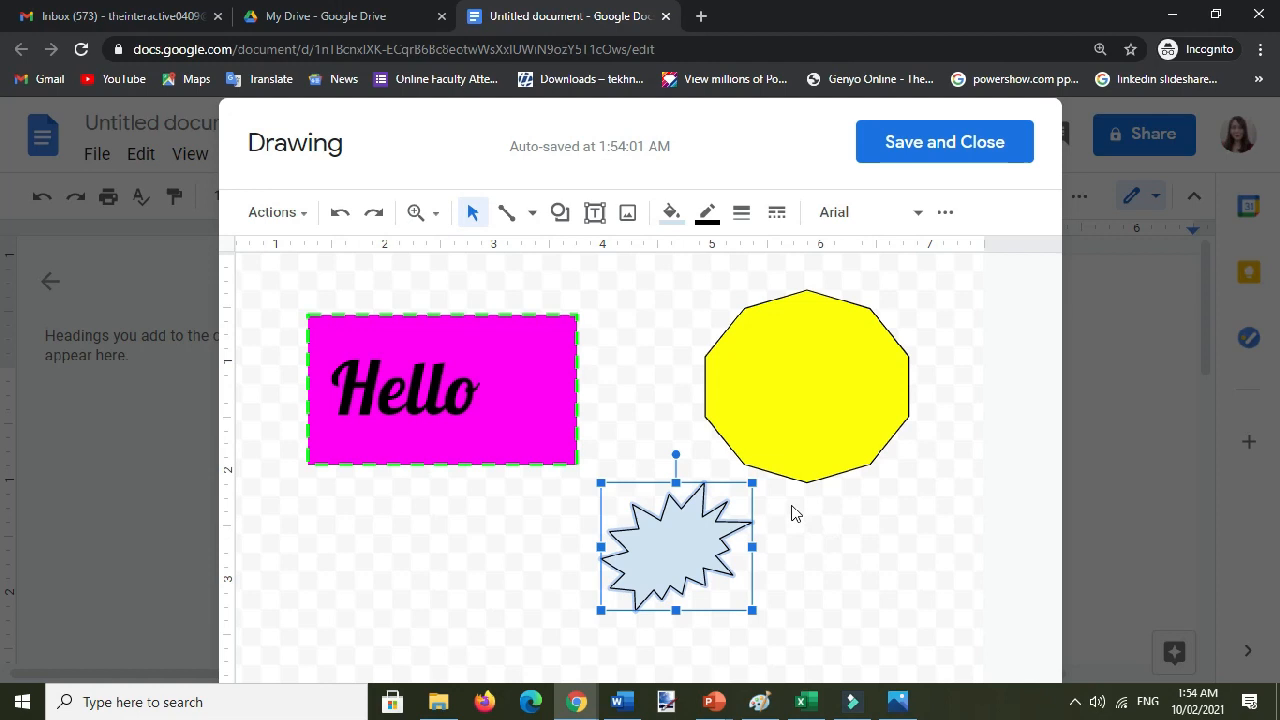
{"action": "mouse_move", "coordinate": [683, 470]}
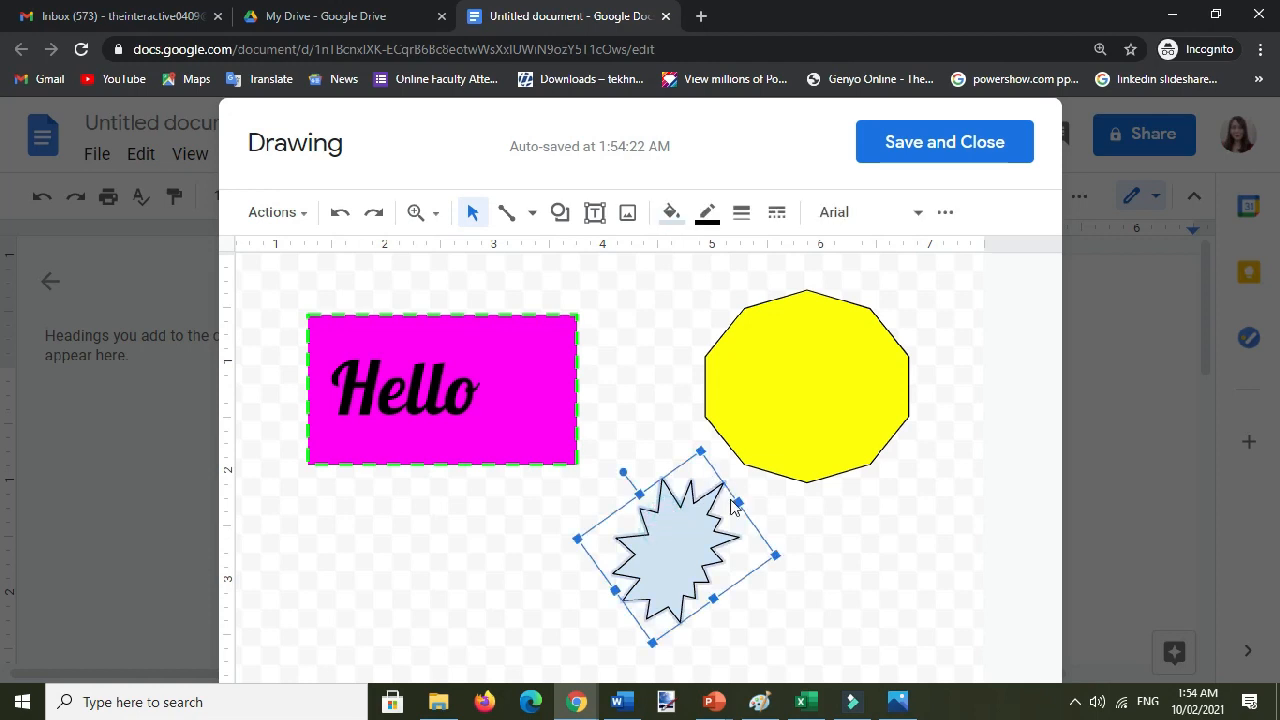
{"action": "left_click_drag", "start_coordinate": [680, 550], "coordinate": [648, 565]}
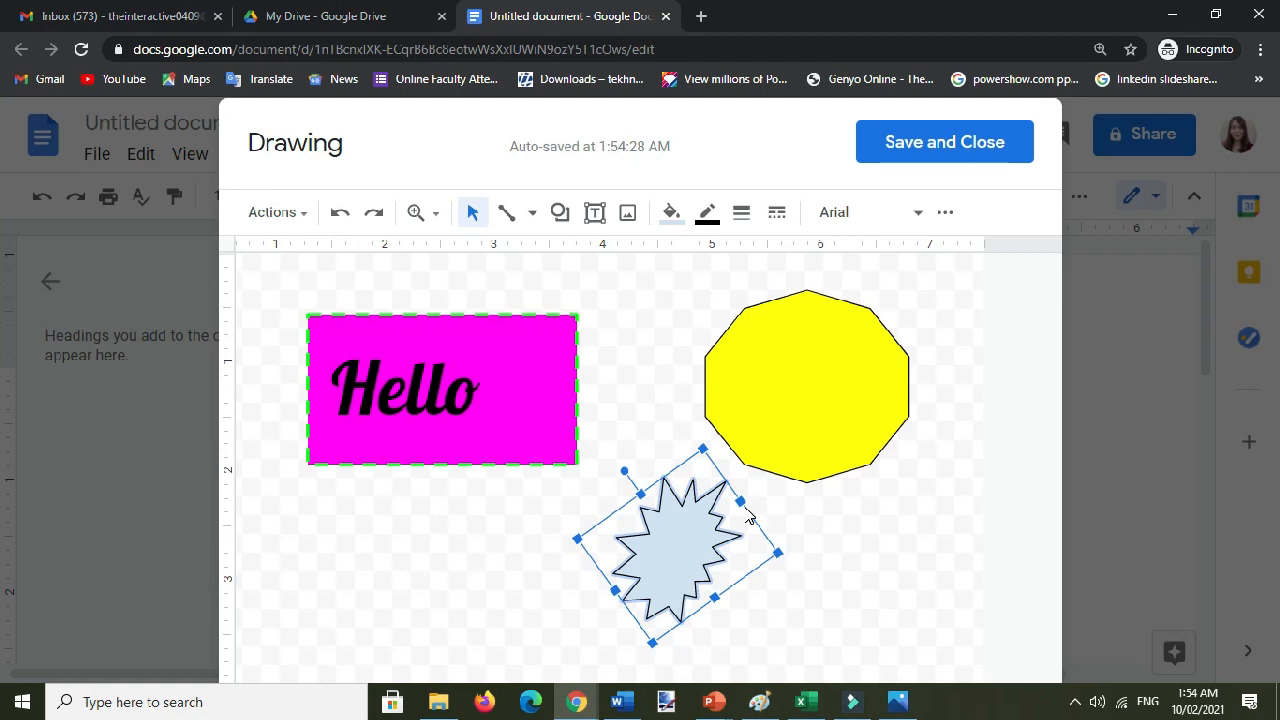
Delete the starburst, then save and close the drawing into the document.
{"action": "left_click", "coordinate": [806, 385]}
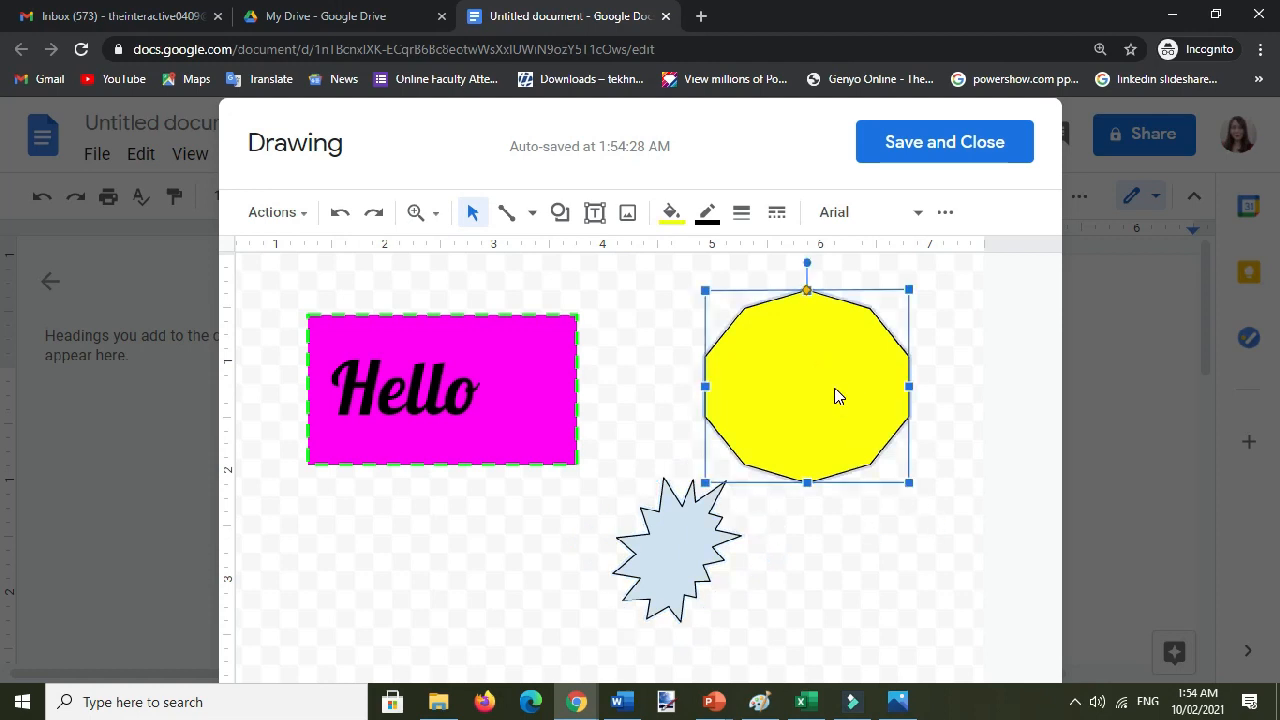
{"action": "left_click", "coordinate": [678, 550]}
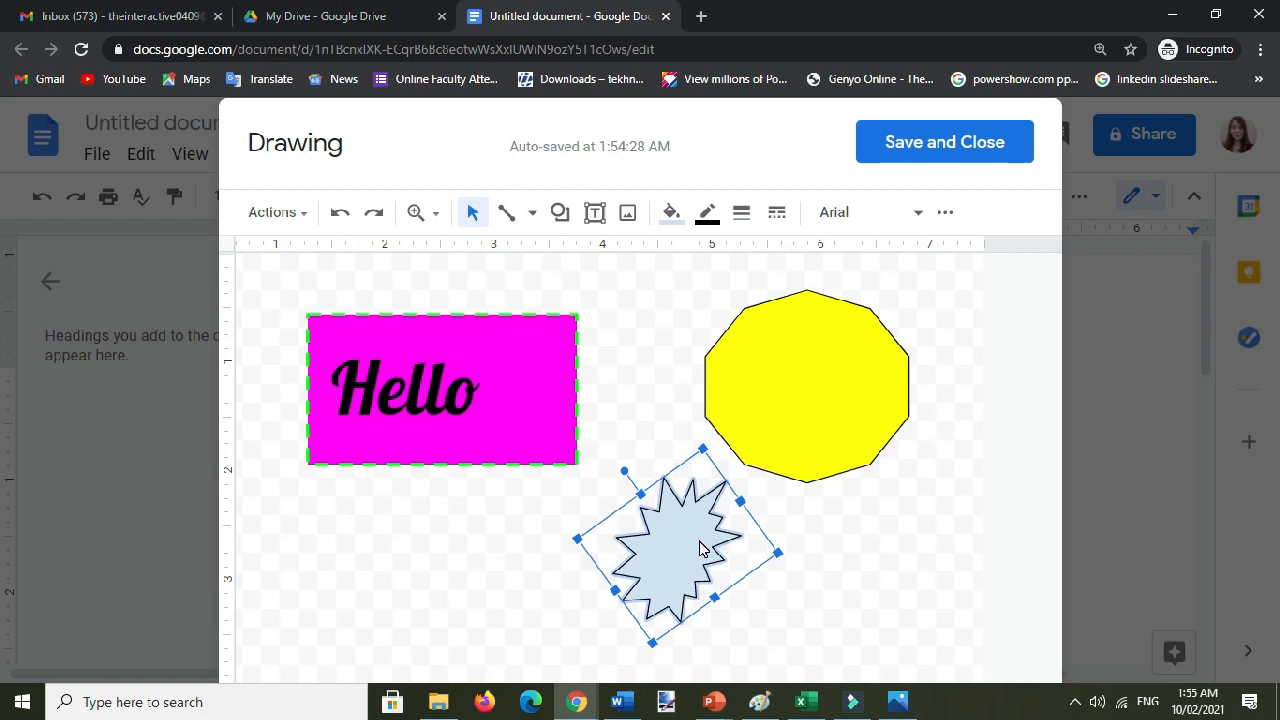
{"action": "key", "text": "Delete"}
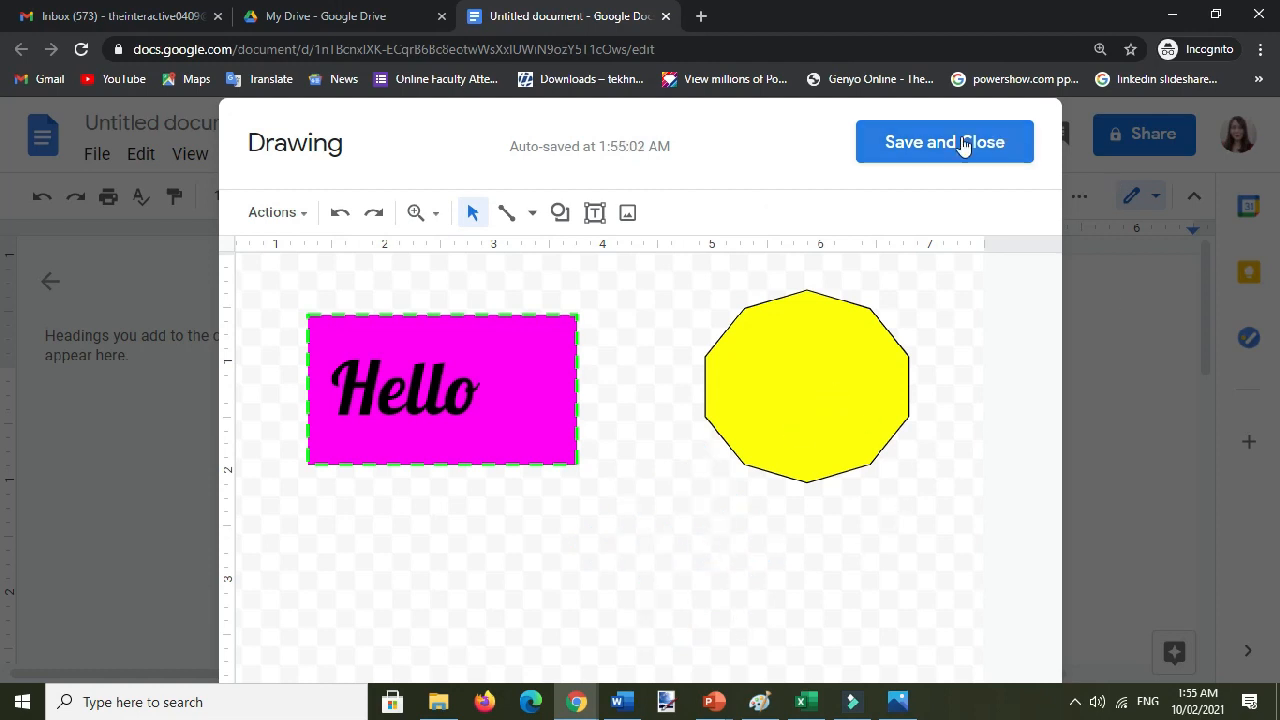
{"action": "left_click", "coordinate": [943, 141]}
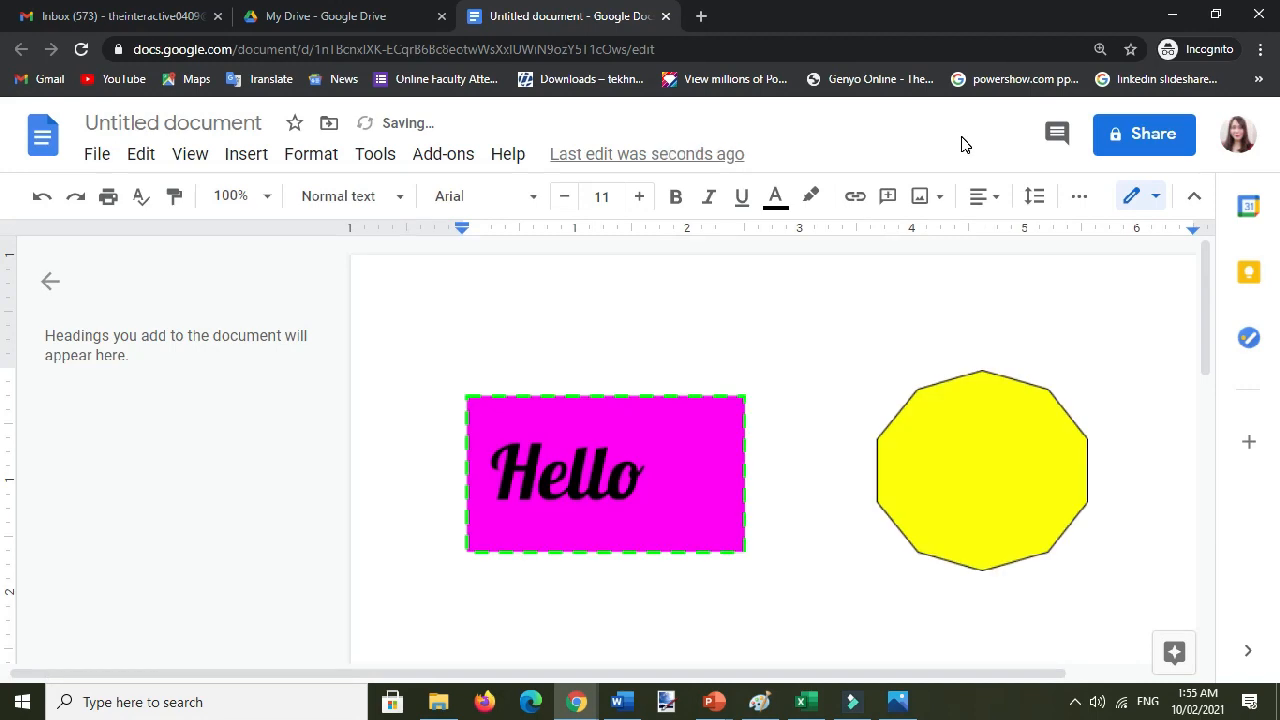
{"action": "mouse_move", "coordinate": [904, 483]}
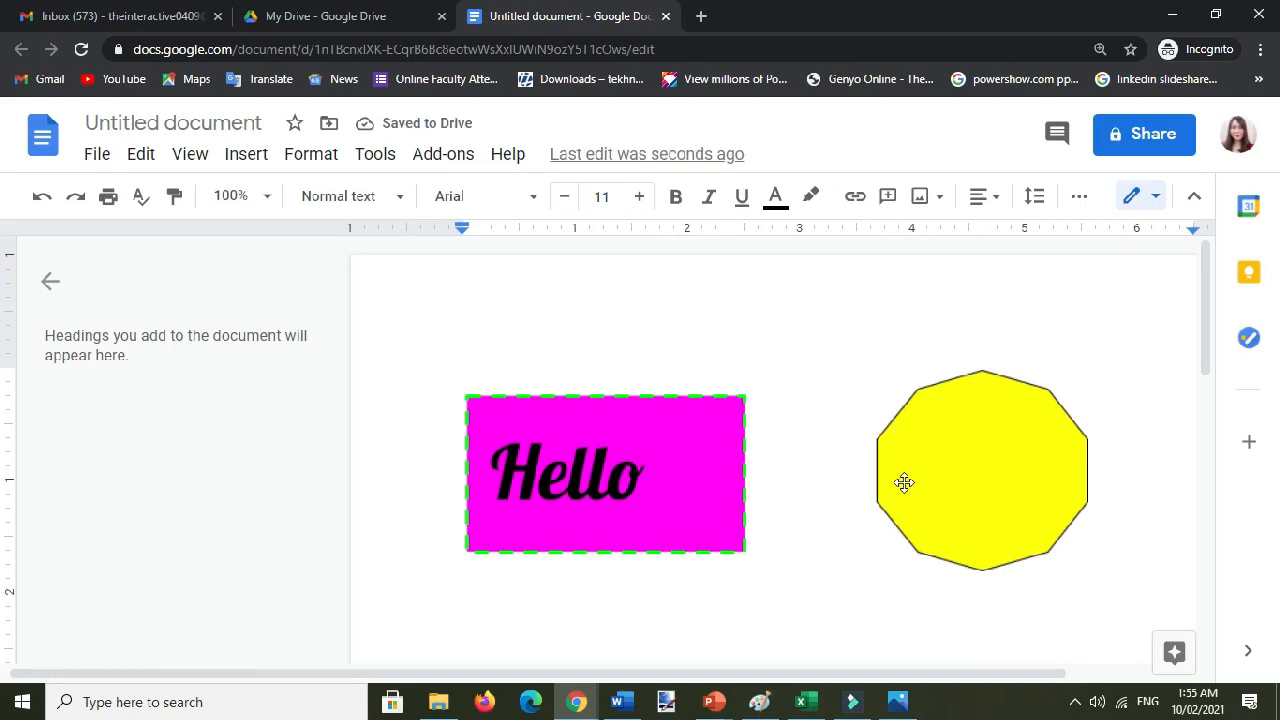
{"action": "mouse_move", "coordinate": [991, 498]}
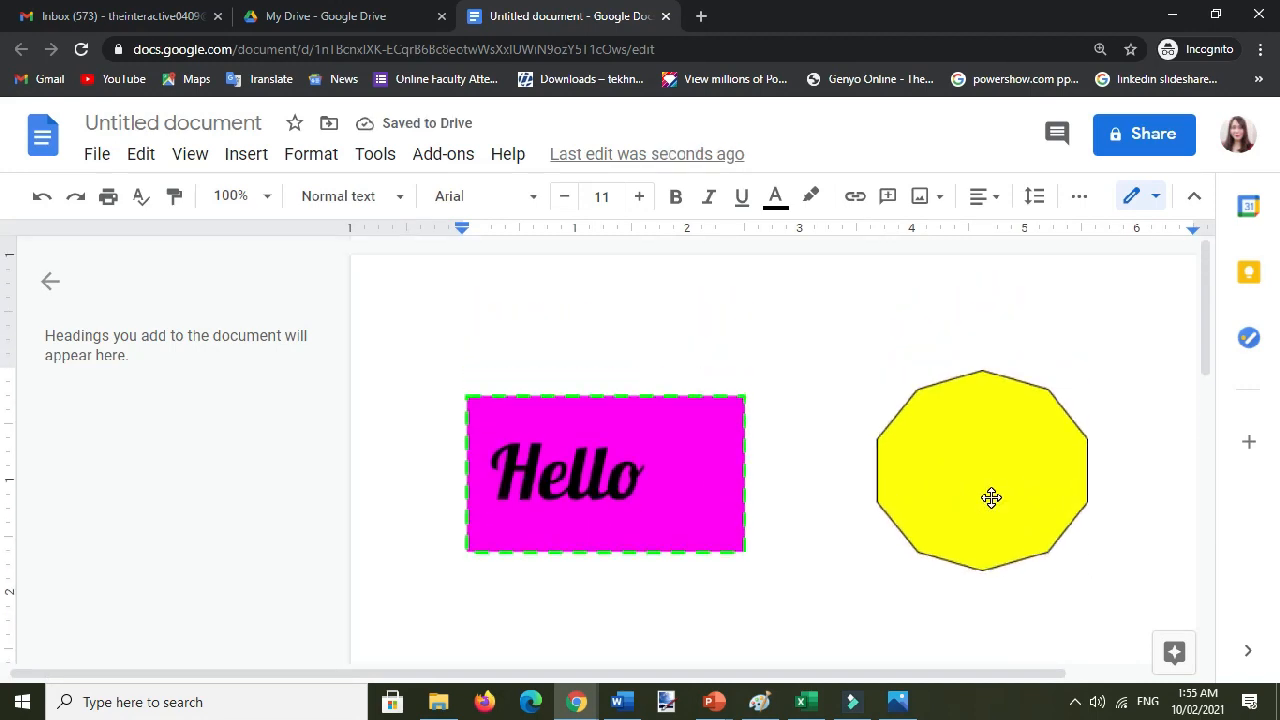
{"action": "left_click", "coordinate": [963, 341]}
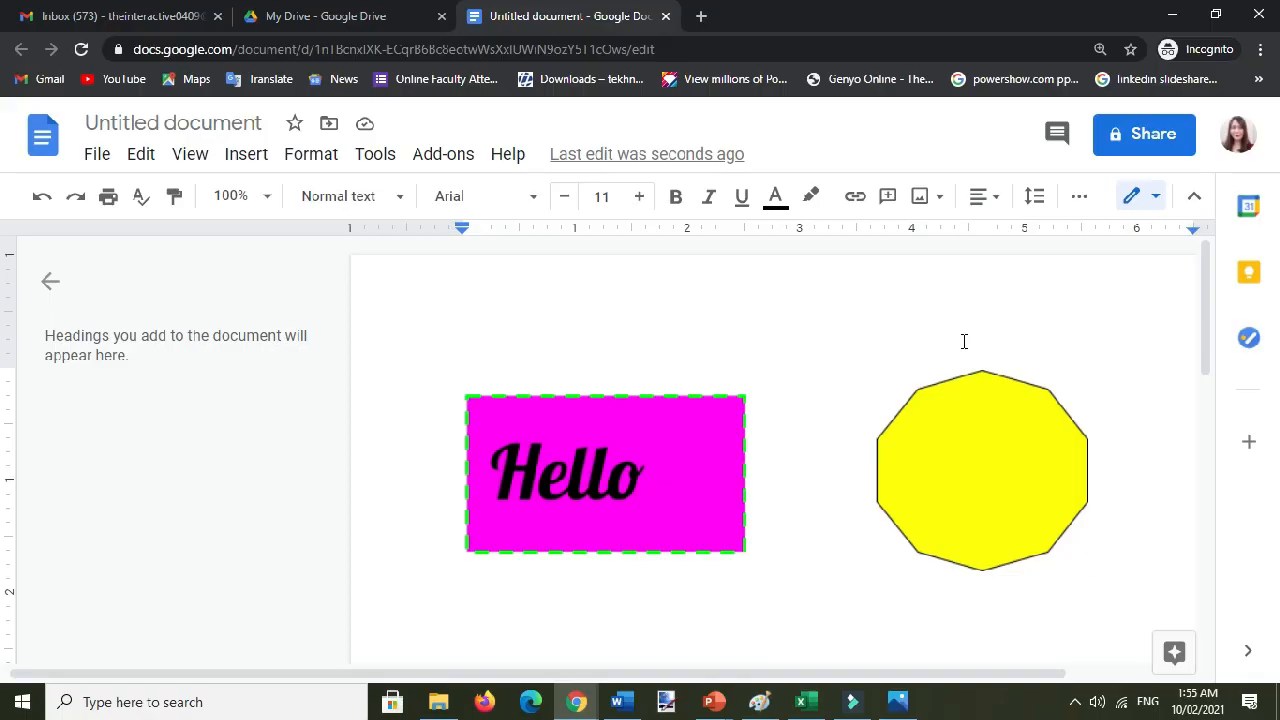
{"action": "mouse_move", "coordinate": [959, 307]}
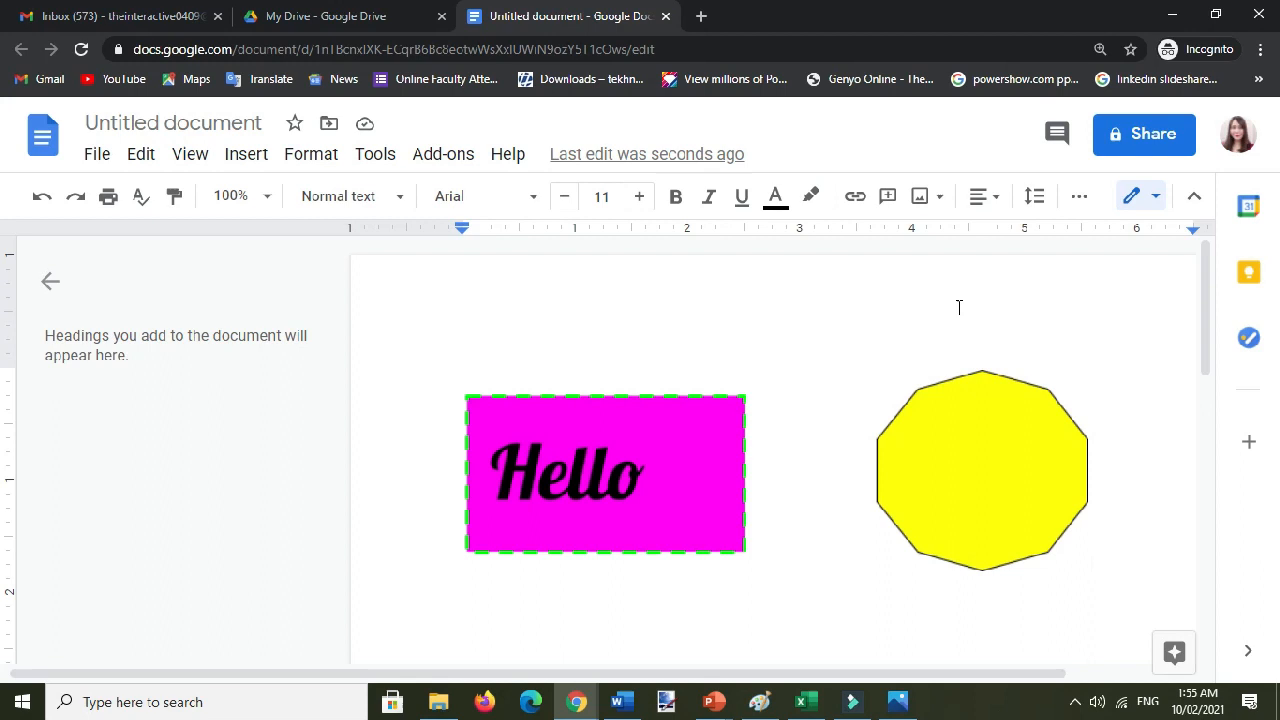
{"action": "mouse_move", "coordinate": [1149, 110]}
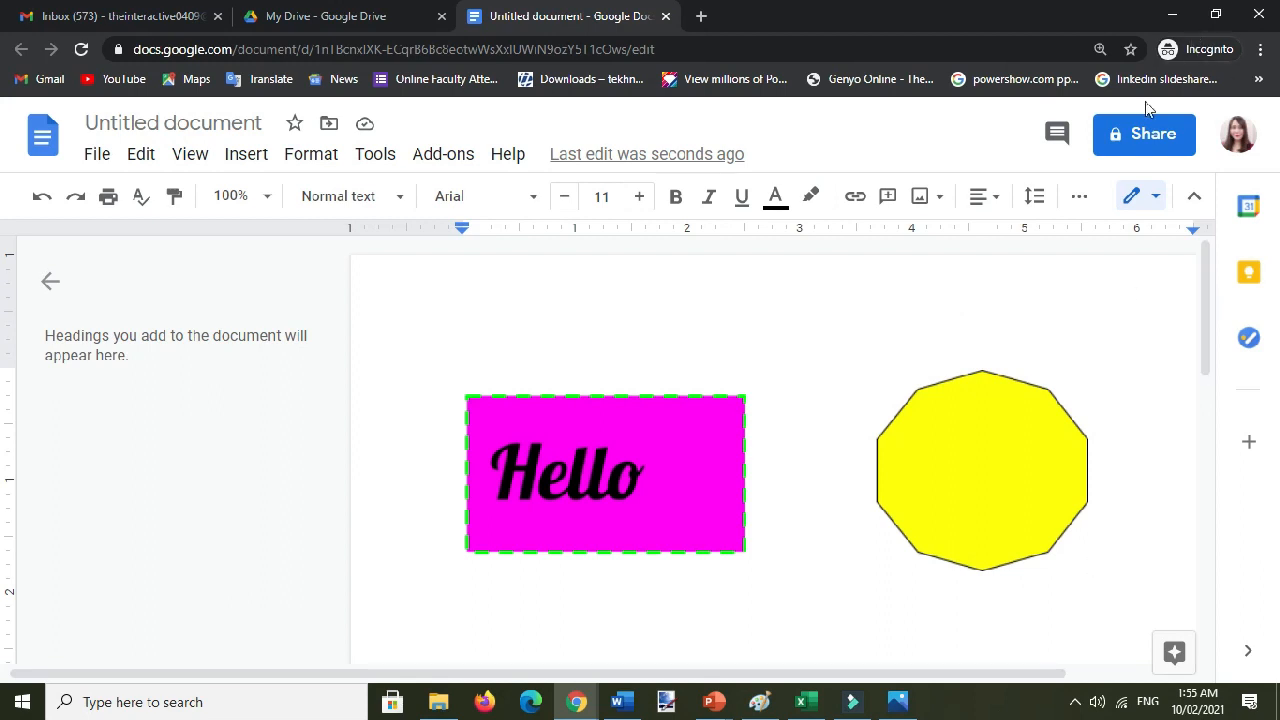
{"action": "mouse_move", "coordinate": [1144, 134]}
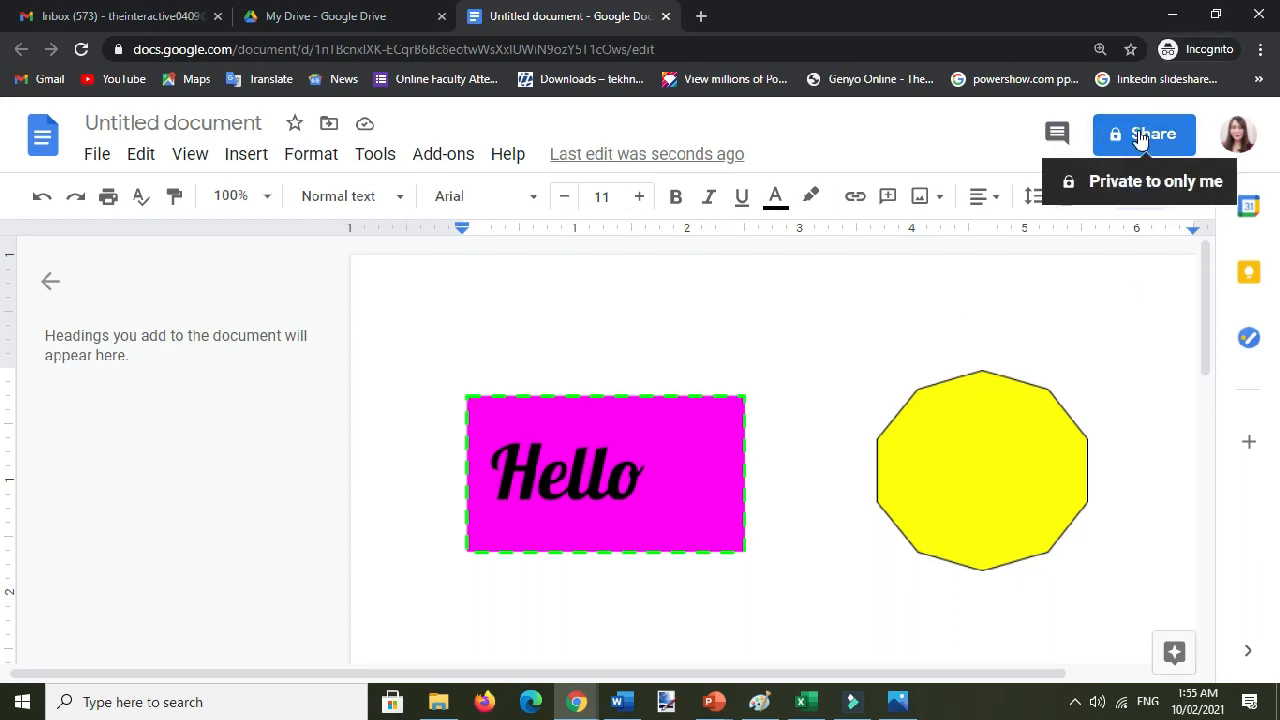
{"action": "left_click", "coordinate": [1144, 134]}
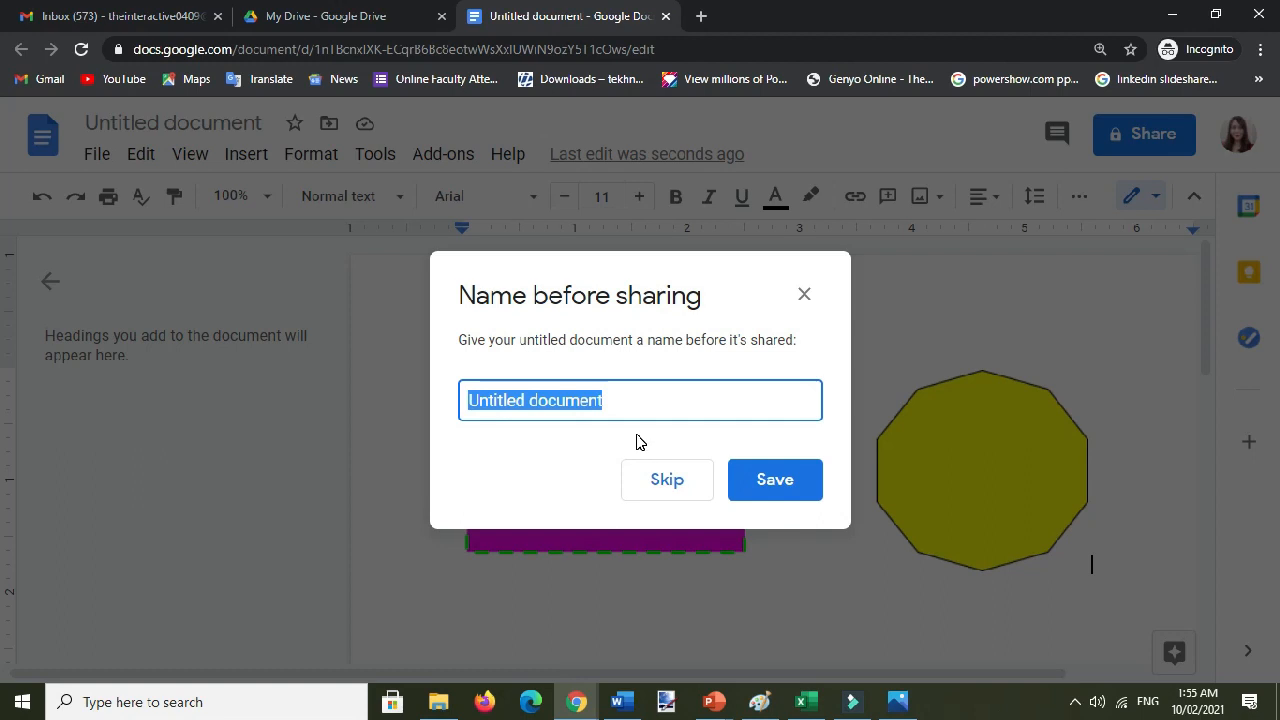
Save the untitled document under the name 'Inserting shapes'.
{"action": "type", "text": "Insert"}
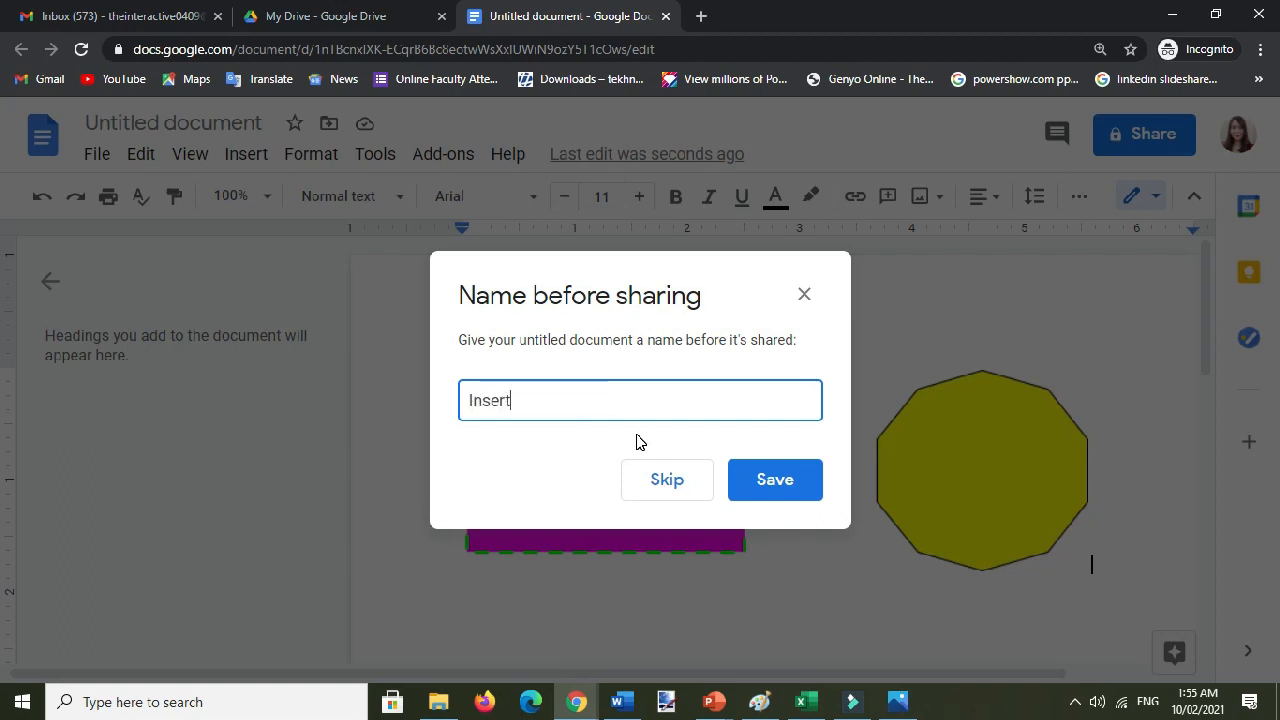
{"action": "type", "text": "ing"}
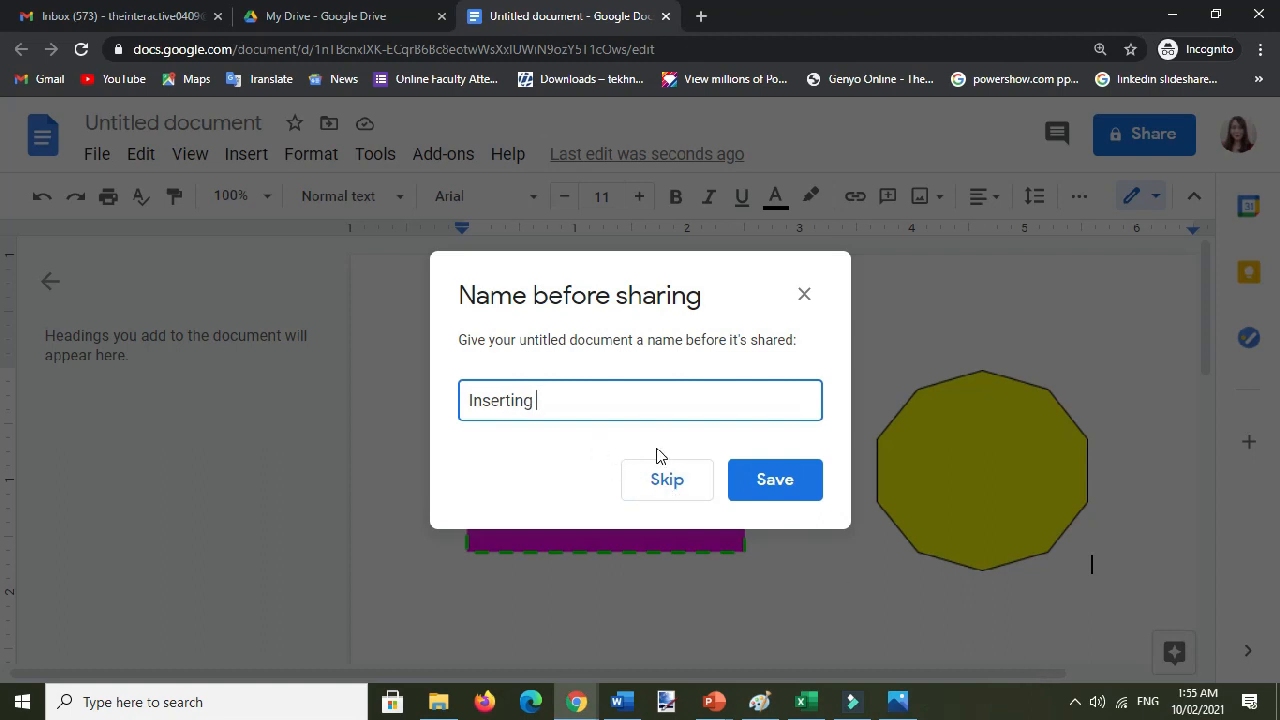
{"action": "type", "text": "shapes"}
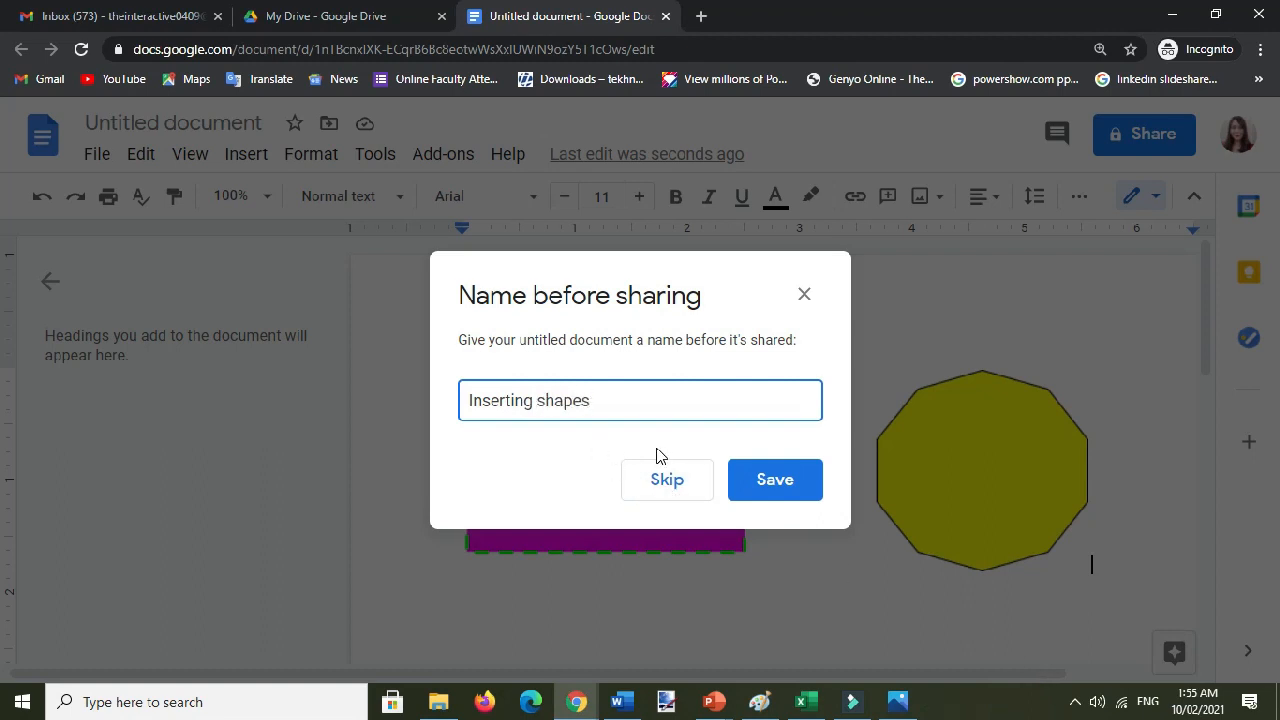
{"action": "left_click", "coordinate": [774, 479]}
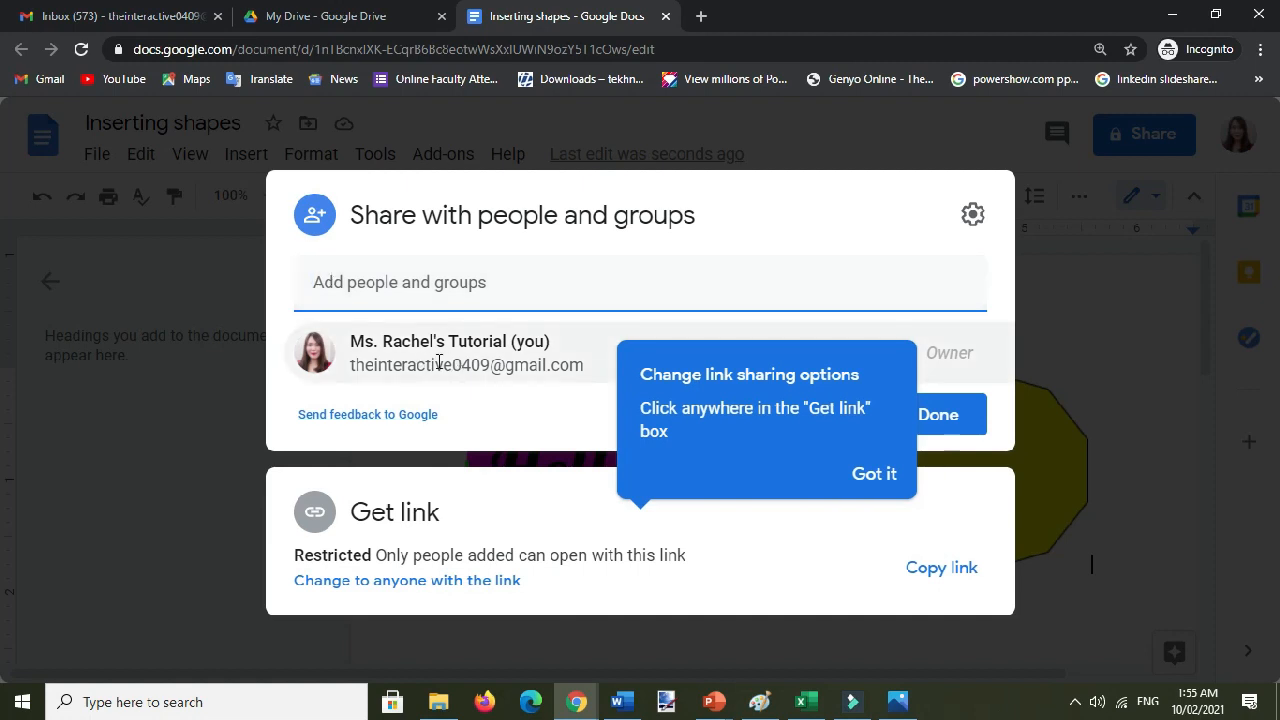
{"action": "mouse_move", "coordinate": [625, 406]}
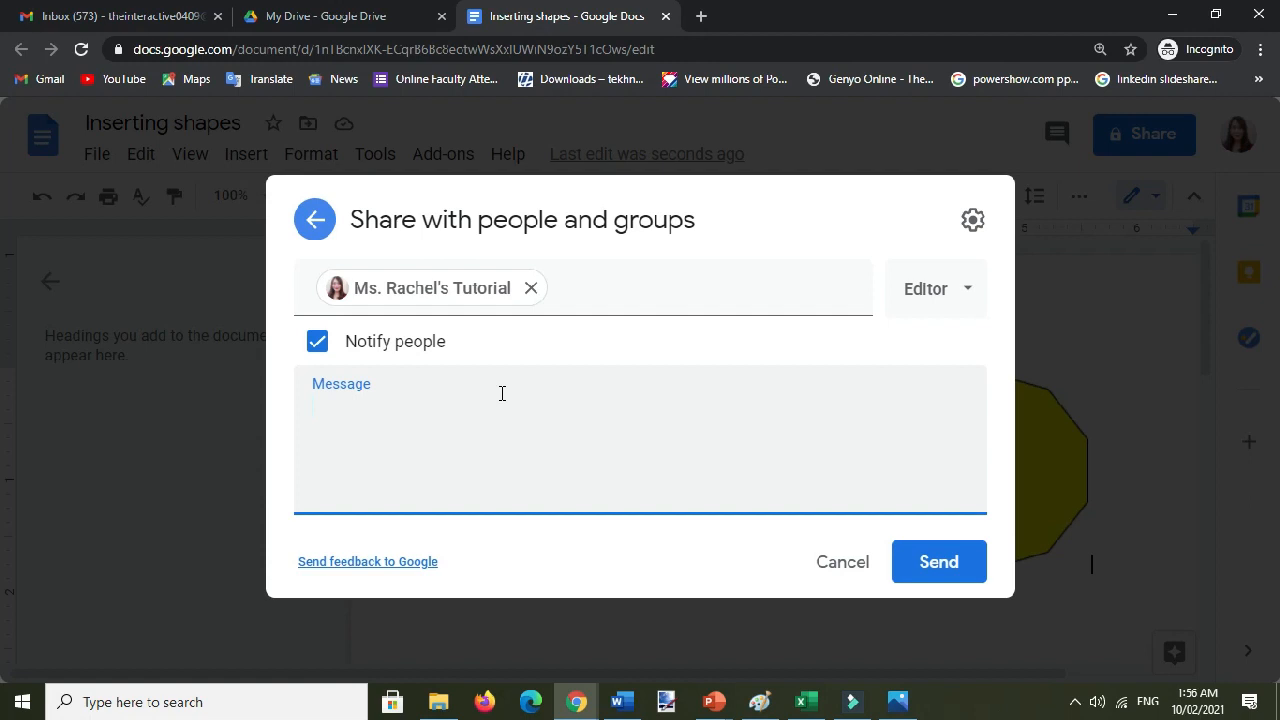
Send the share invitation with the message 'Hello! This is my activity 4.1_name_section'.
{"action": "type", "text": "Hello! This is my"}
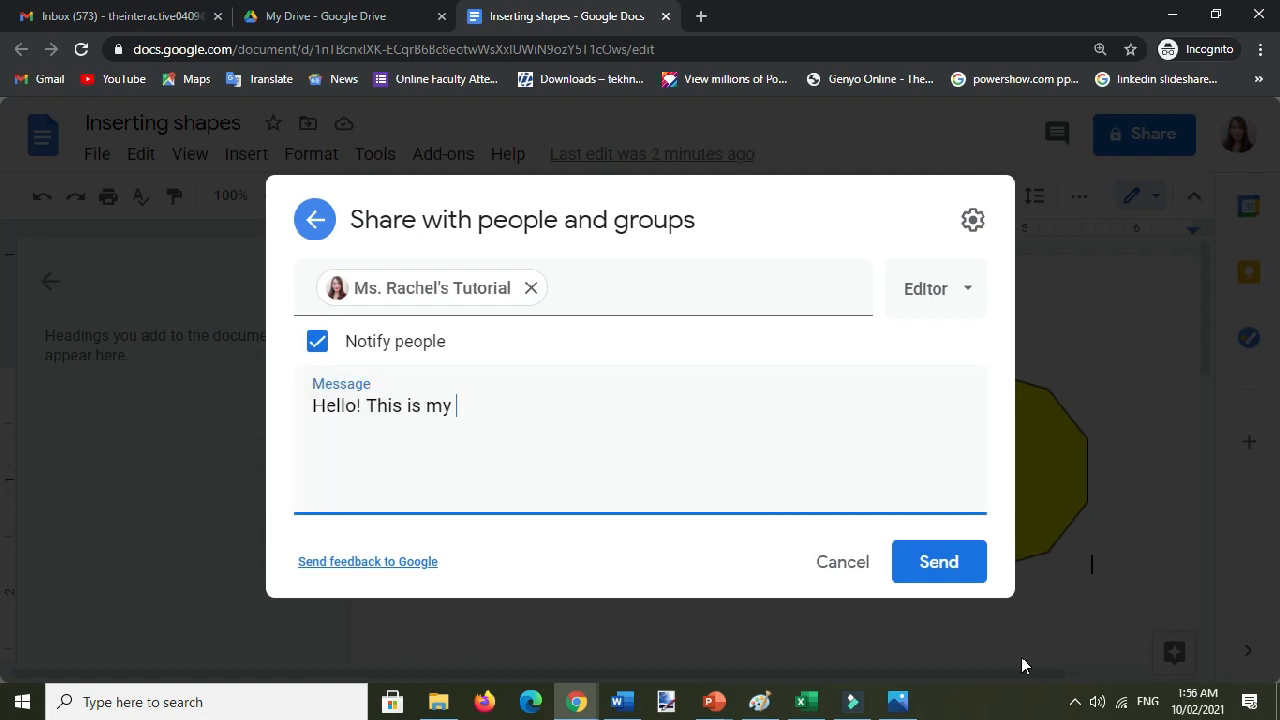
{"action": "type", "text": "aci"}
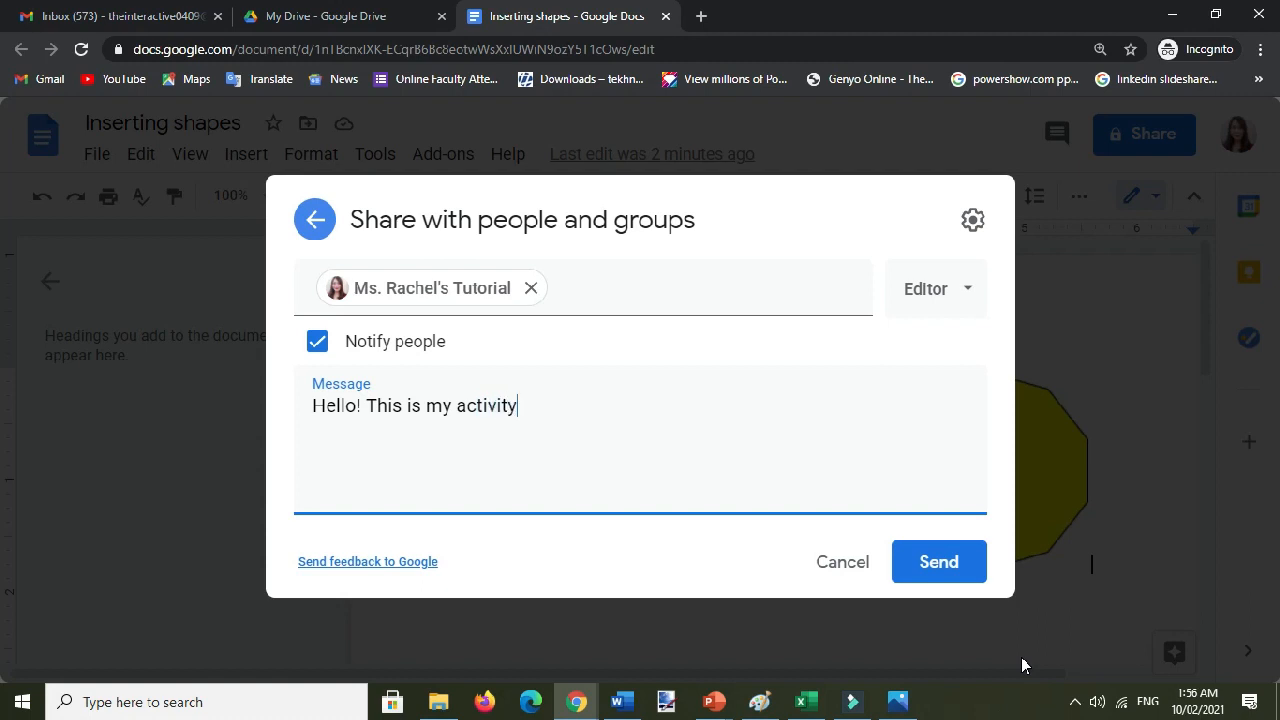
{"action": "type", "text": "4.1_"}
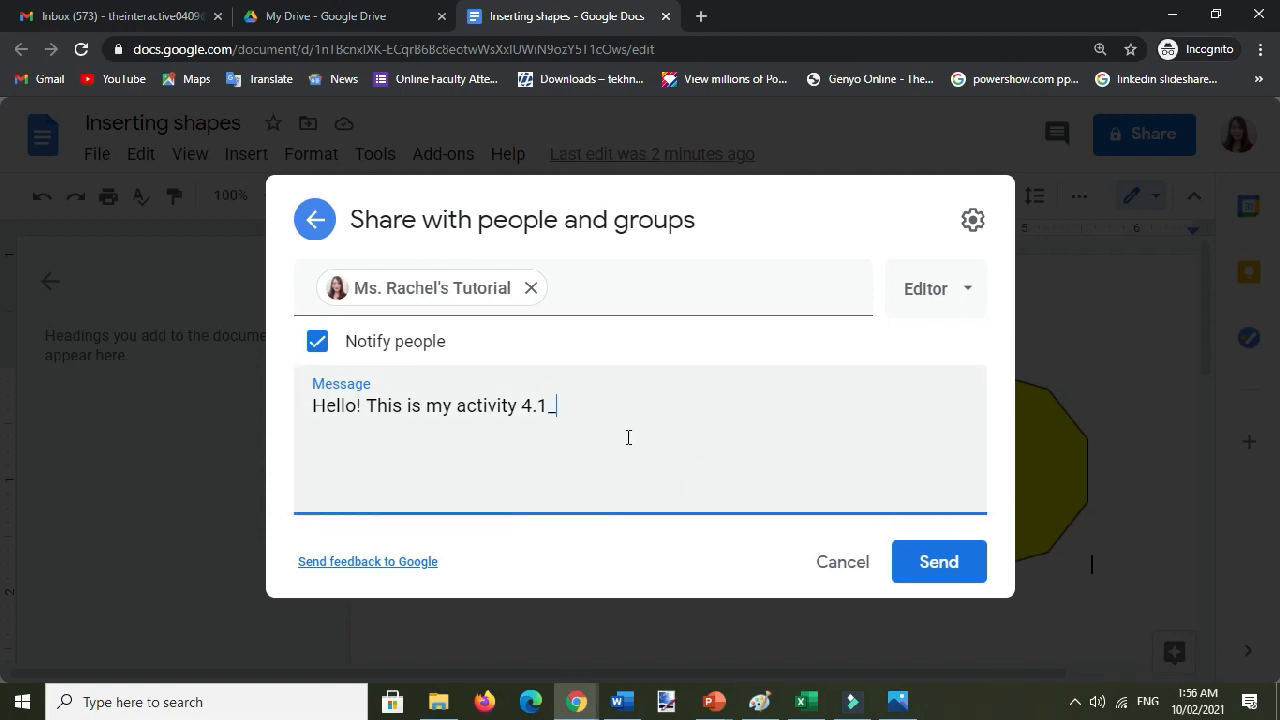
{"action": "type", "text": "name"}
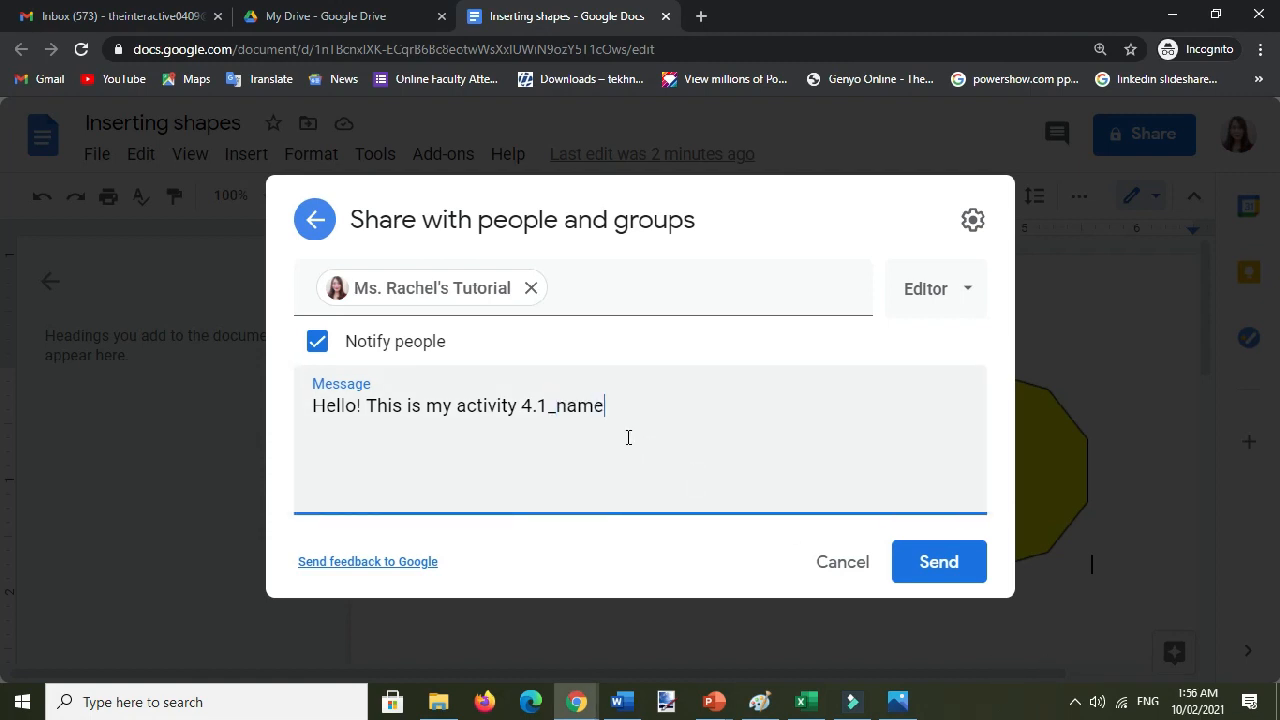
{"action": "type", "text": "_"}
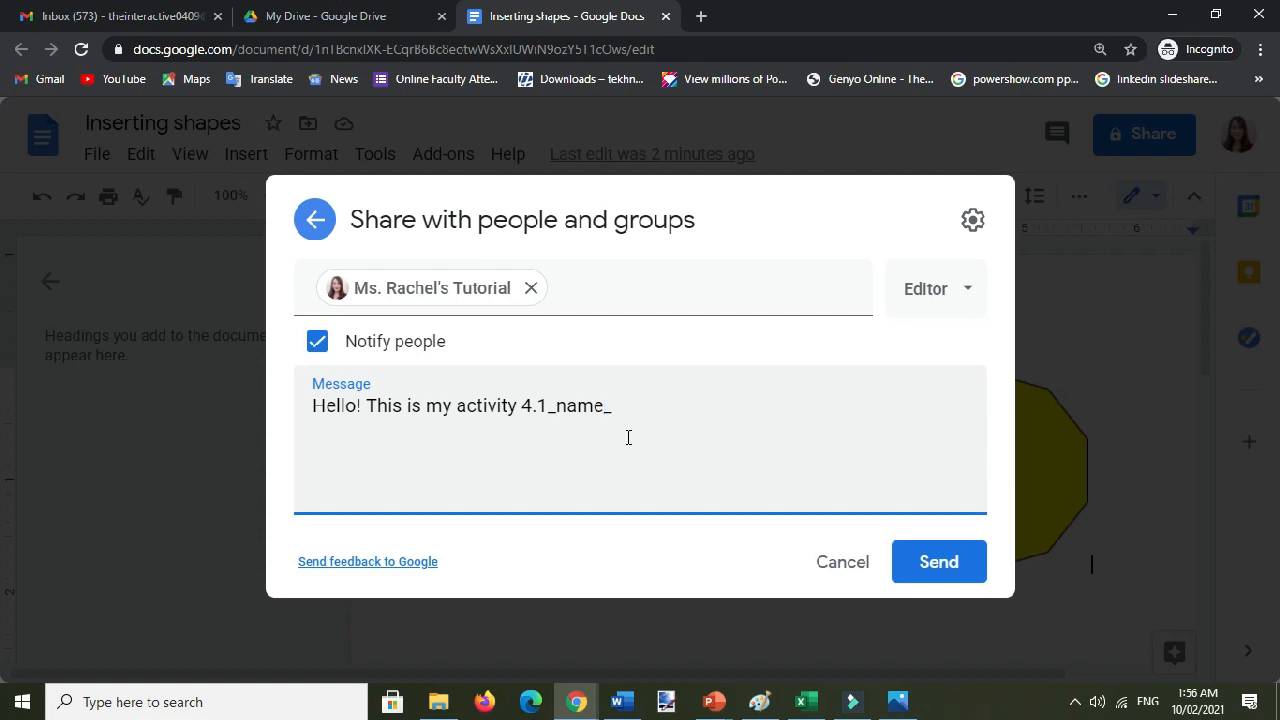
{"action": "type", "text": "section"}
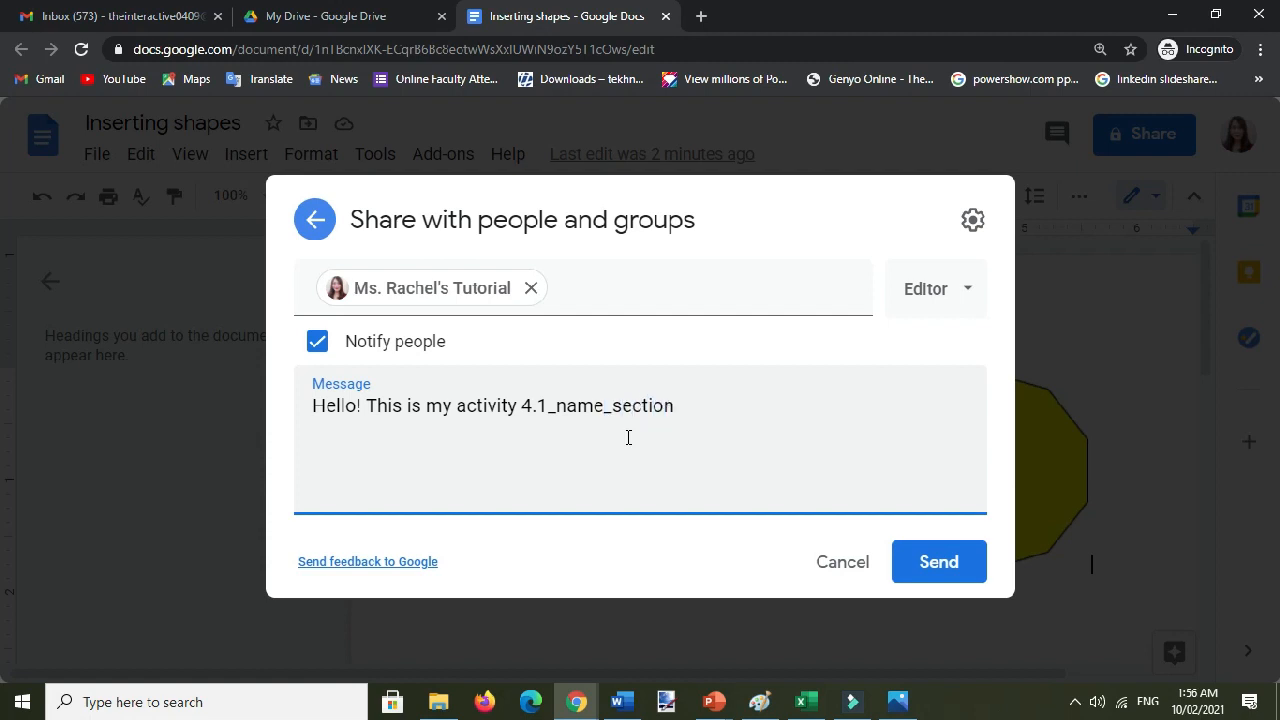
{"action": "mouse_move", "coordinate": [937, 561]}
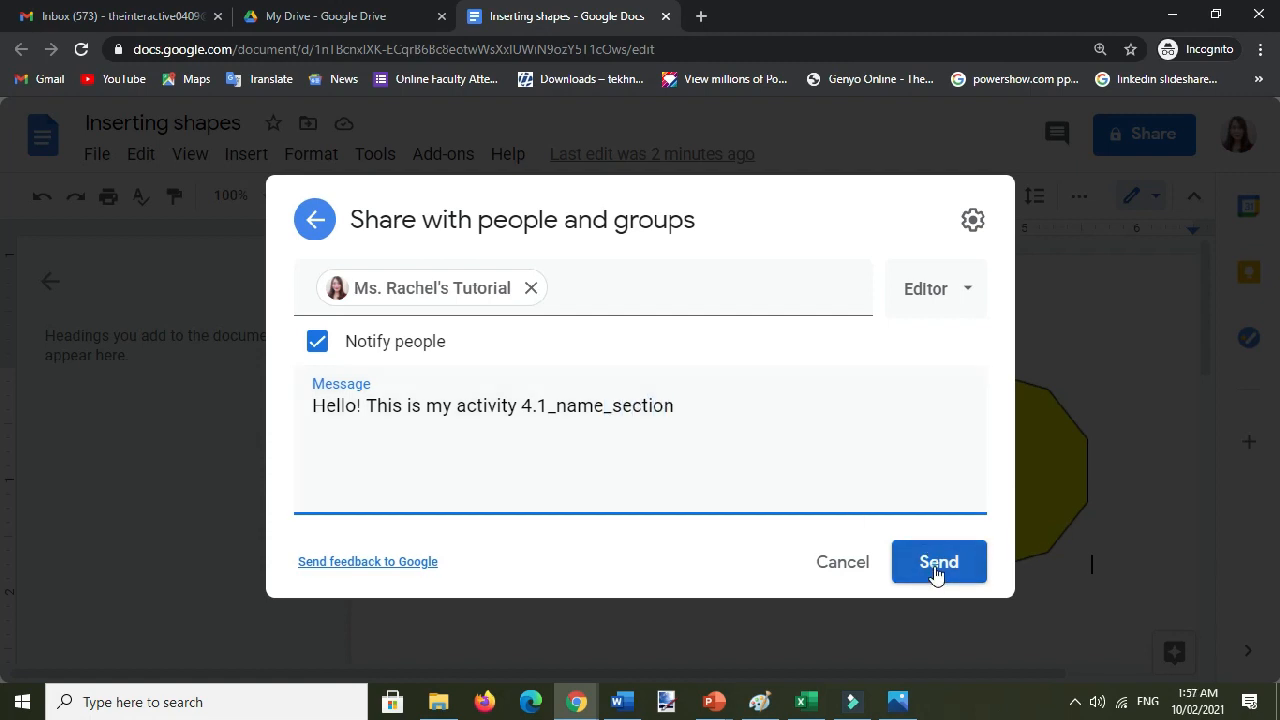
{"action": "left_click", "coordinate": [938, 561]}
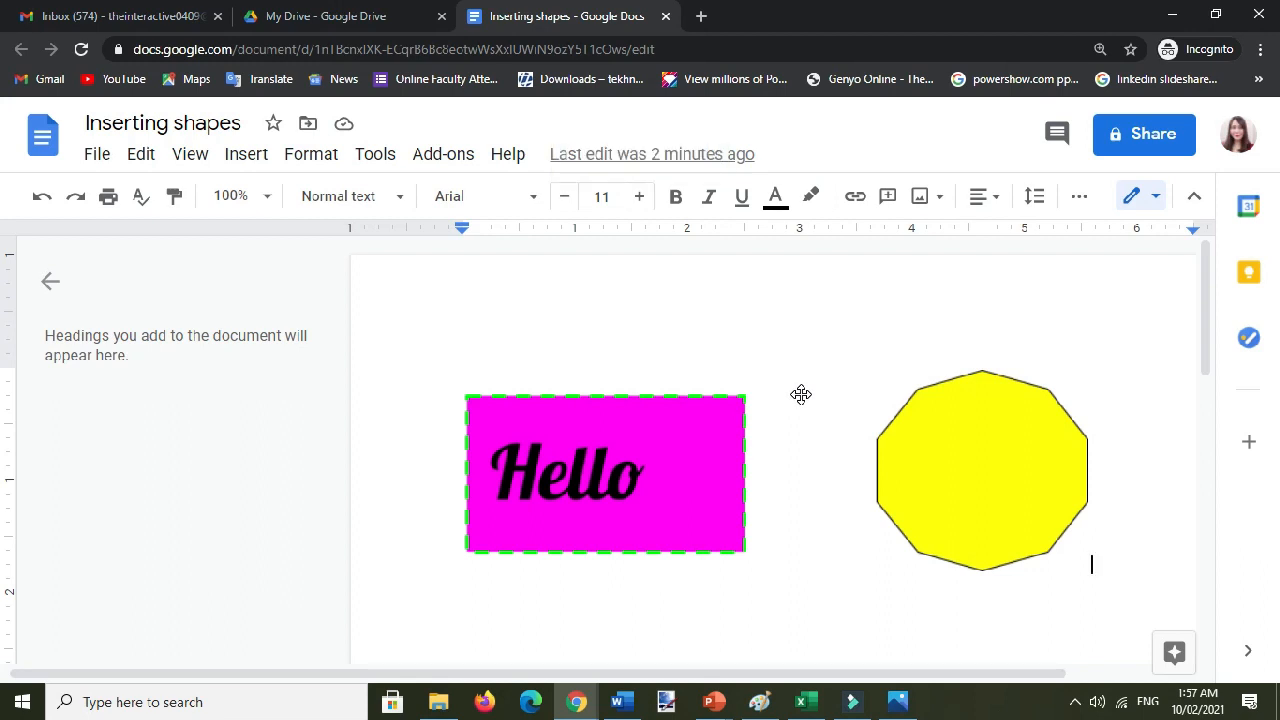
Download 'Inserting shapes' as a Microsoft Word (.docx) file and open File Explorer.
{"action": "left_click", "coordinate": [96, 154]}
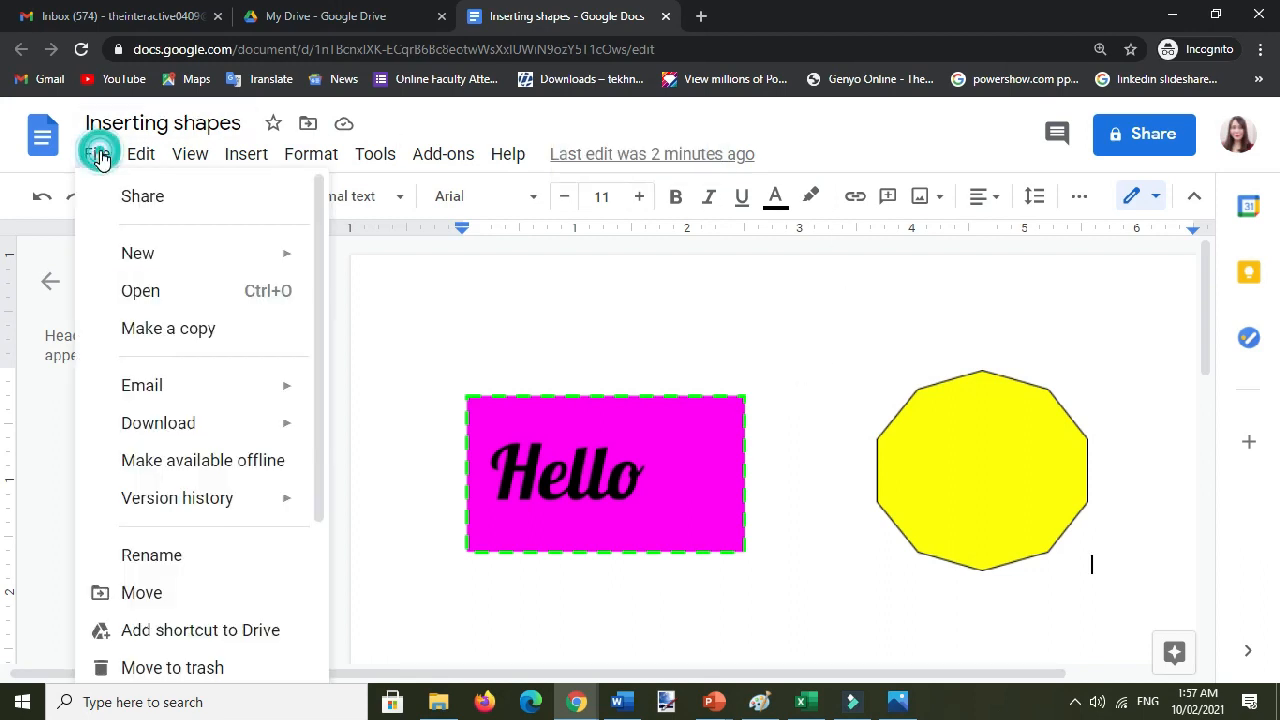
{"action": "mouse_move", "coordinate": [169, 460]}
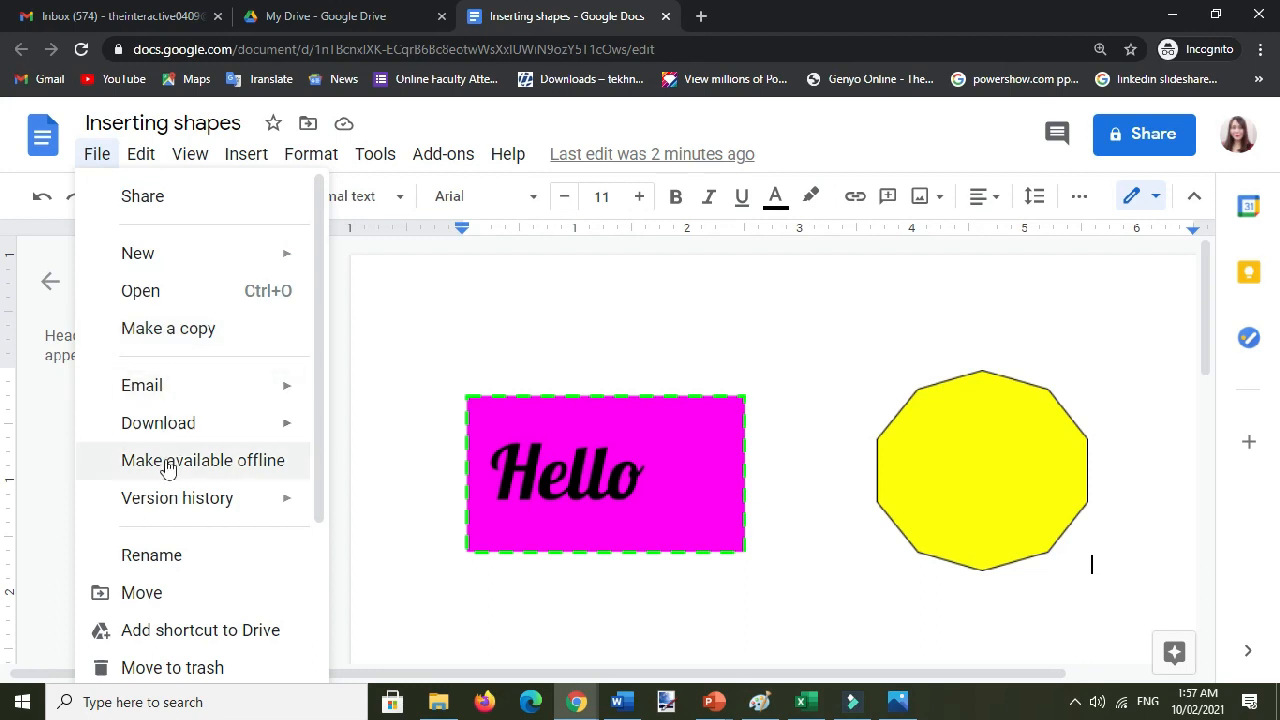
{"action": "left_click", "coordinate": [158, 422]}
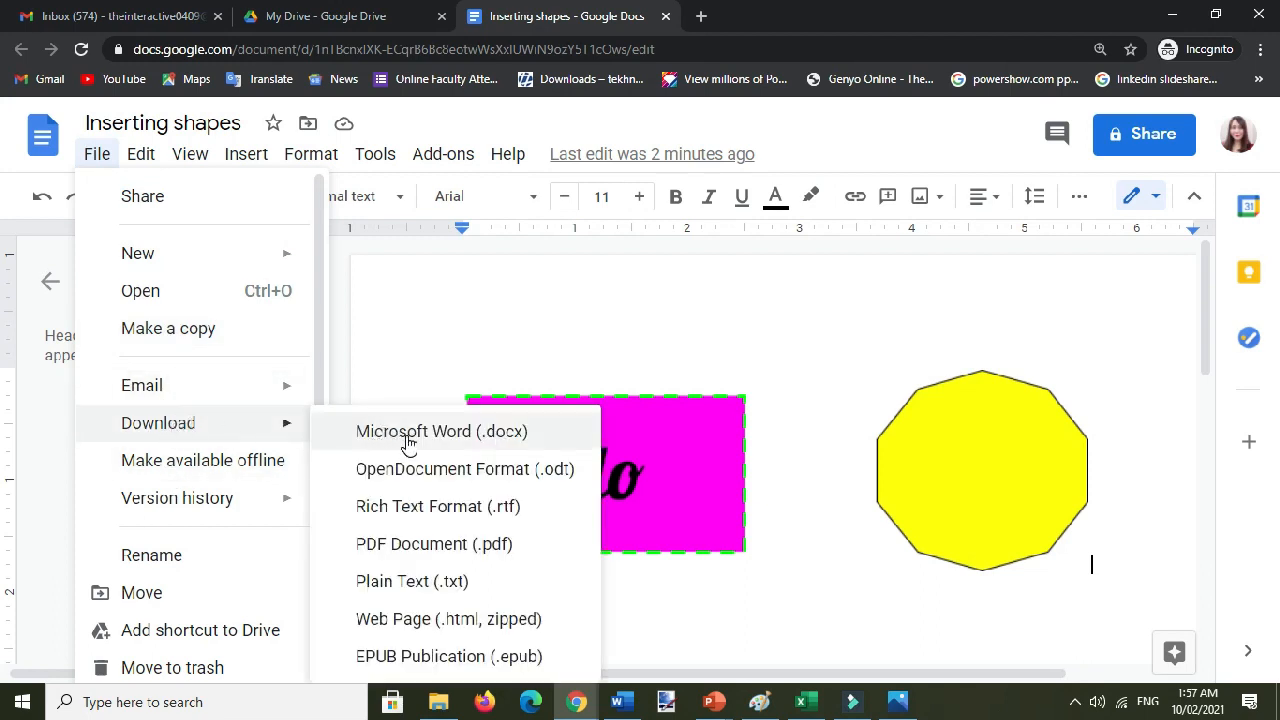
{"action": "left_click", "coordinate": [441, 431]}
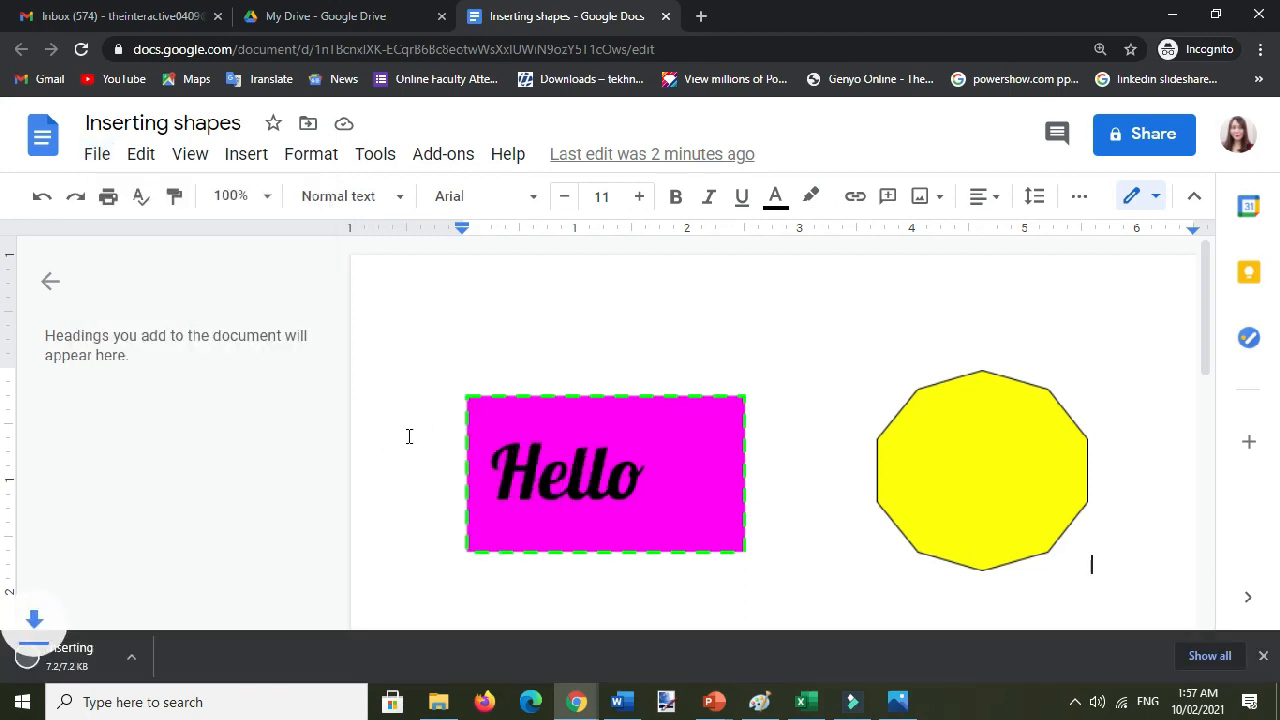
{"action": "left_click", "coordinate": [438, 701]}
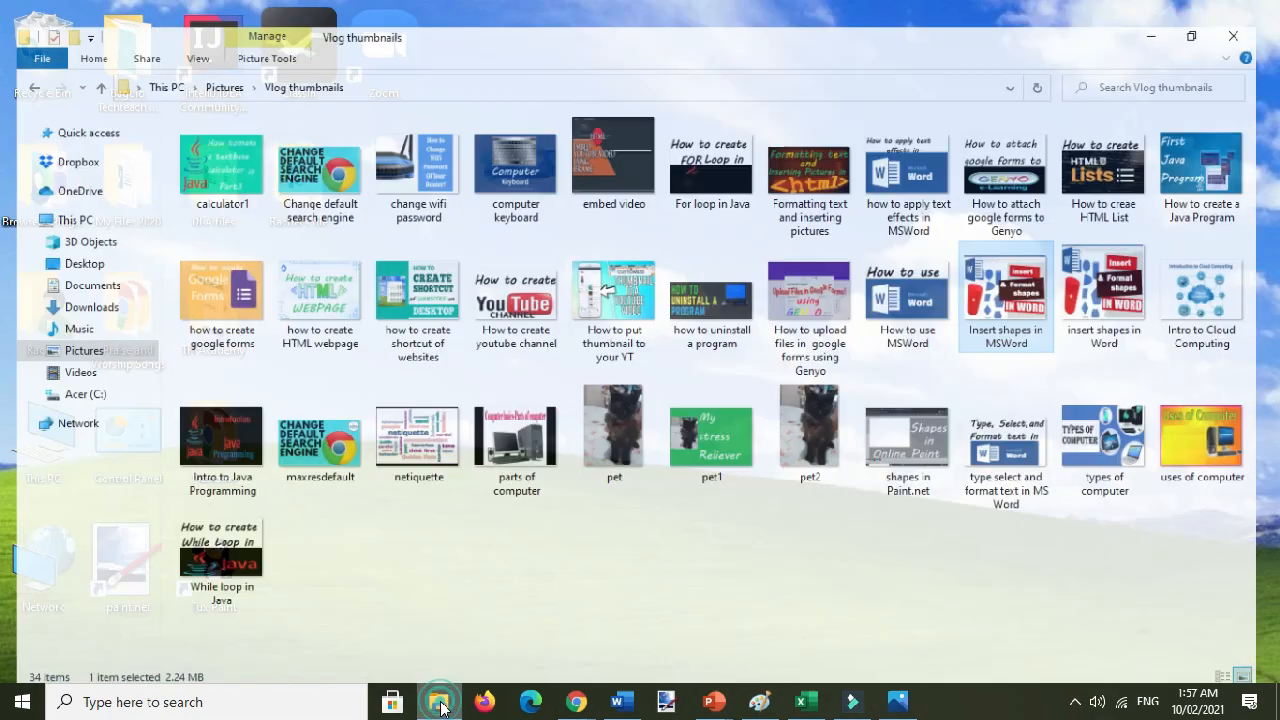
Open the downloaded 'Inserting shapes' Word file from the Downloads folder.
{"action": "left_click", "coordinate": [92, 307]}
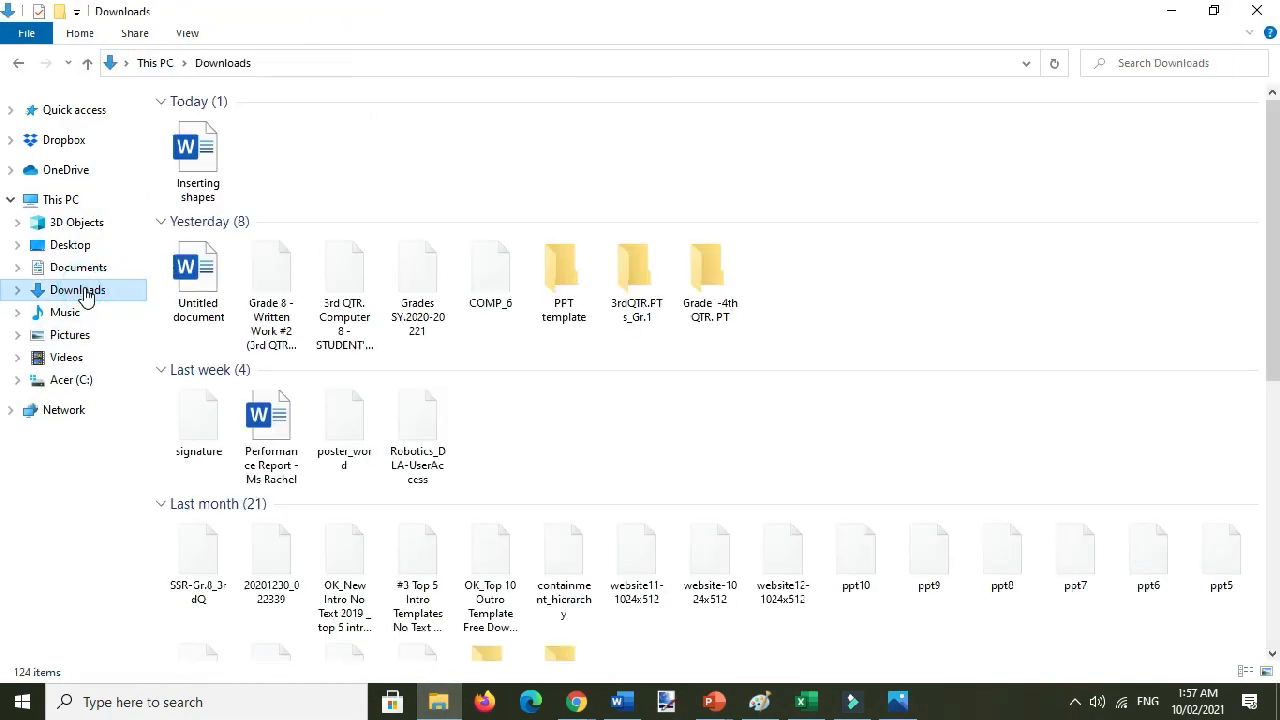
{"action": "left_click", "coordinate": [198, 150]}
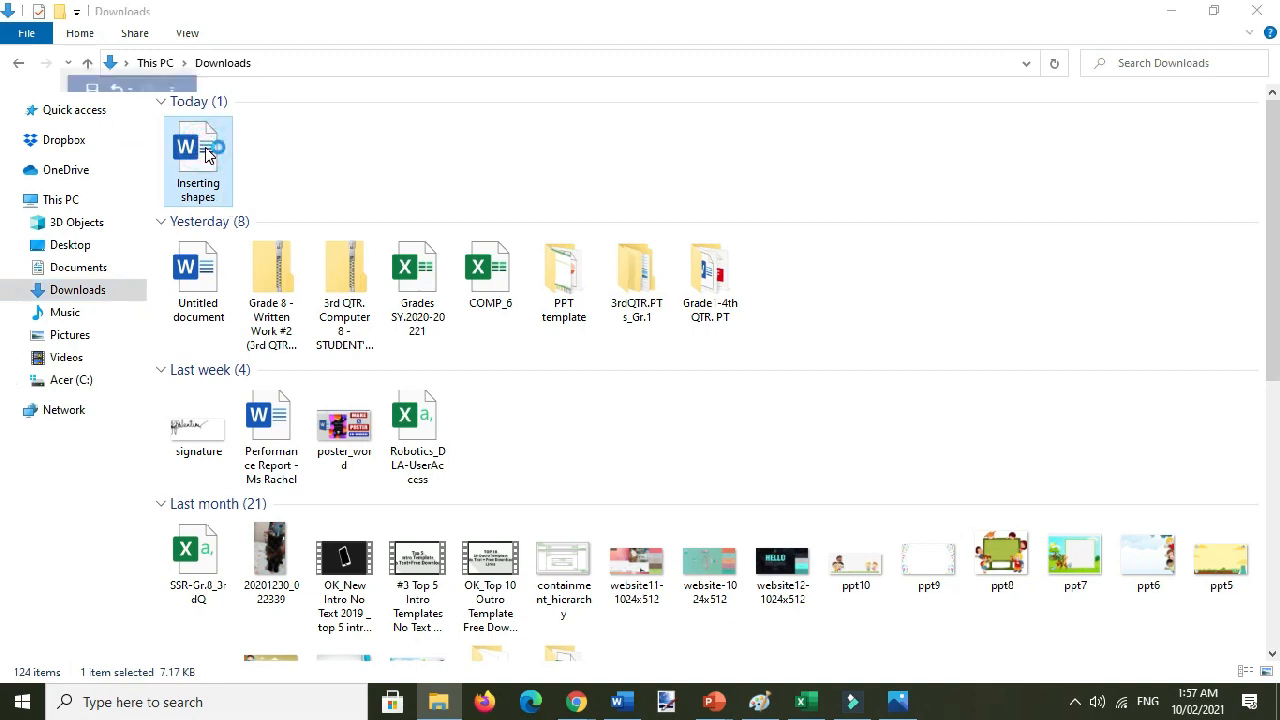
{"action": "double_click", "coordinate": [198, 145]}
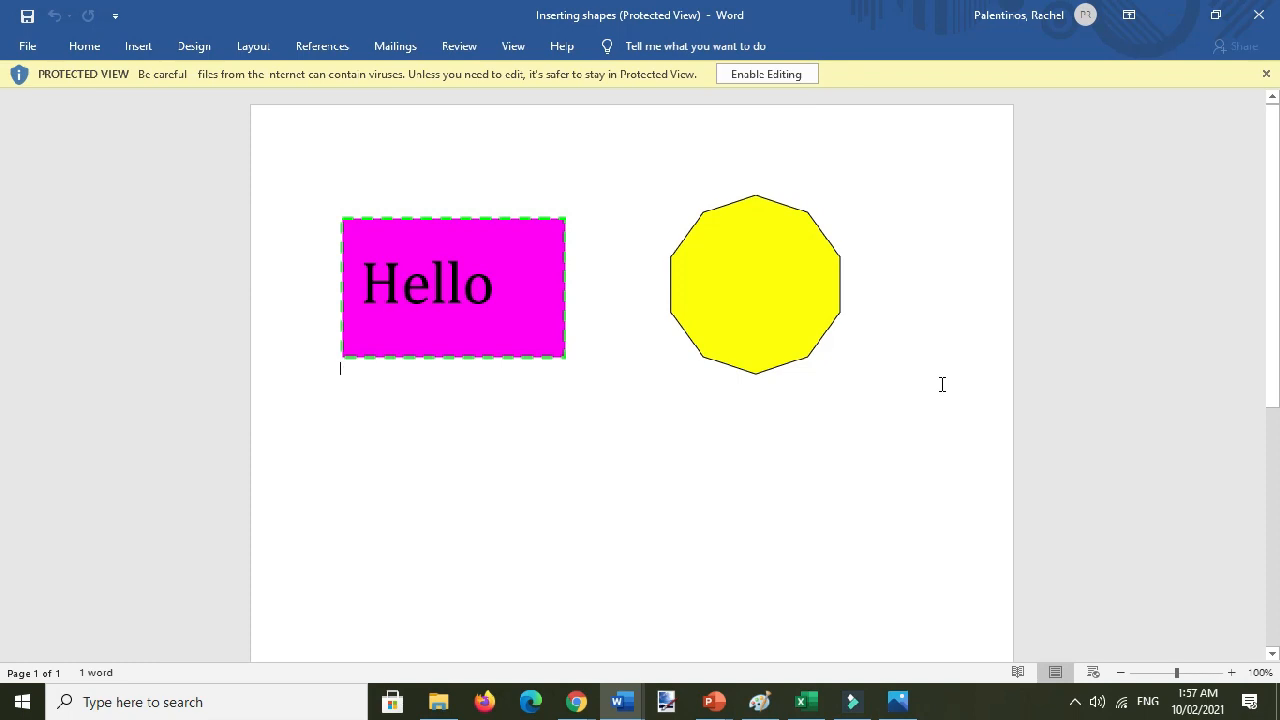
{"action": "mouse_move", "coordinate": [1135, 328]}
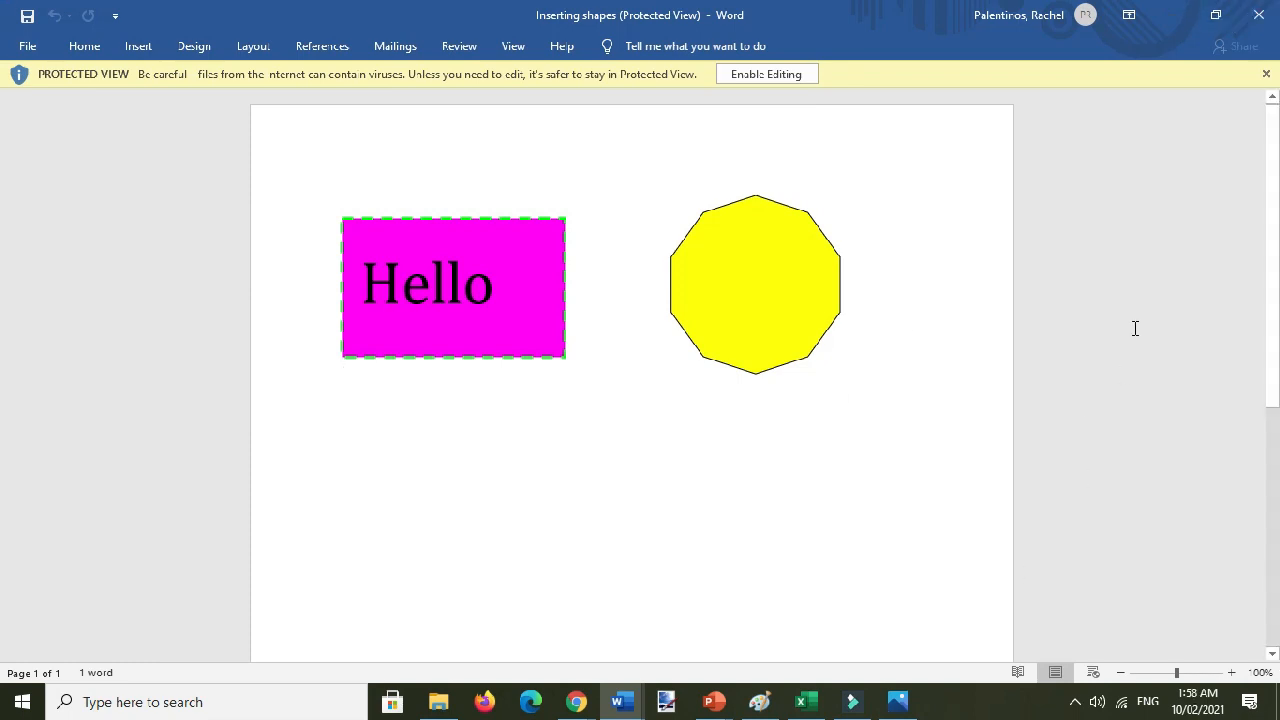
{"action": "mouse_move", "coordinate": [1145, 149]}
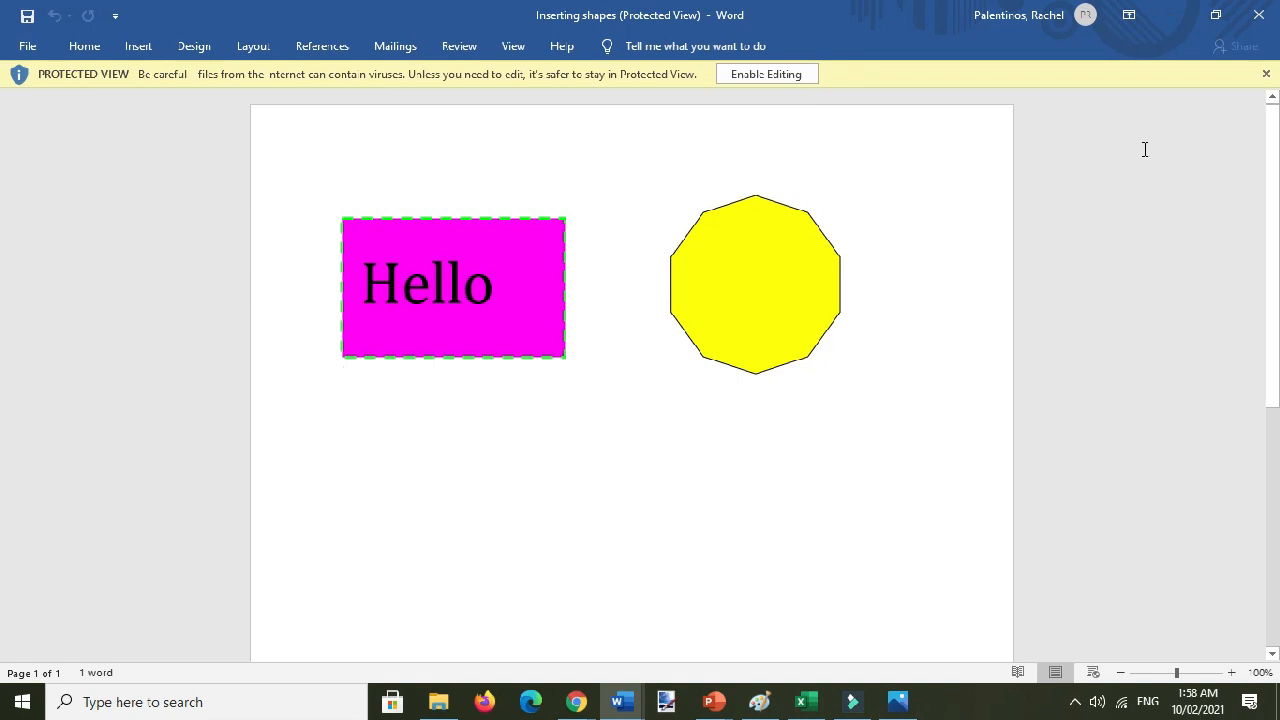